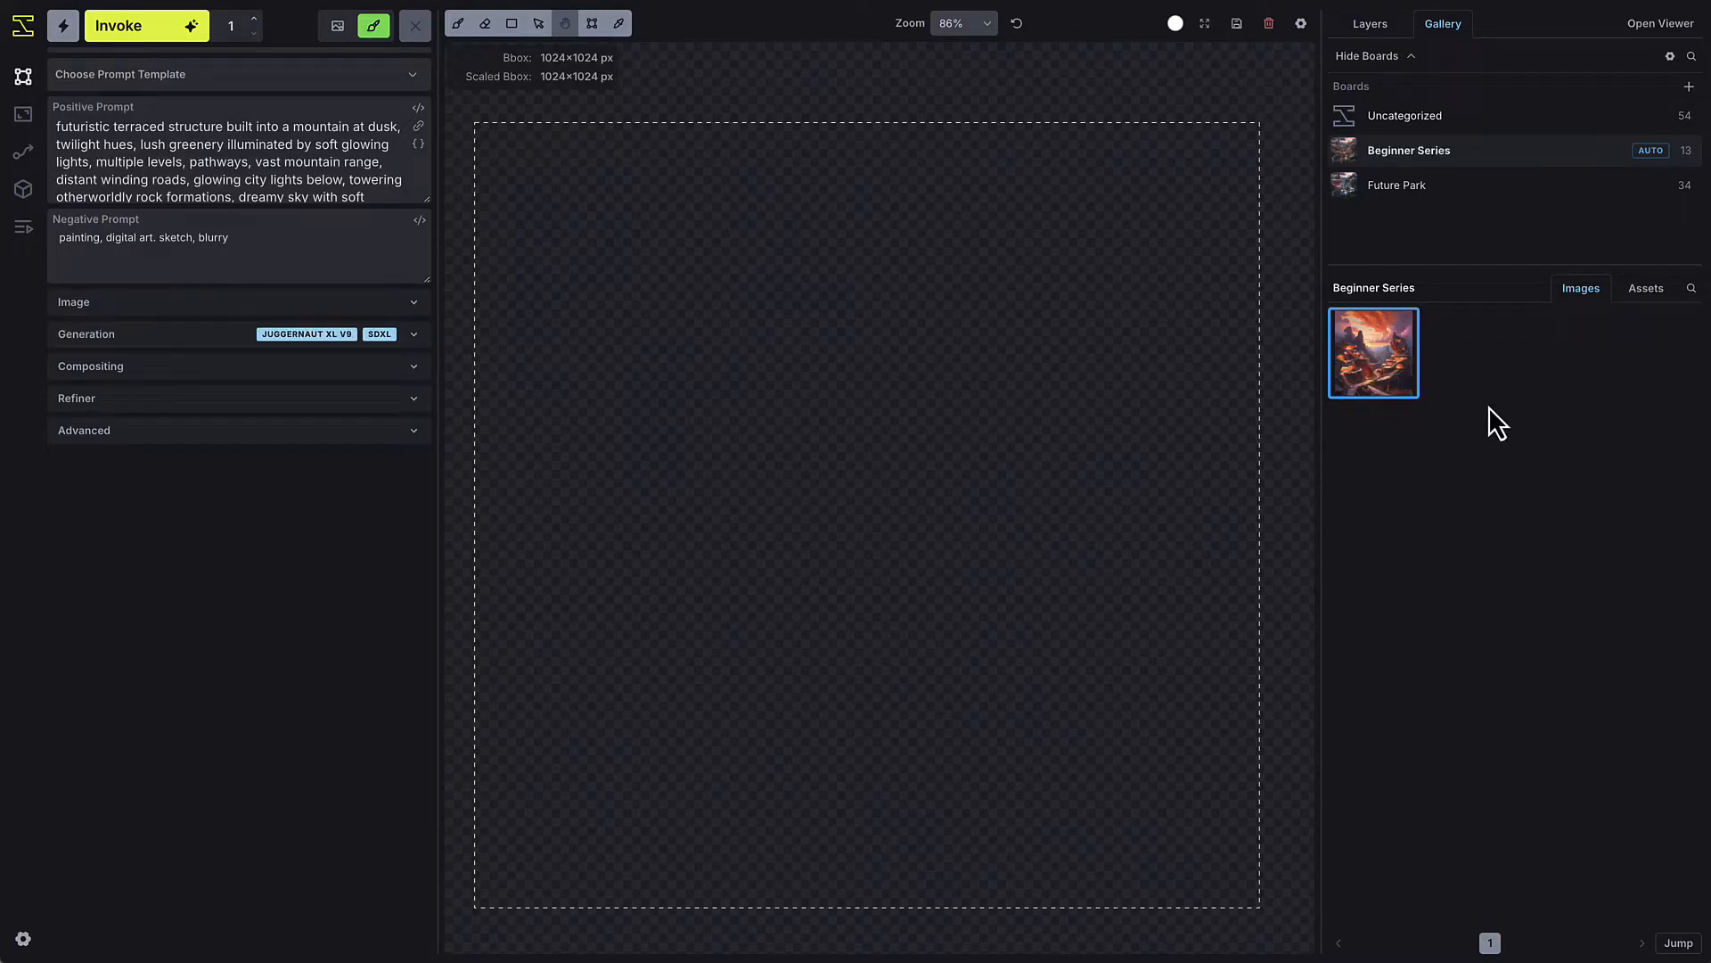
mouse_move(1370, 24)
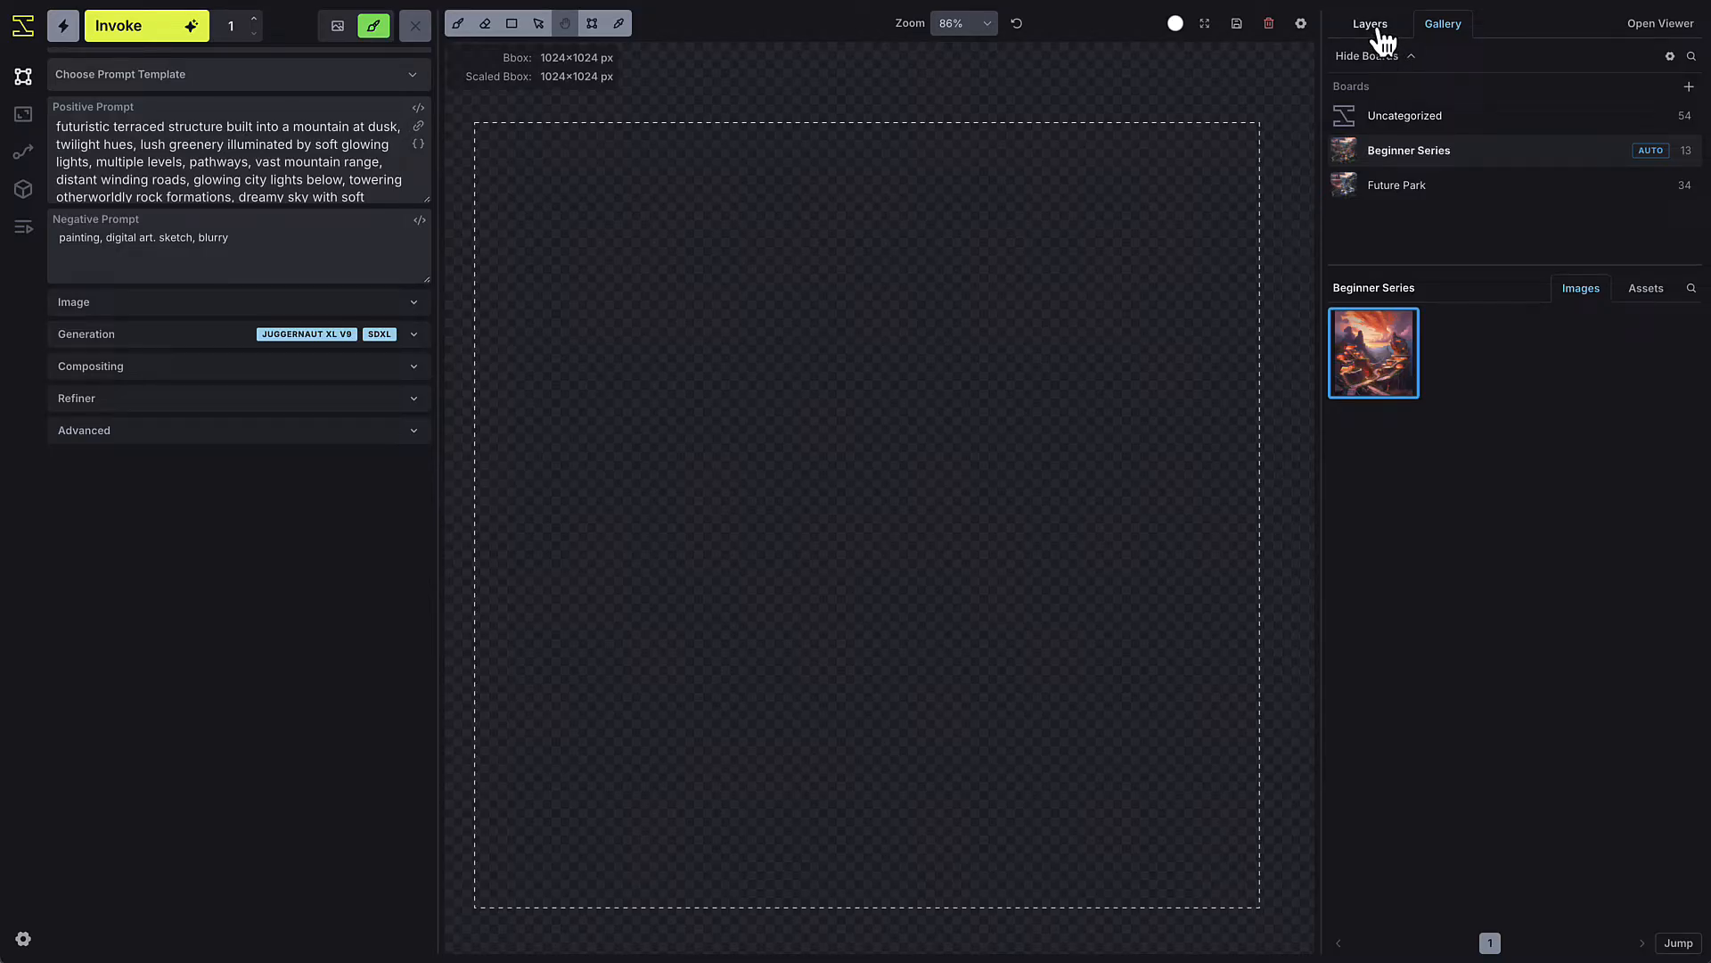
Show the Layers panel with its options for adding global, regional and control layers.
click(1370, 23)
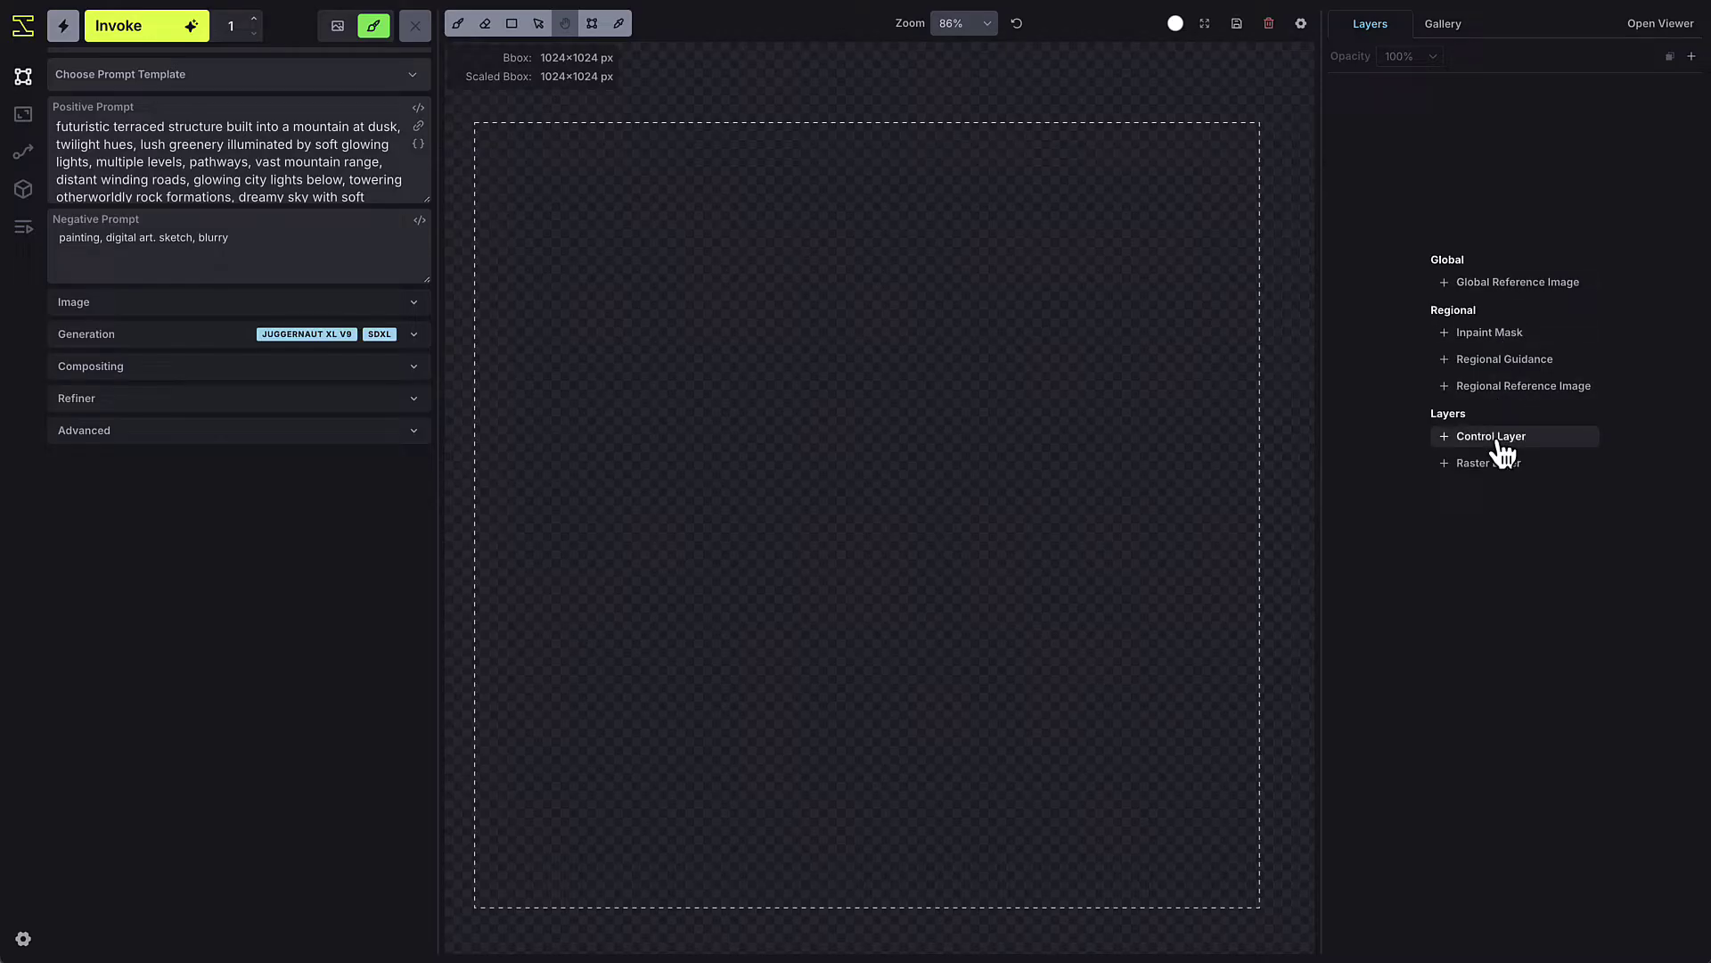
click(1487, 435)
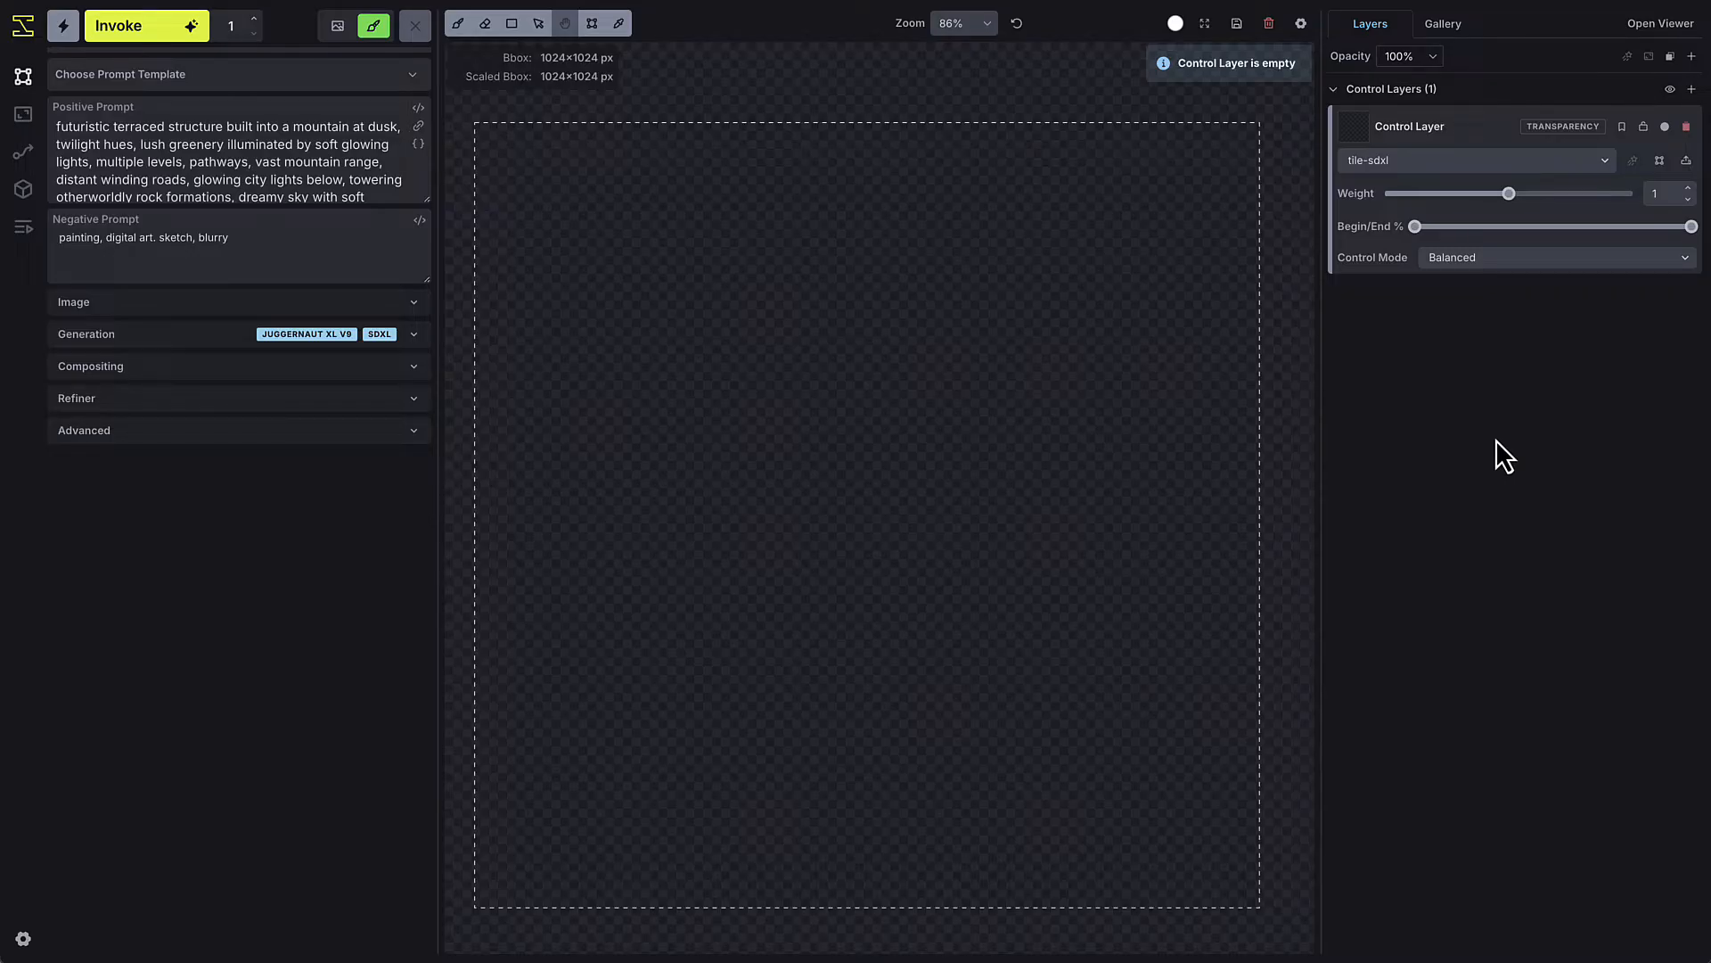
mouse_move(1506, 276)
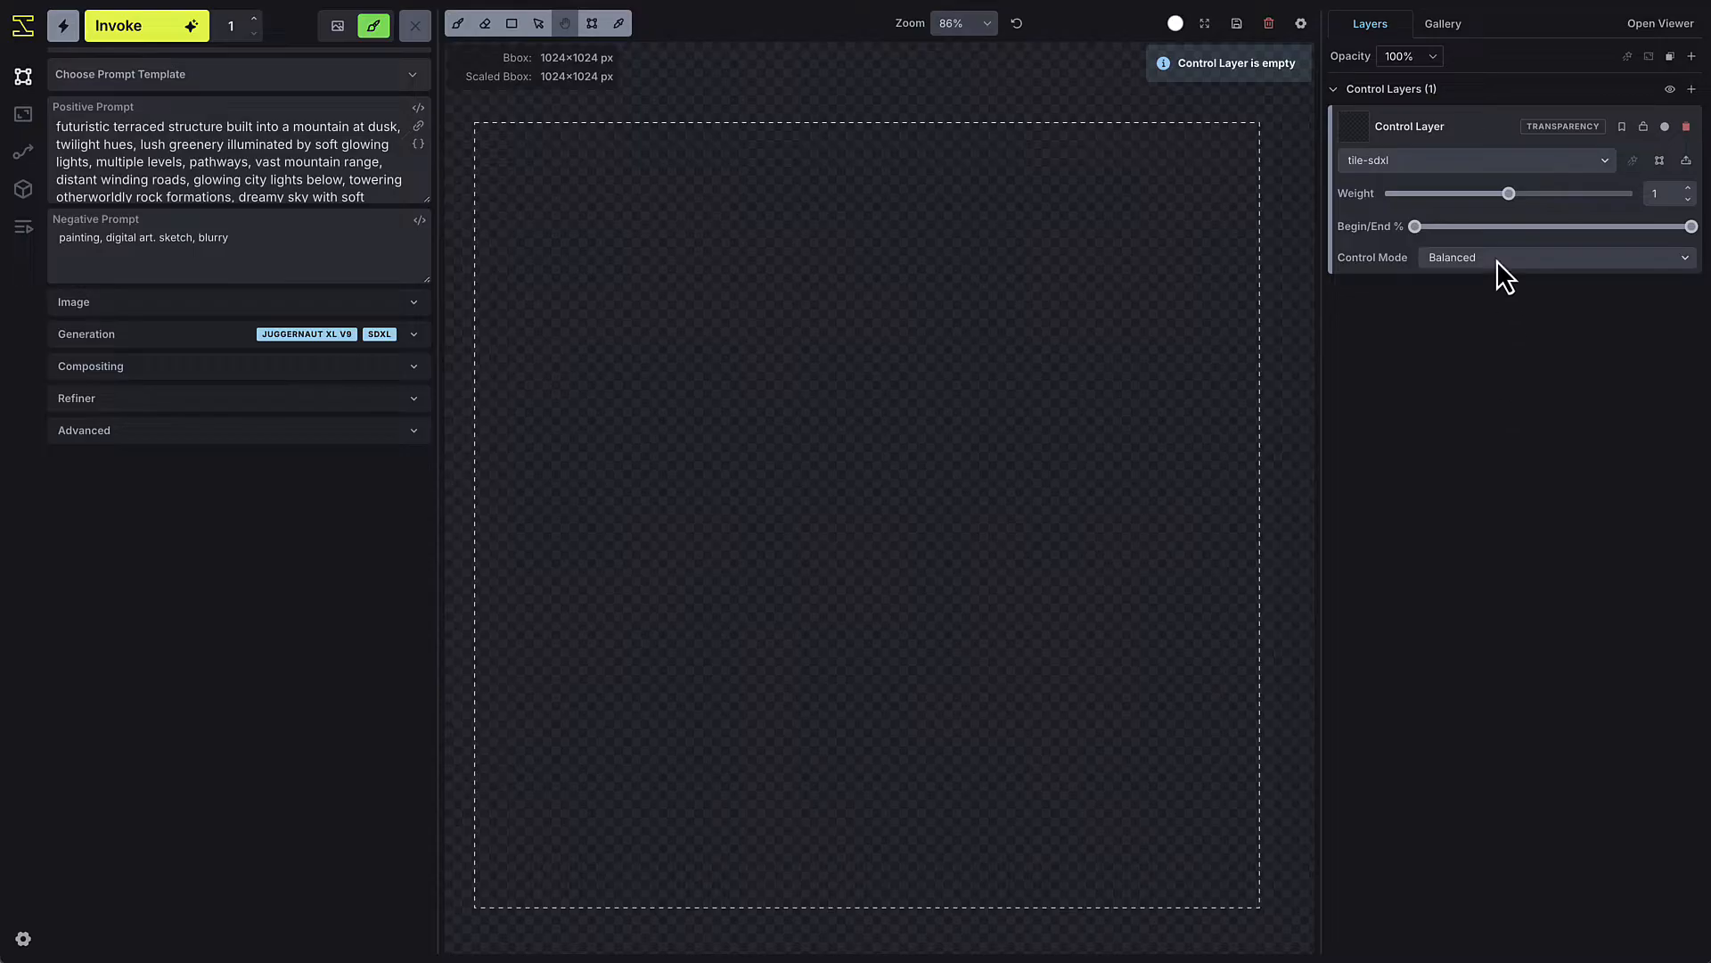
click(1474, 159)
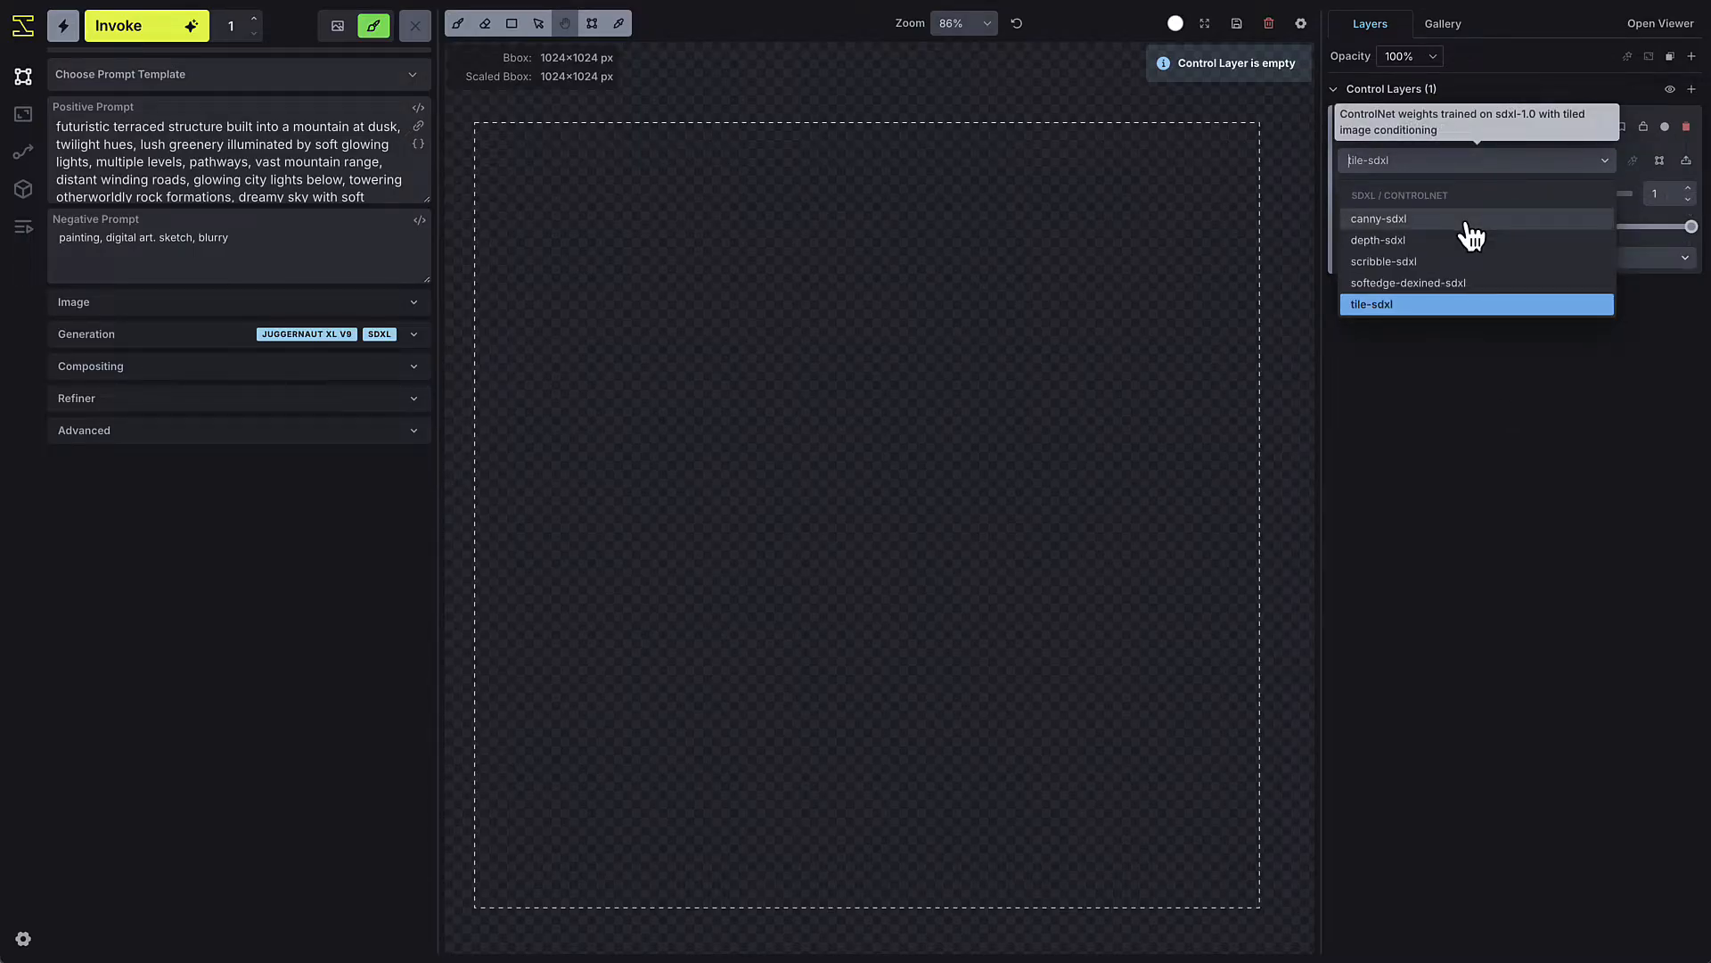
click(1377, 219)
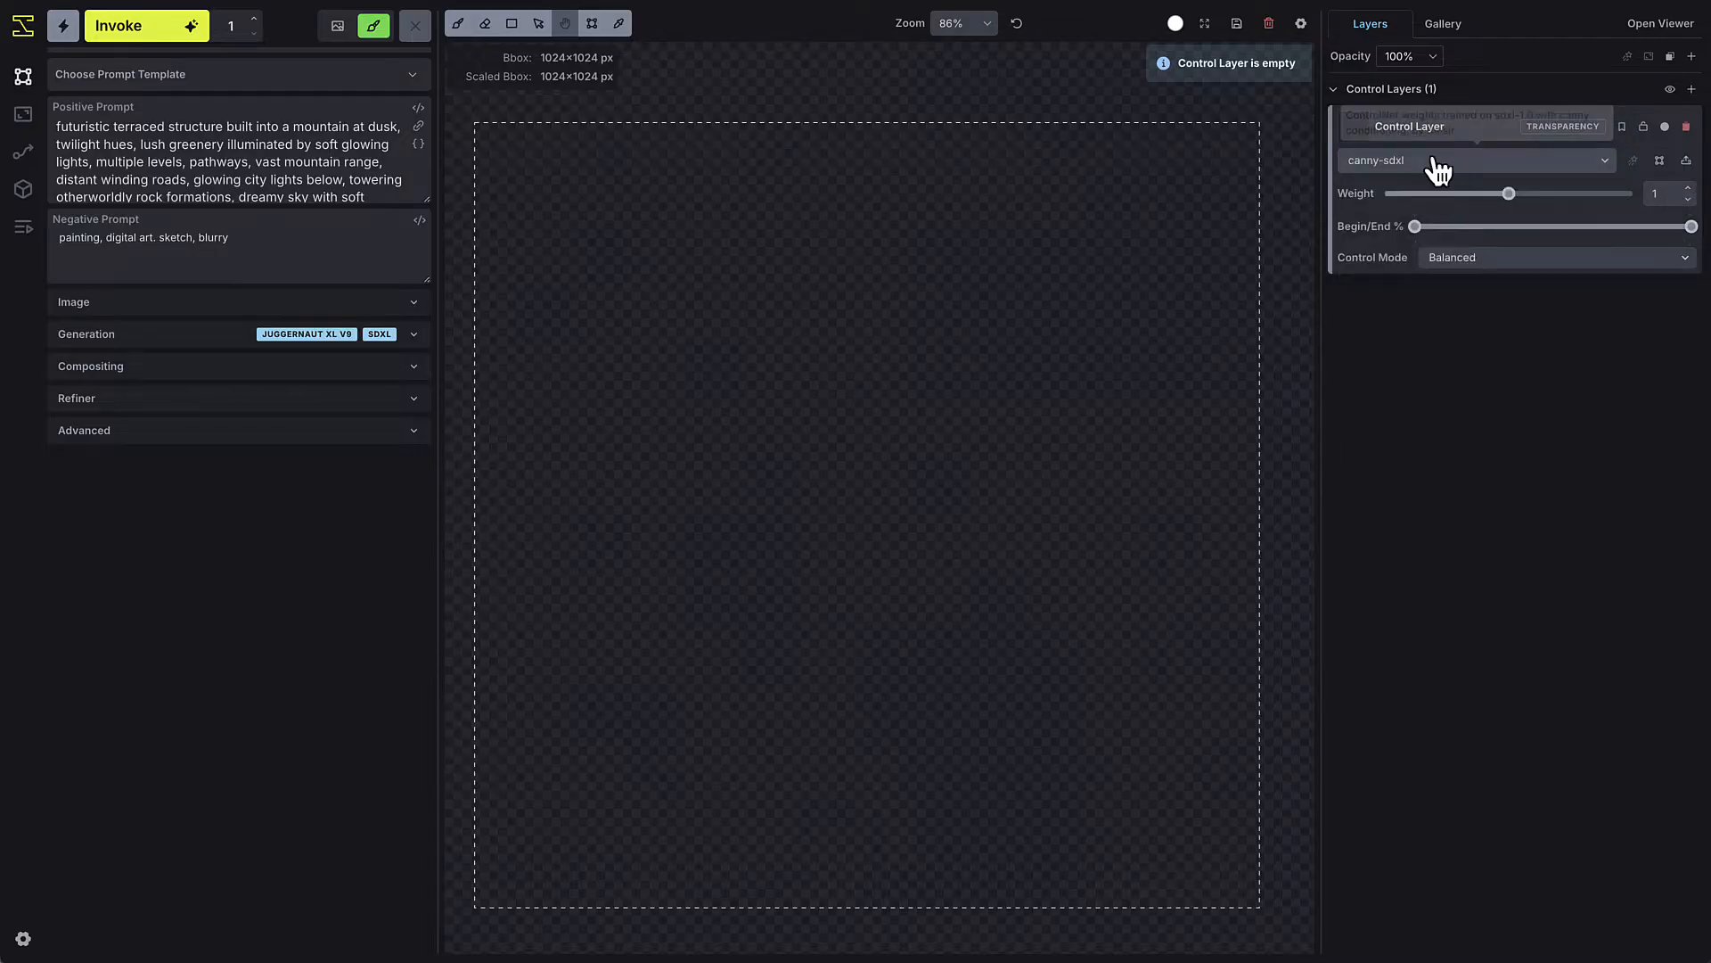
click(1474, 160)
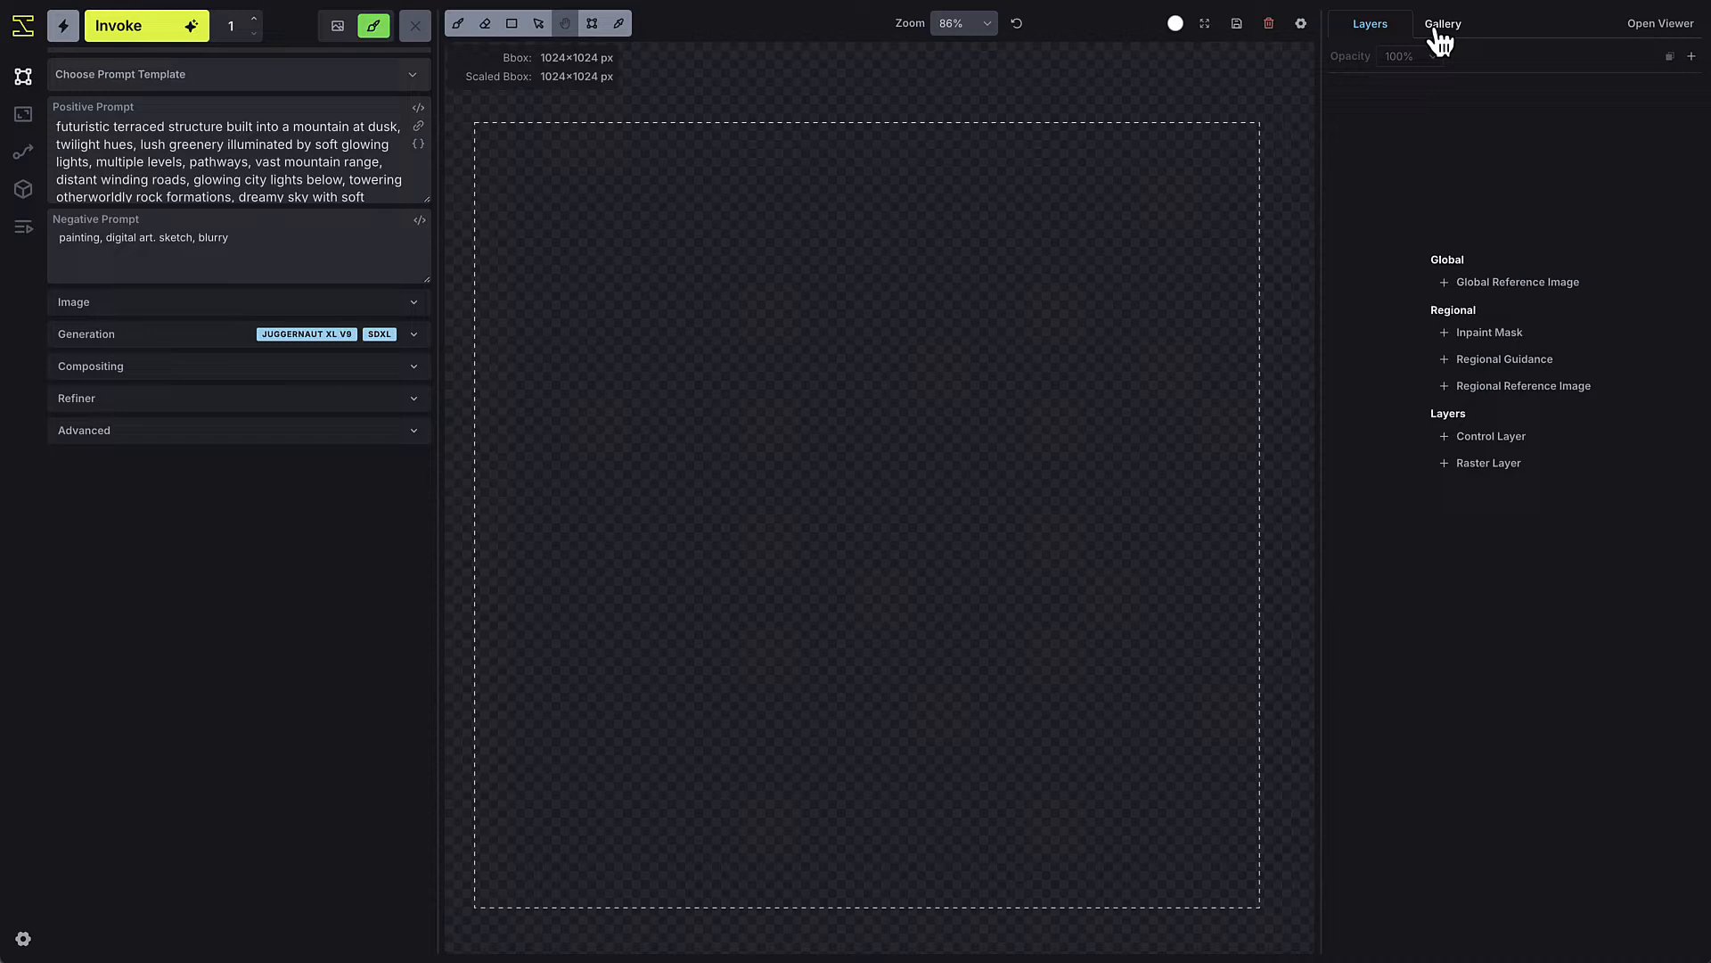
Drop the terraced mountain gallery image onto the canvas as a tile-sdxl control layer and list its models.
click(1443, 23)
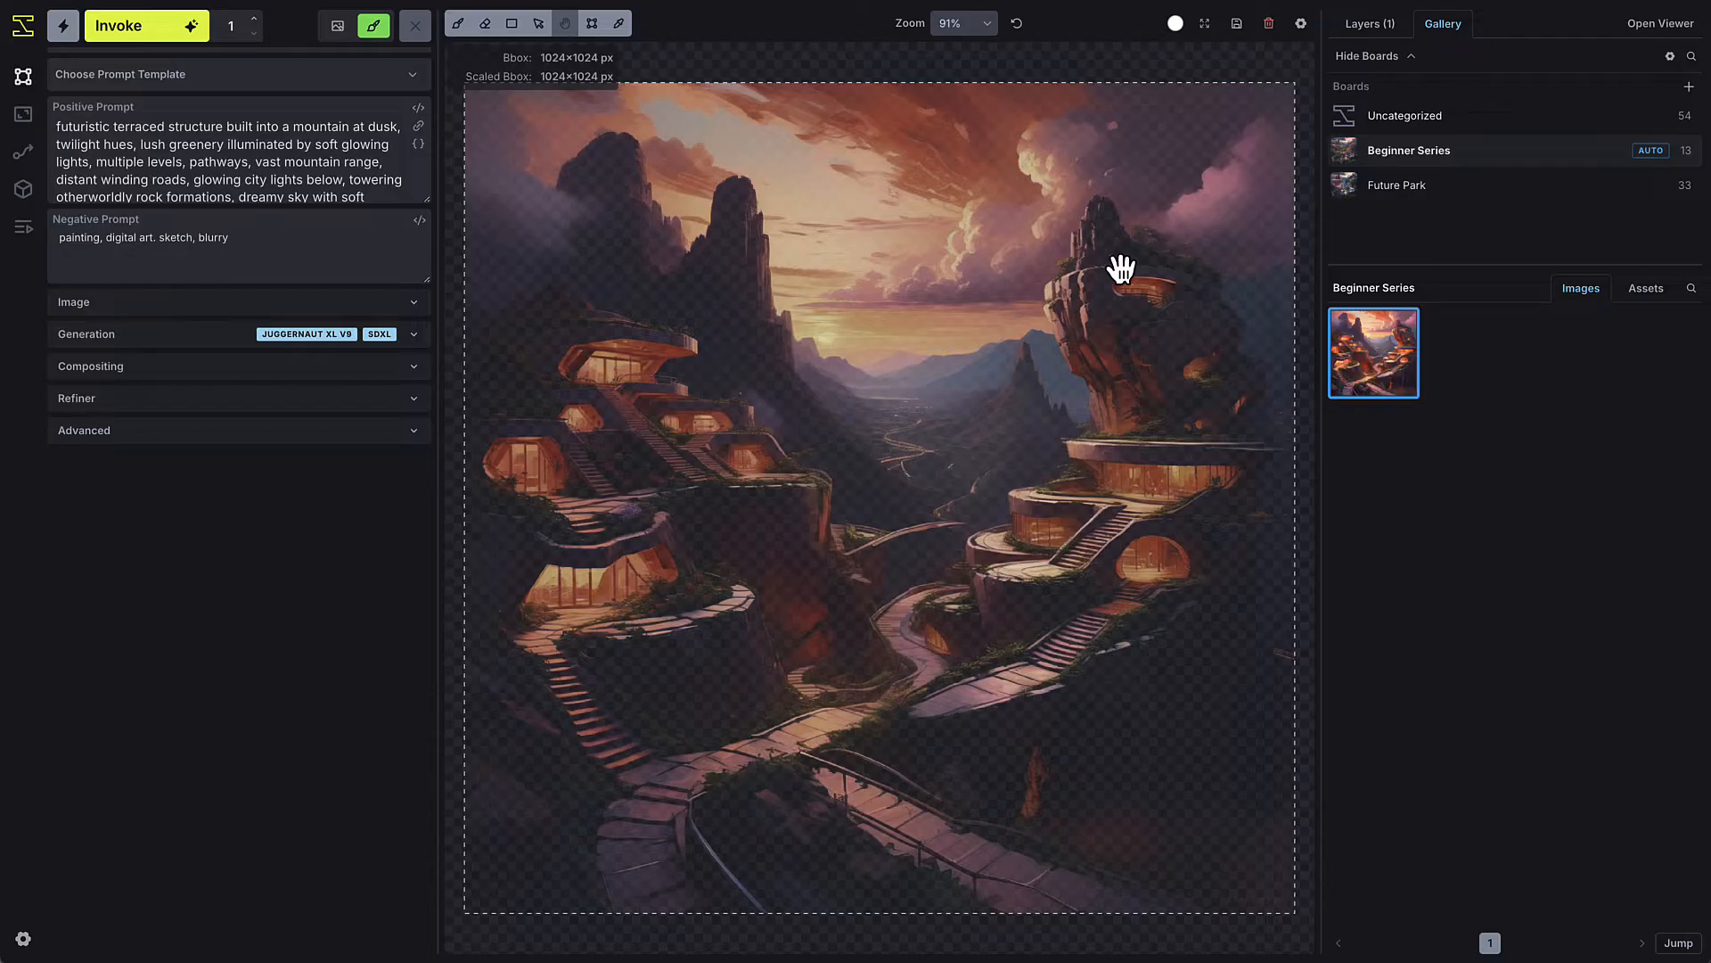
mouse_move(1108, 306)
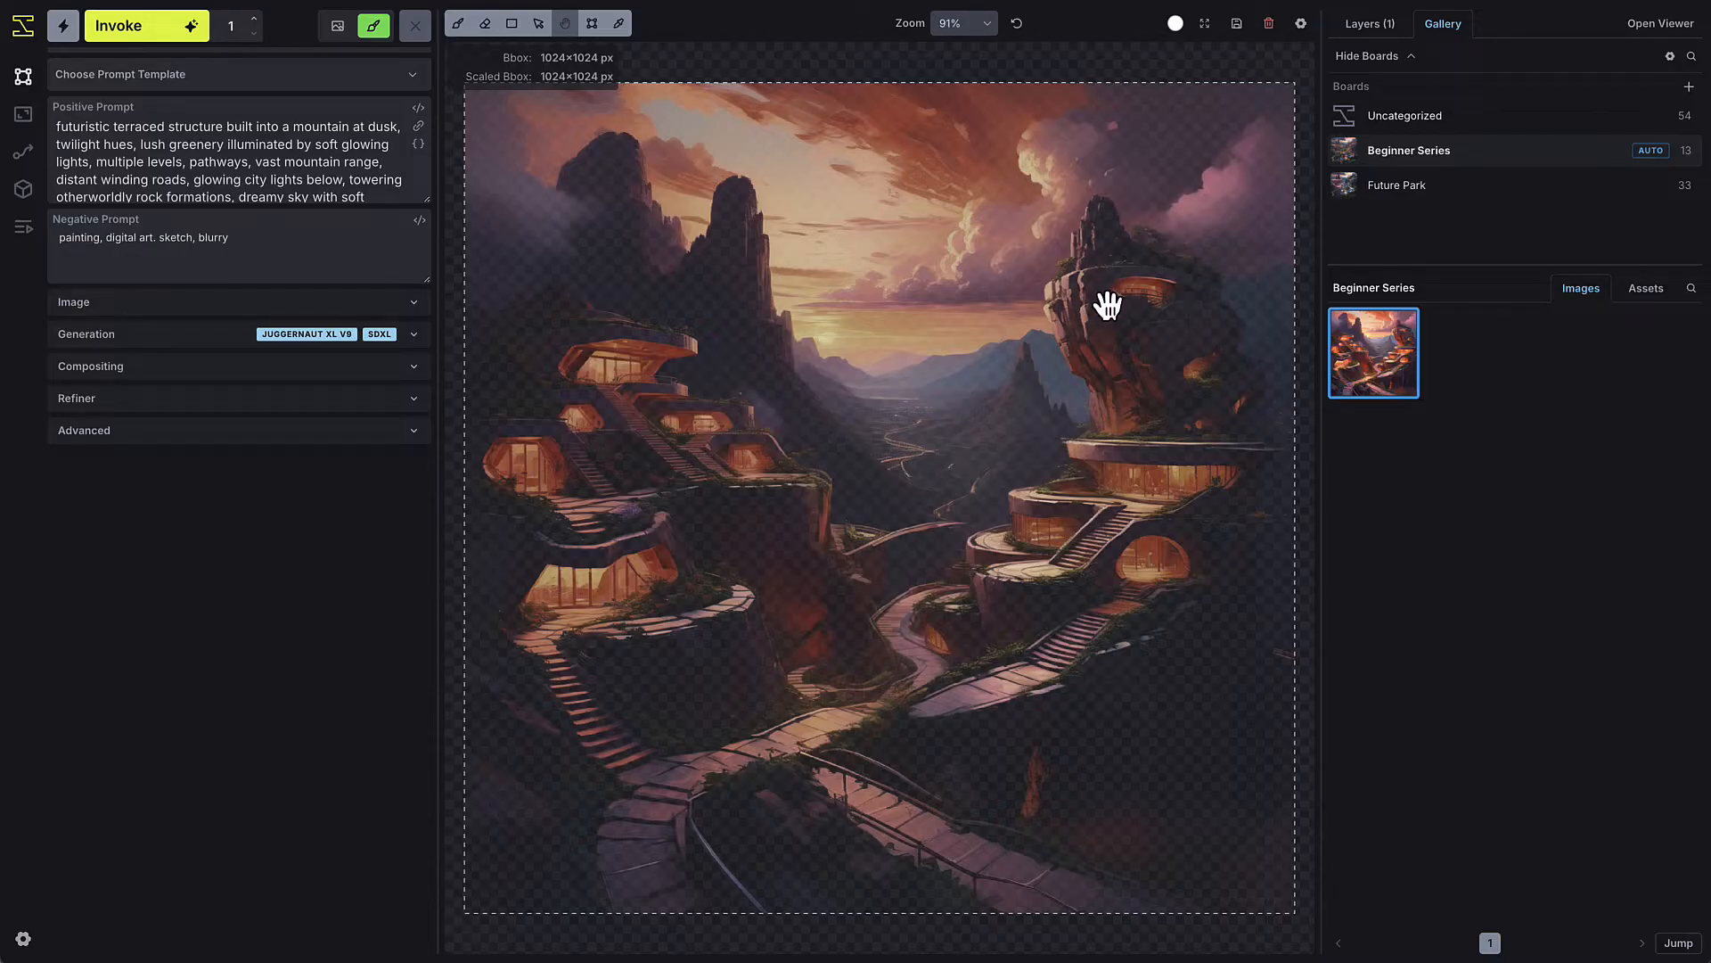
mouse_move(1377, 39)
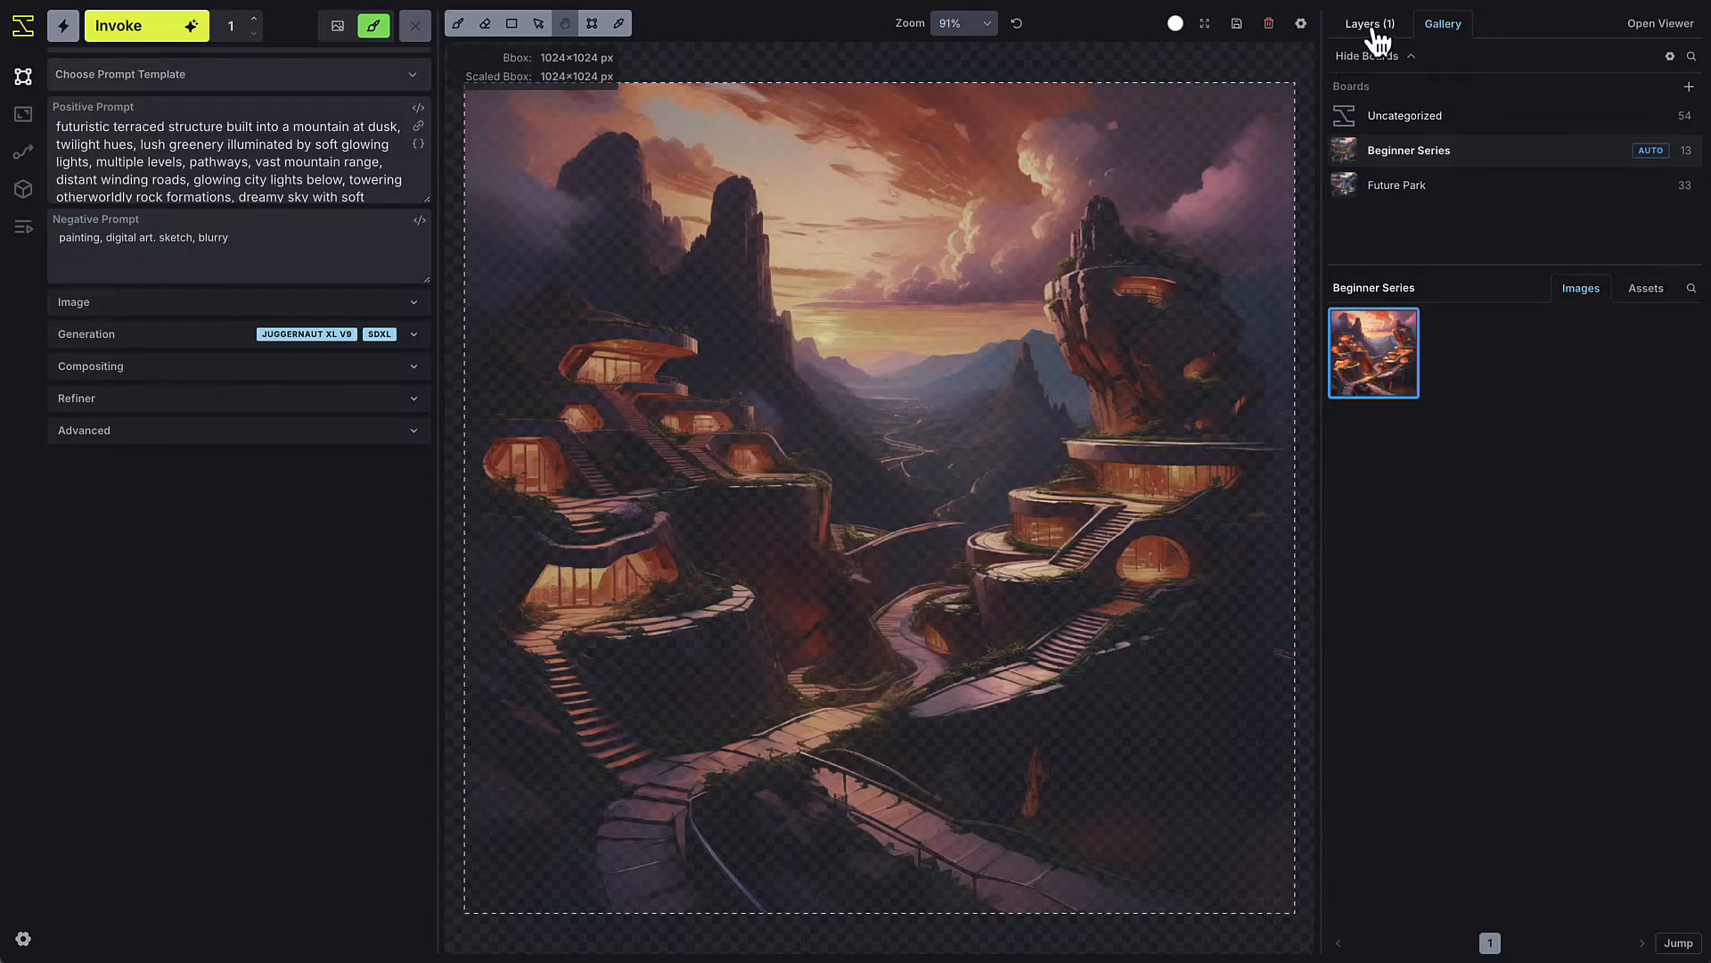
click(1366, 23)
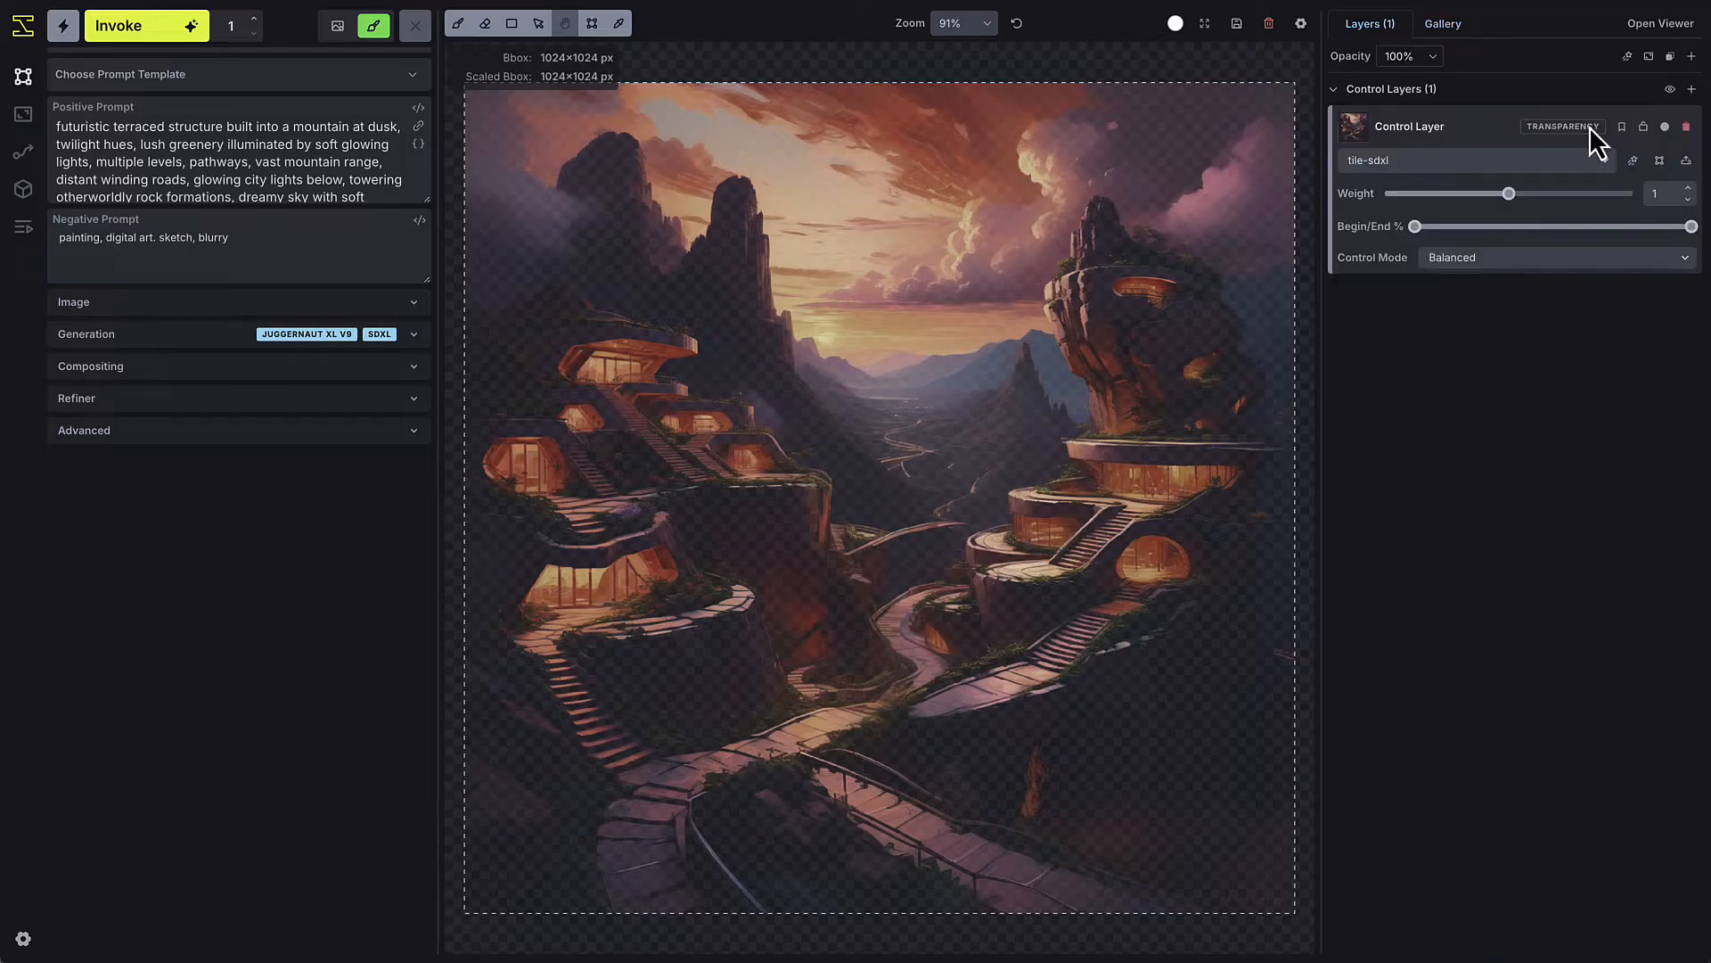
click(1473, 159)
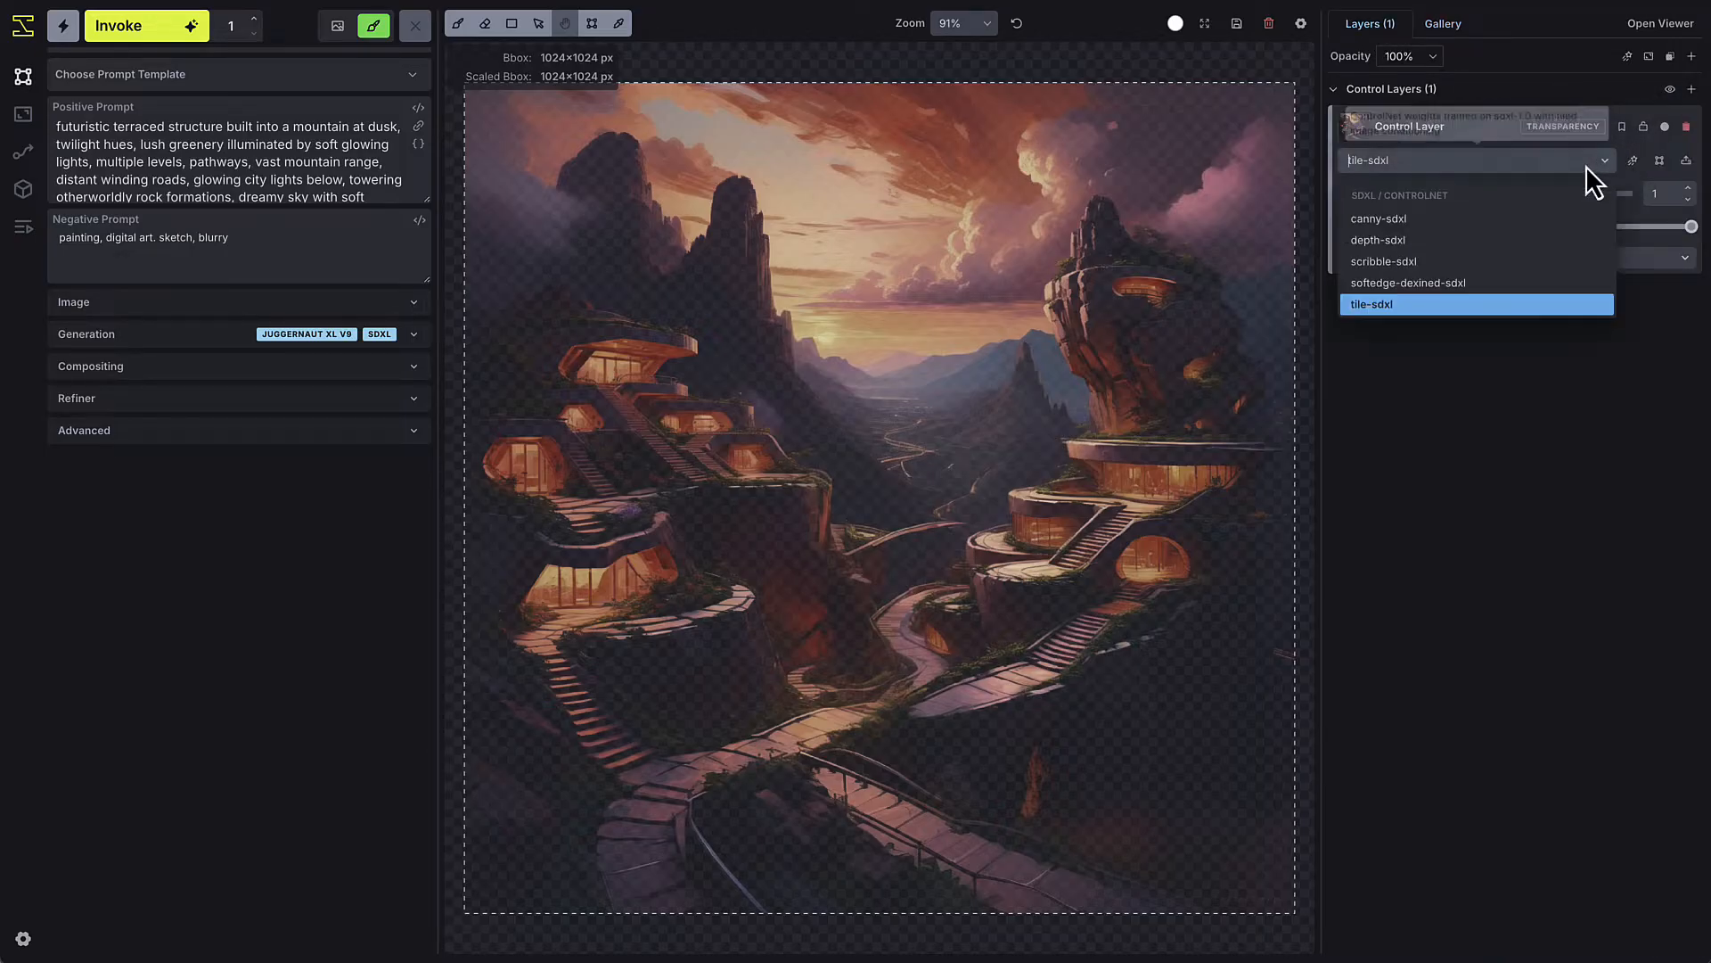
Switch the control layer to canny-sdxl and apply Canny edge detection with thresholds 61/232.
click(1377, 218)
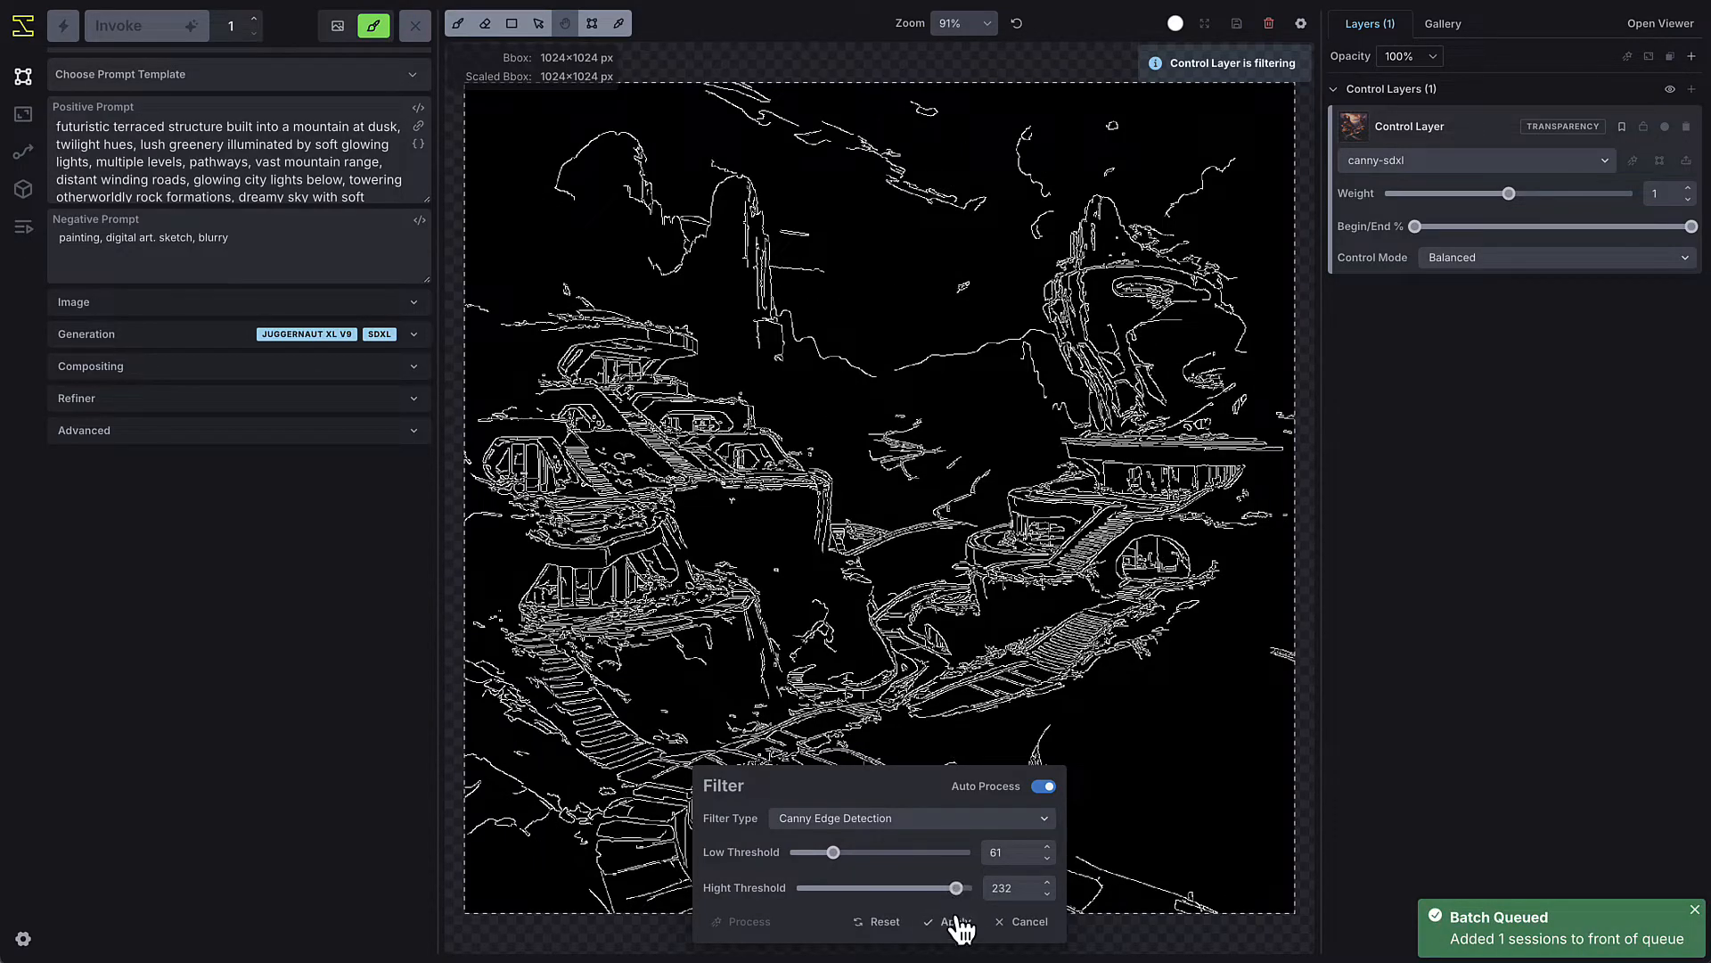
click(953, 920)
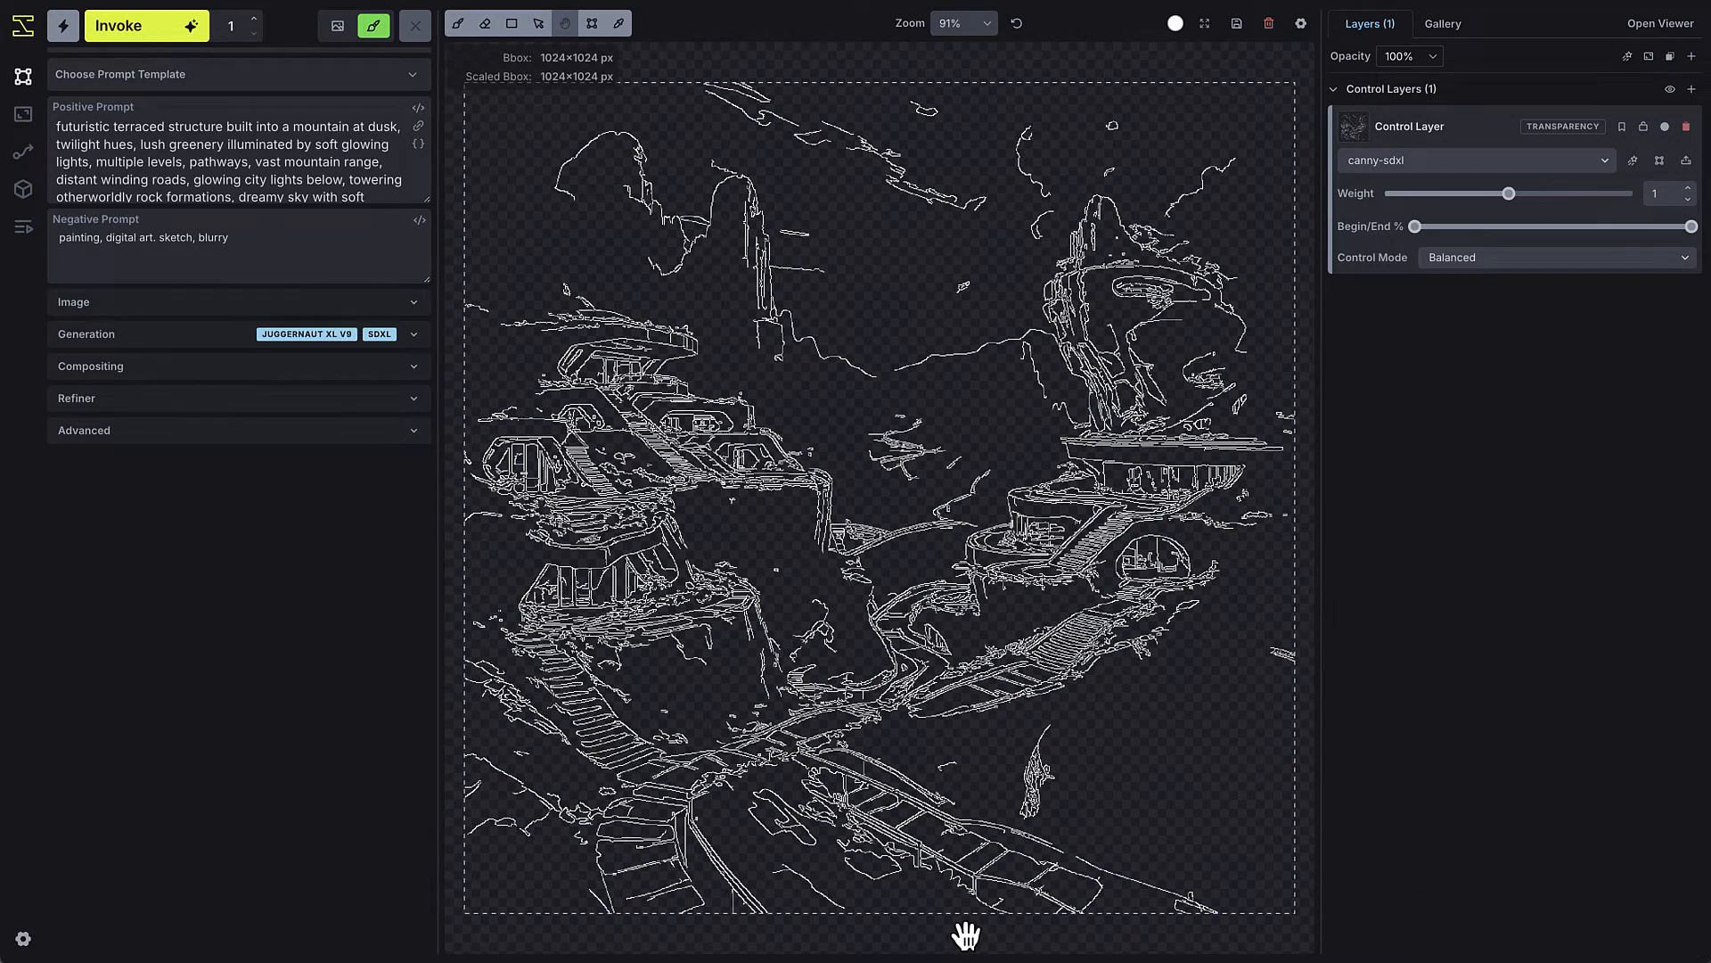
mouse_move(1274, 544)
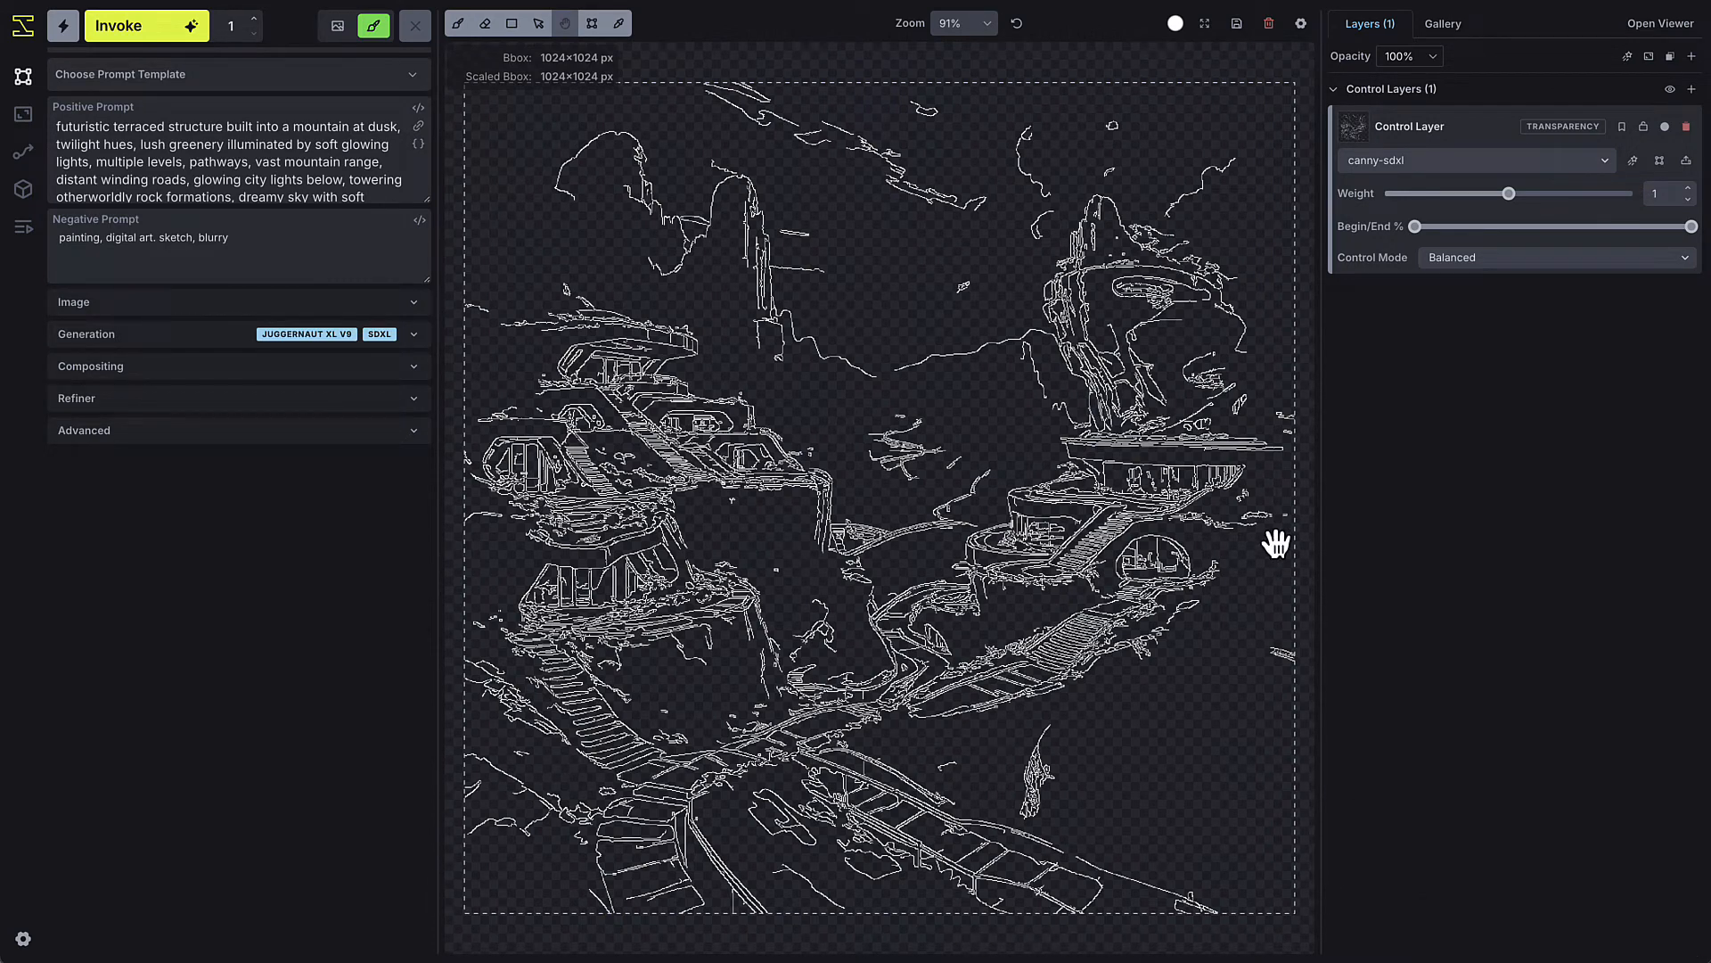
mouse_move(1303, 113)
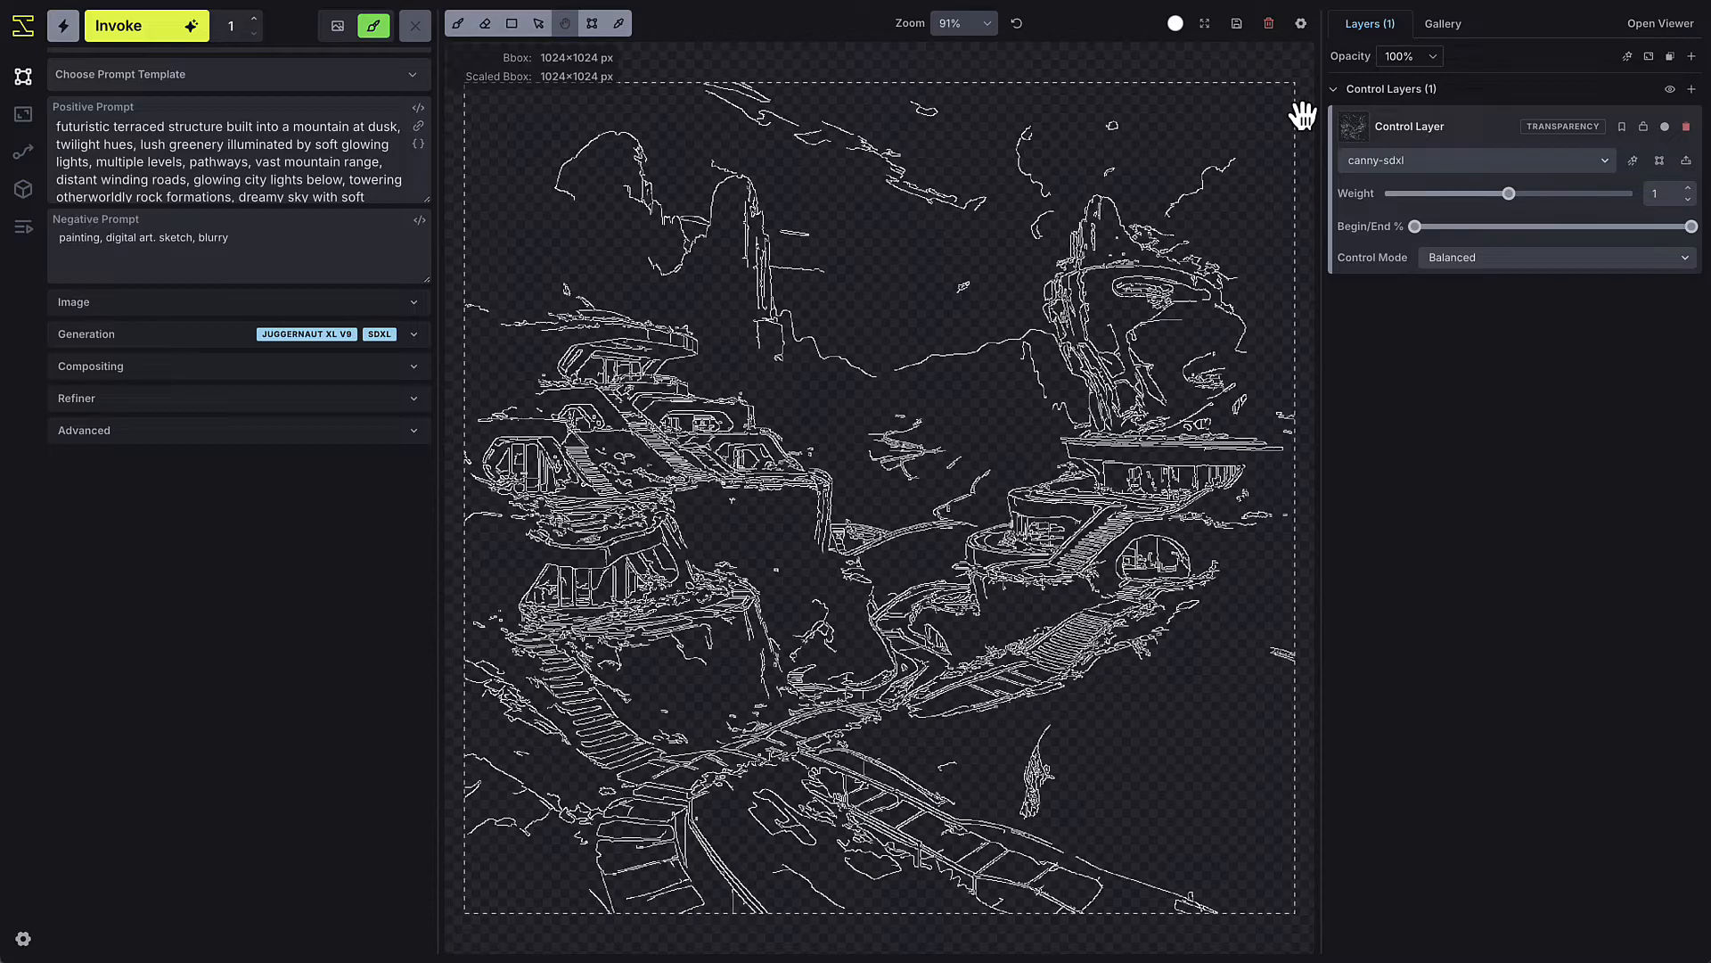
mouse_move(1303, 98)
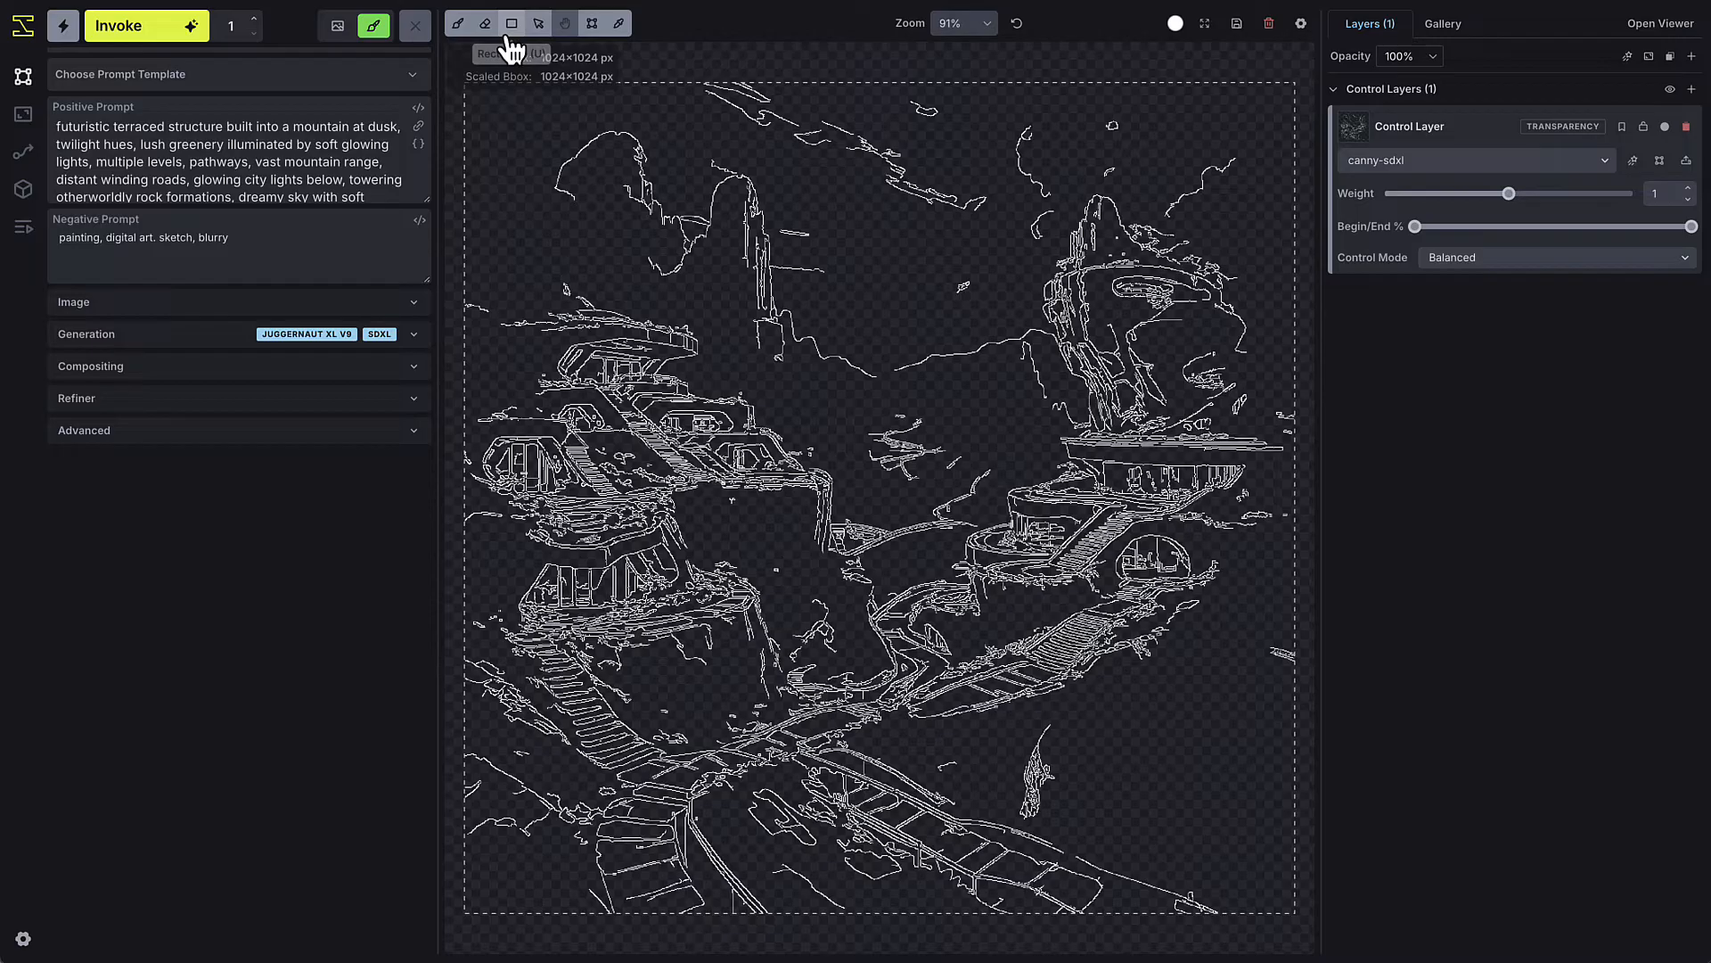
Activate the Brush tool at 226 px width over the edge-map control layer.
click(459, 23)
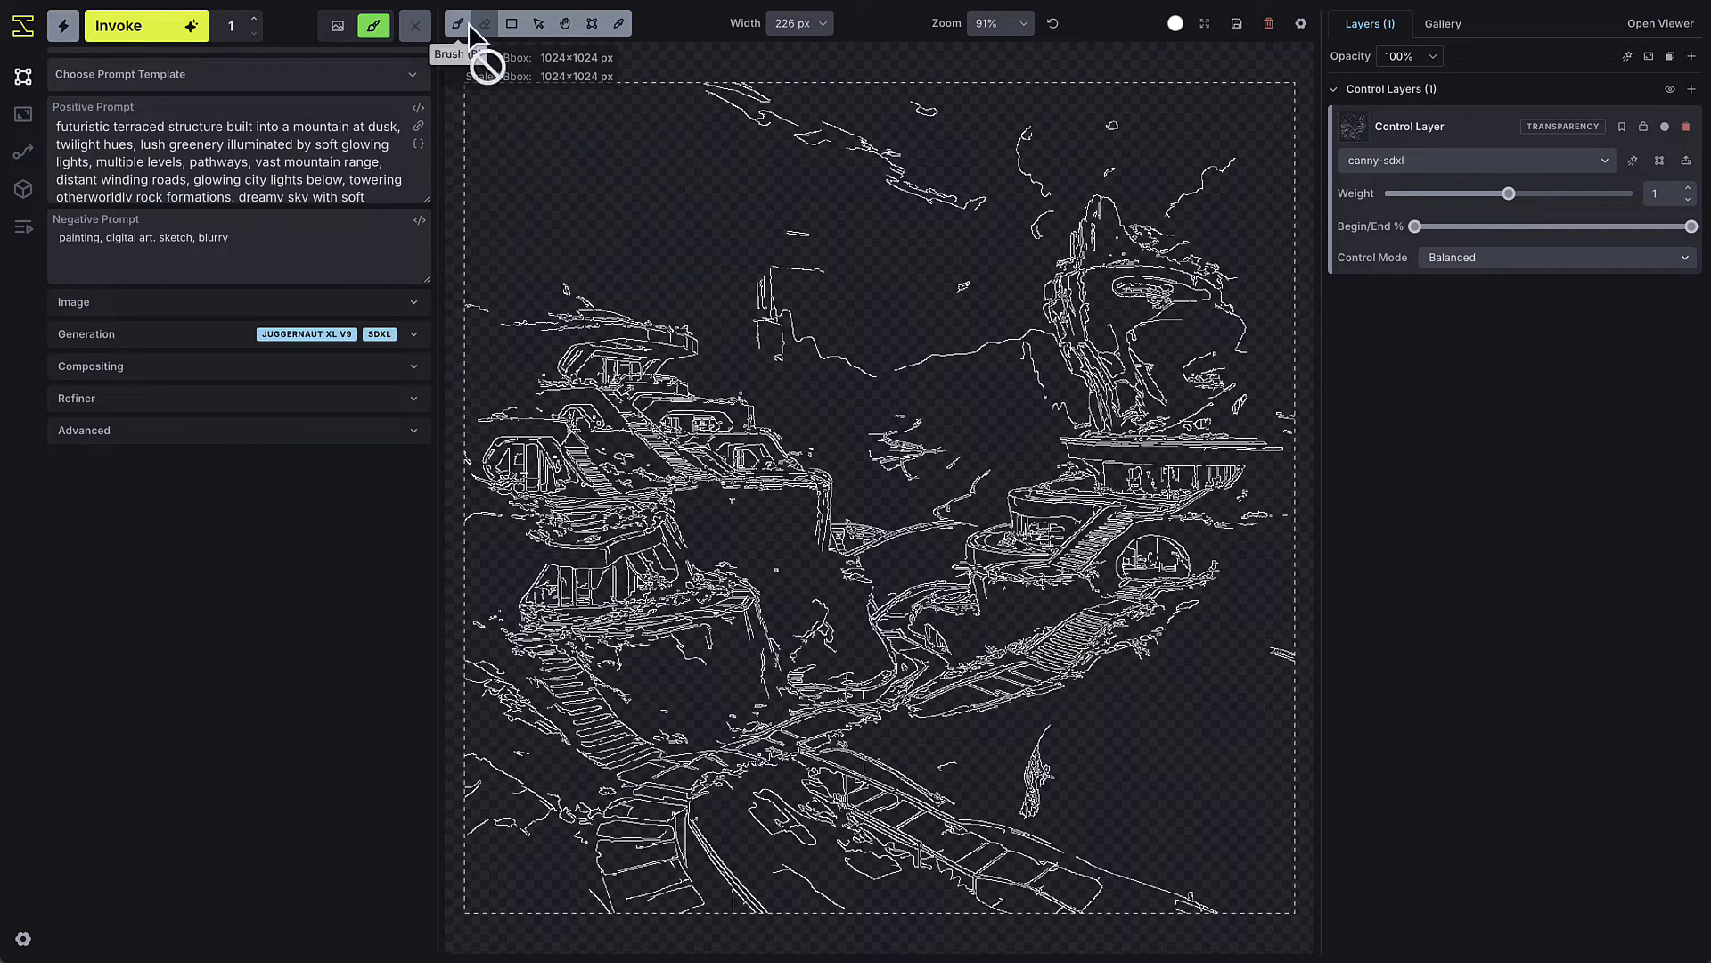
mouse_move(484, 23)
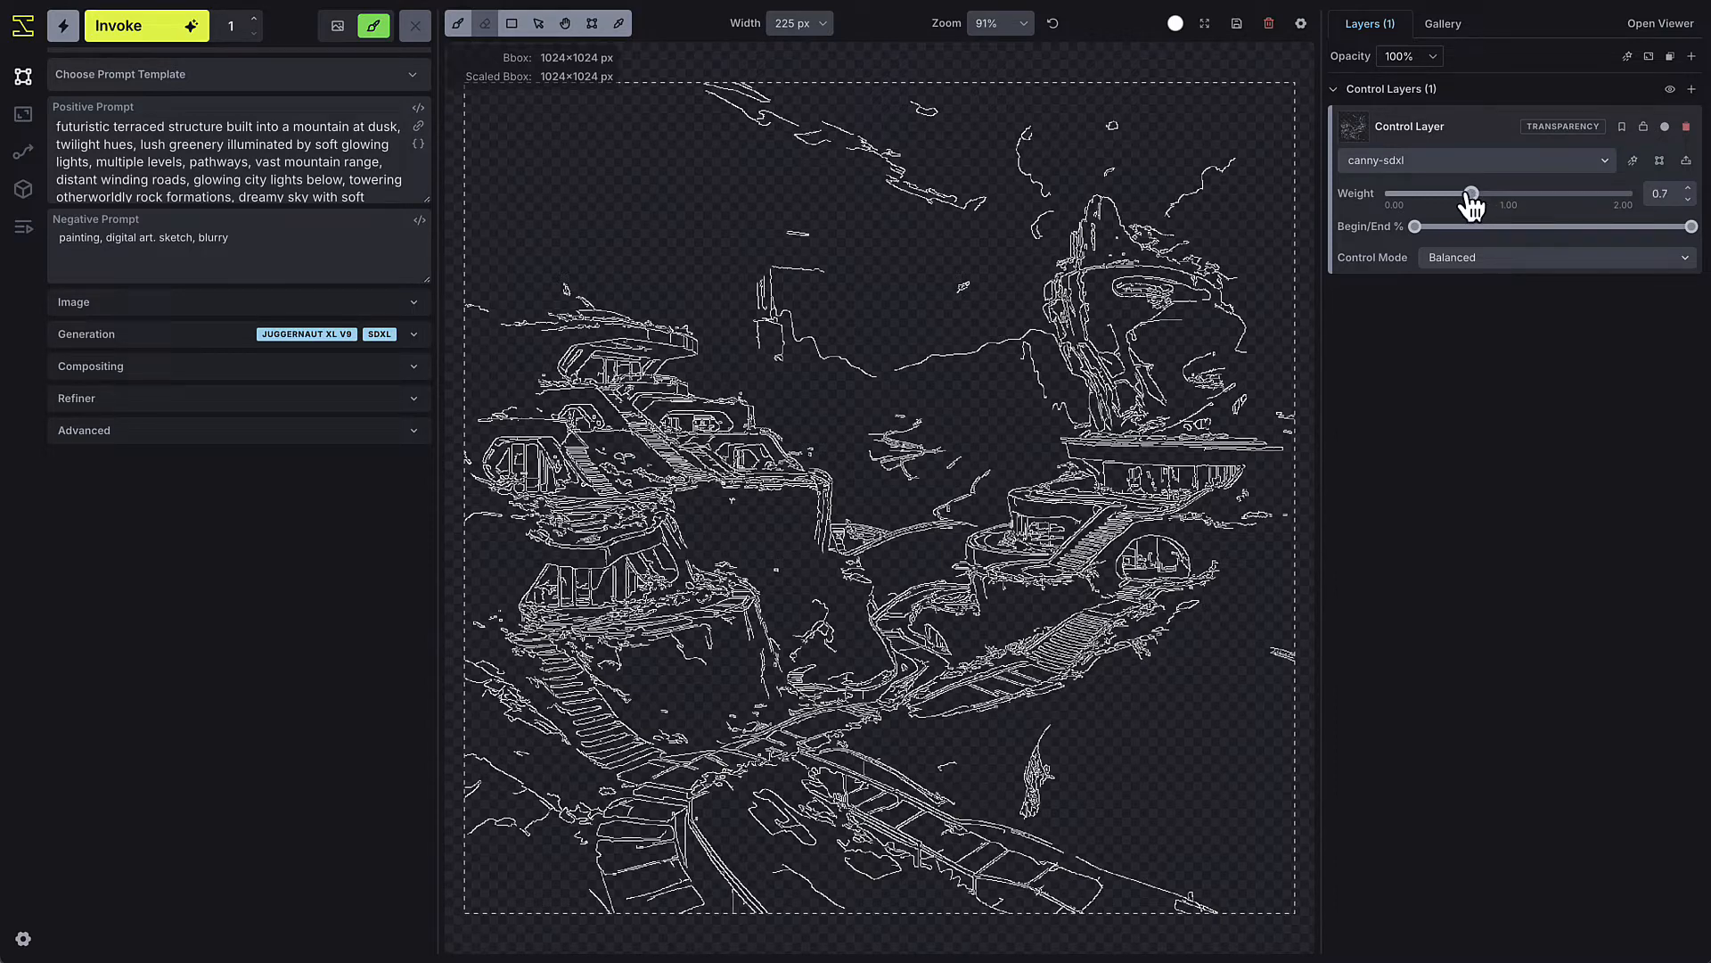
mouse_move(1424, 205)
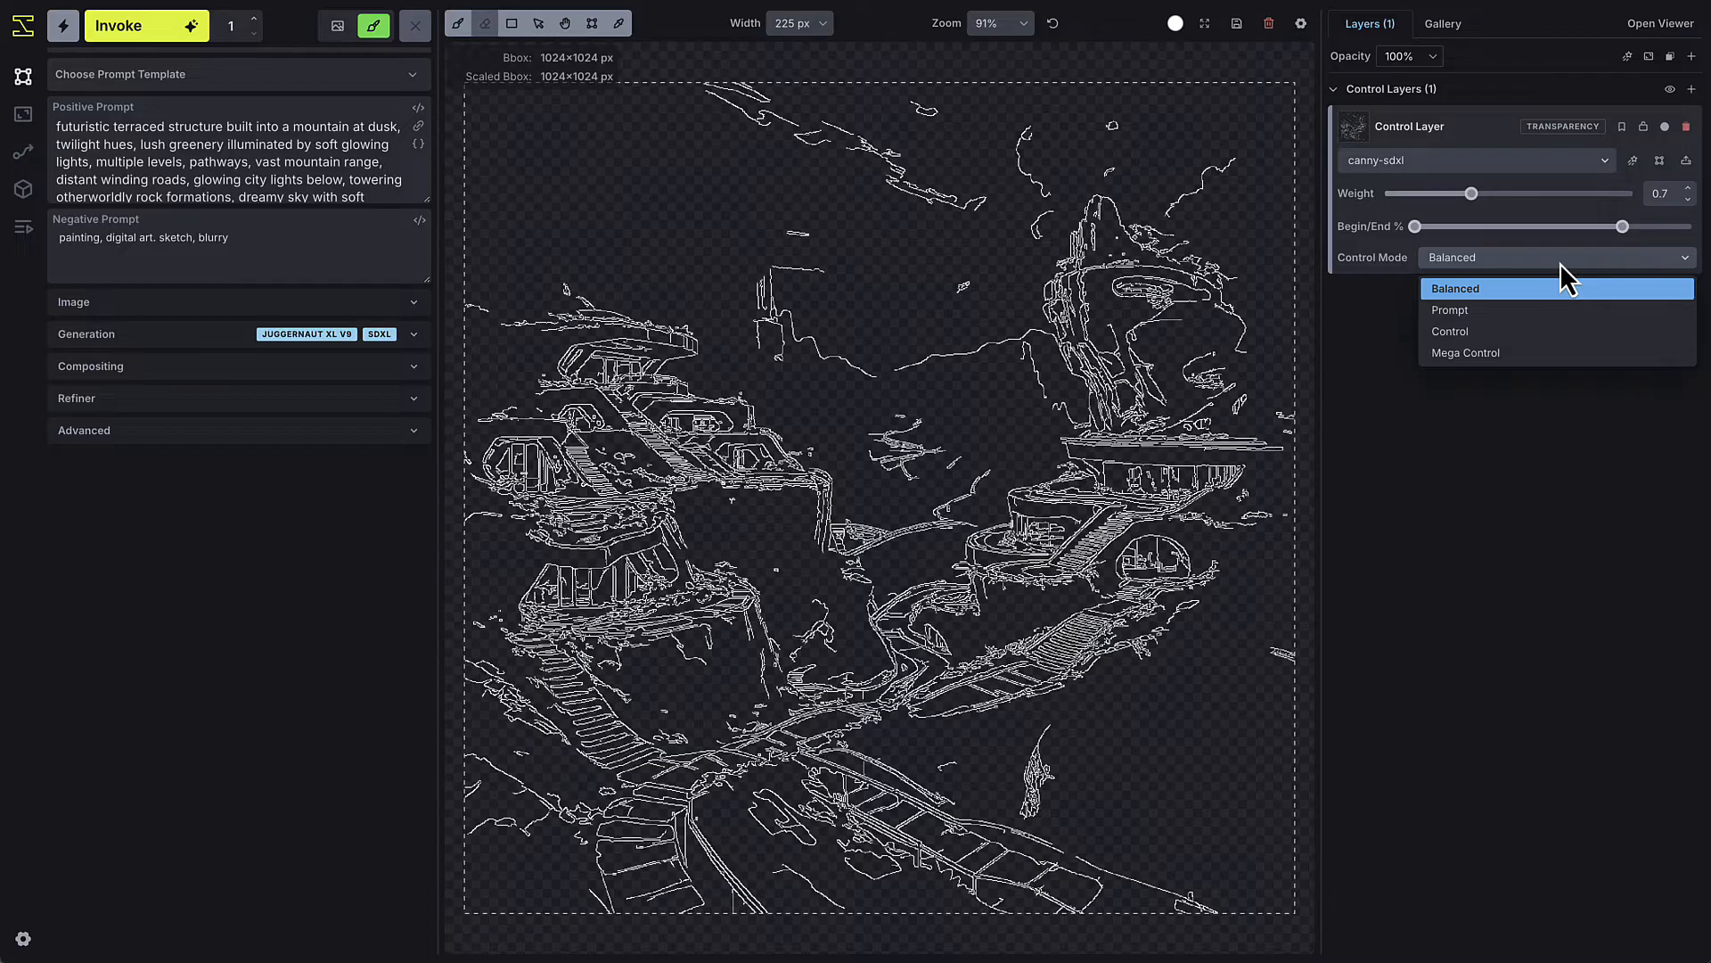
Keep Balanced control mode with weight 0.7 and start a generation.
click(1455, 288)
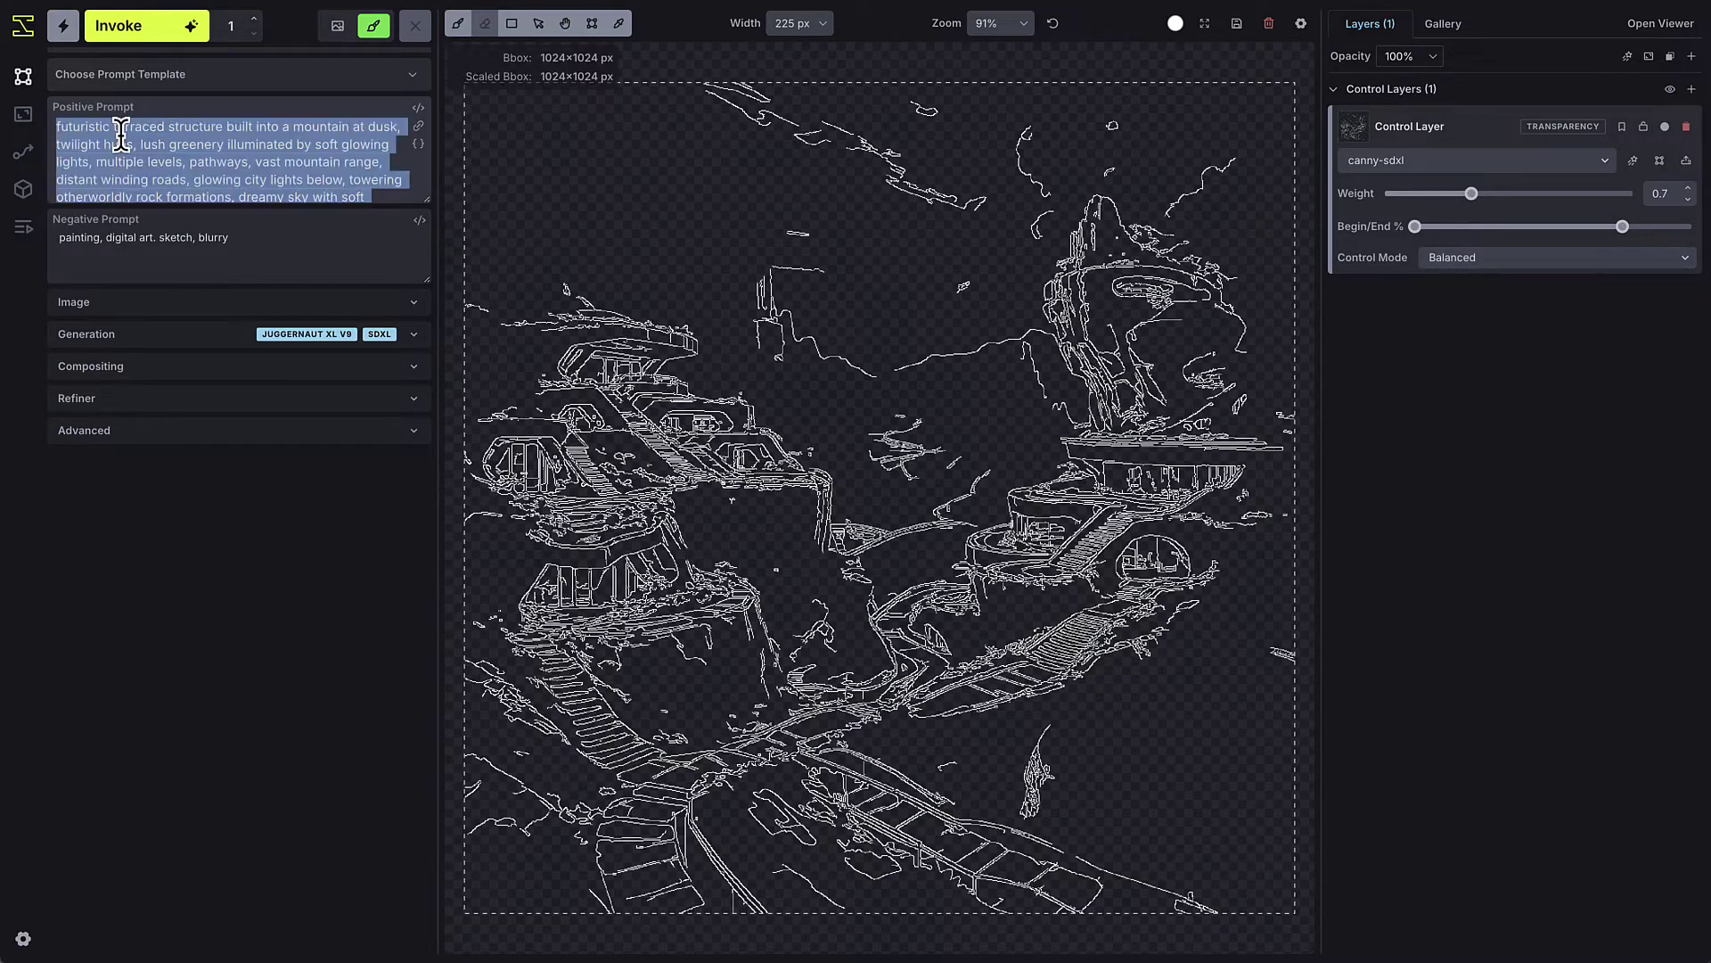
click(145, 25)
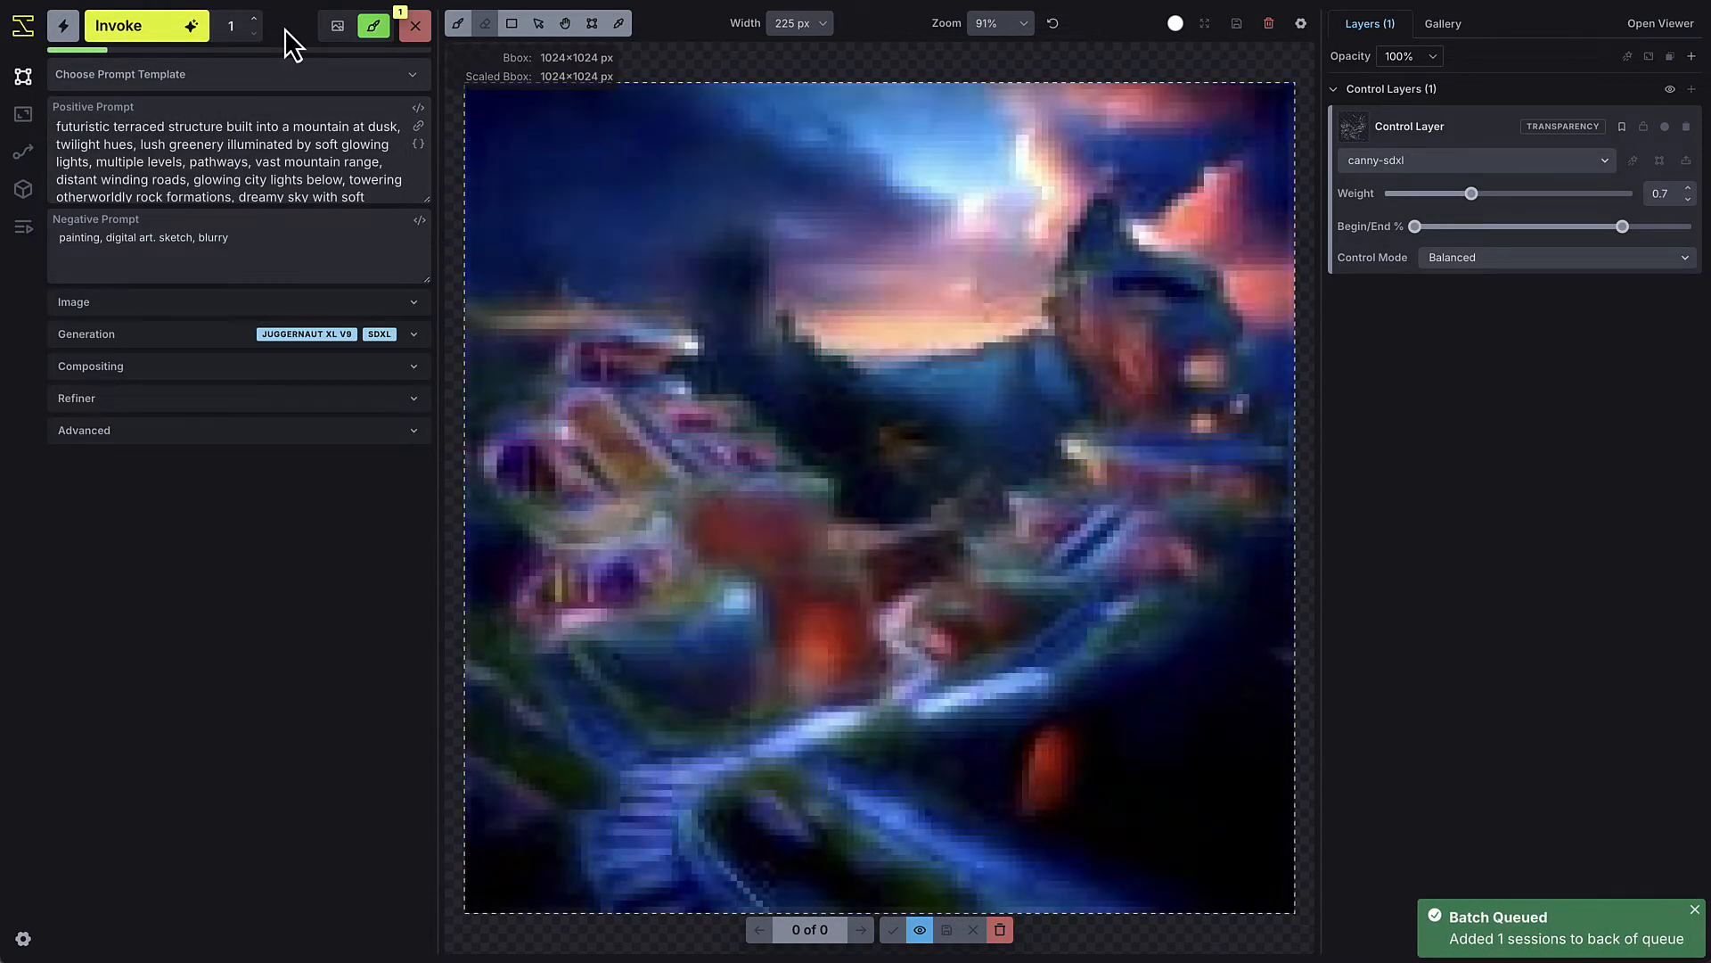
Wait for the dusk terraced mountain generation to finish on the canvas.
click(145, 25)
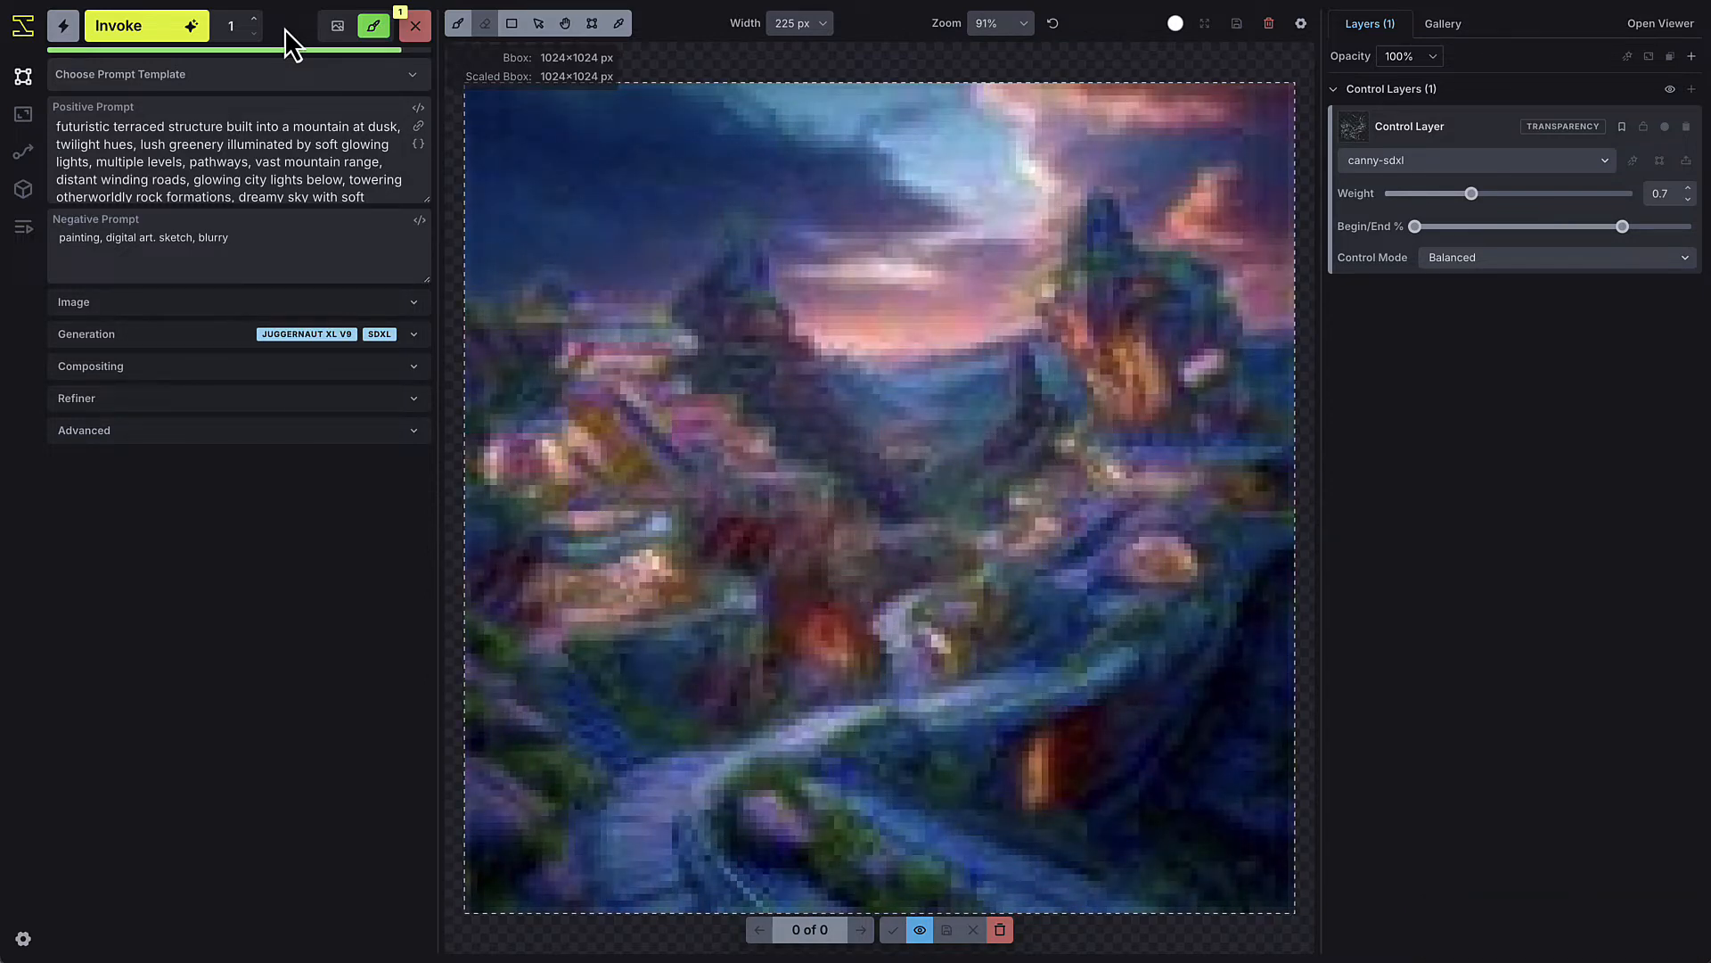
click(145, 25)
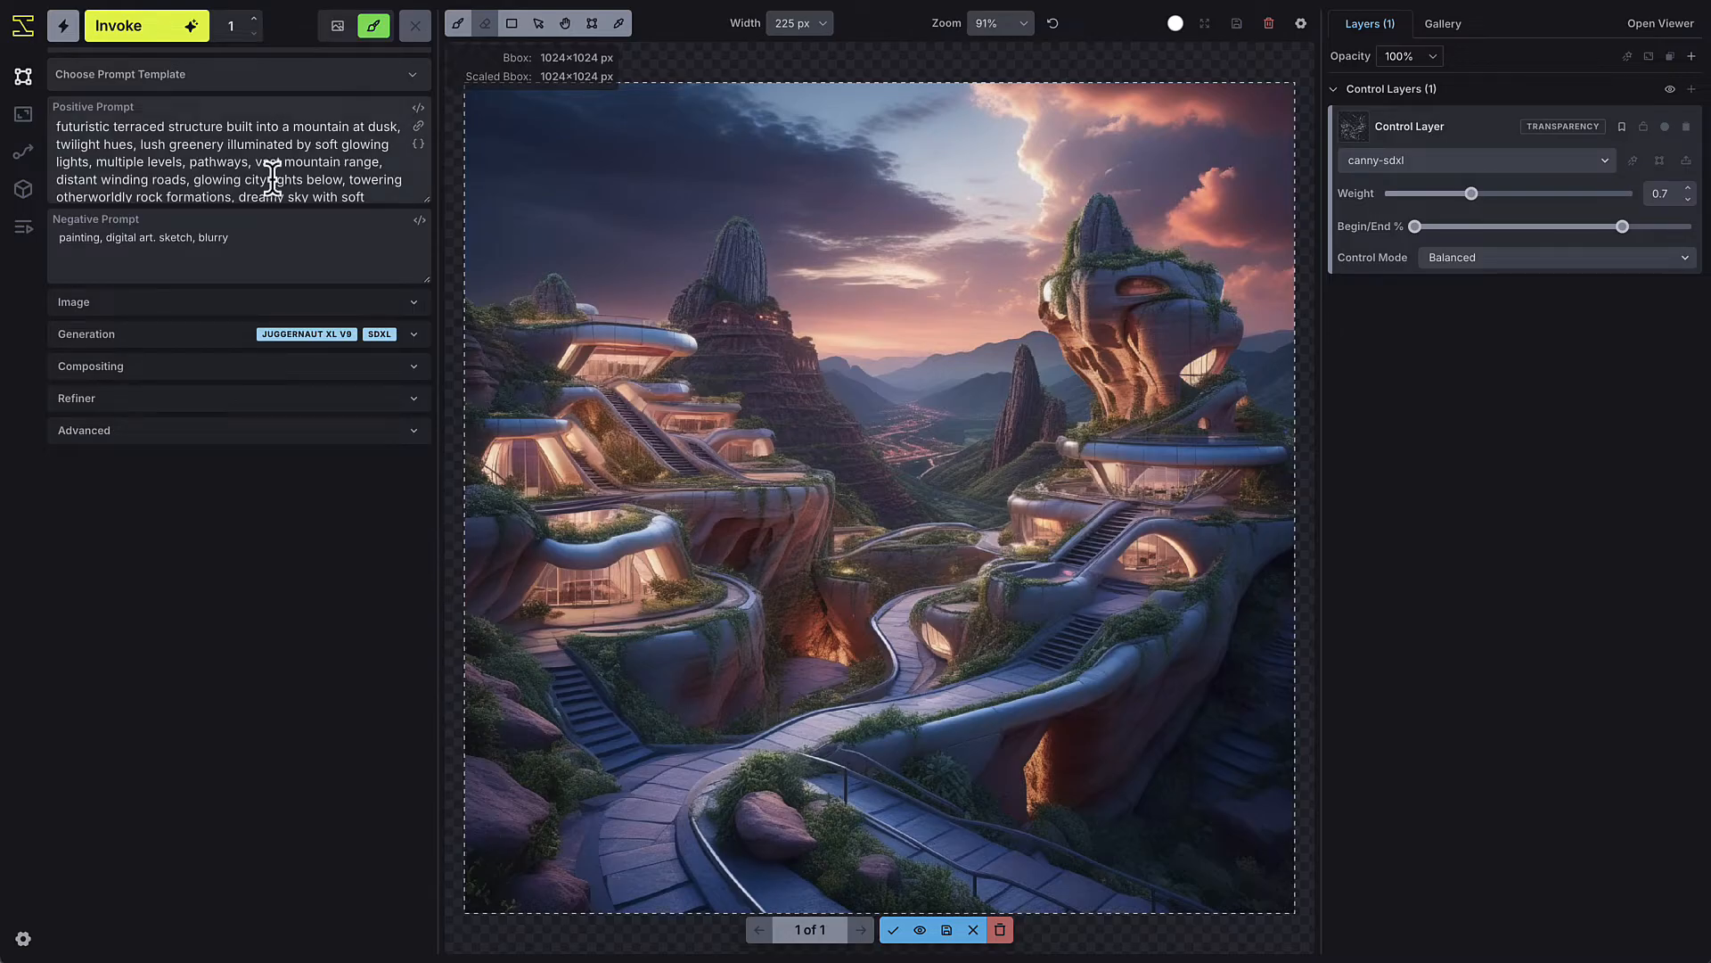
mouse_move(893, 928)
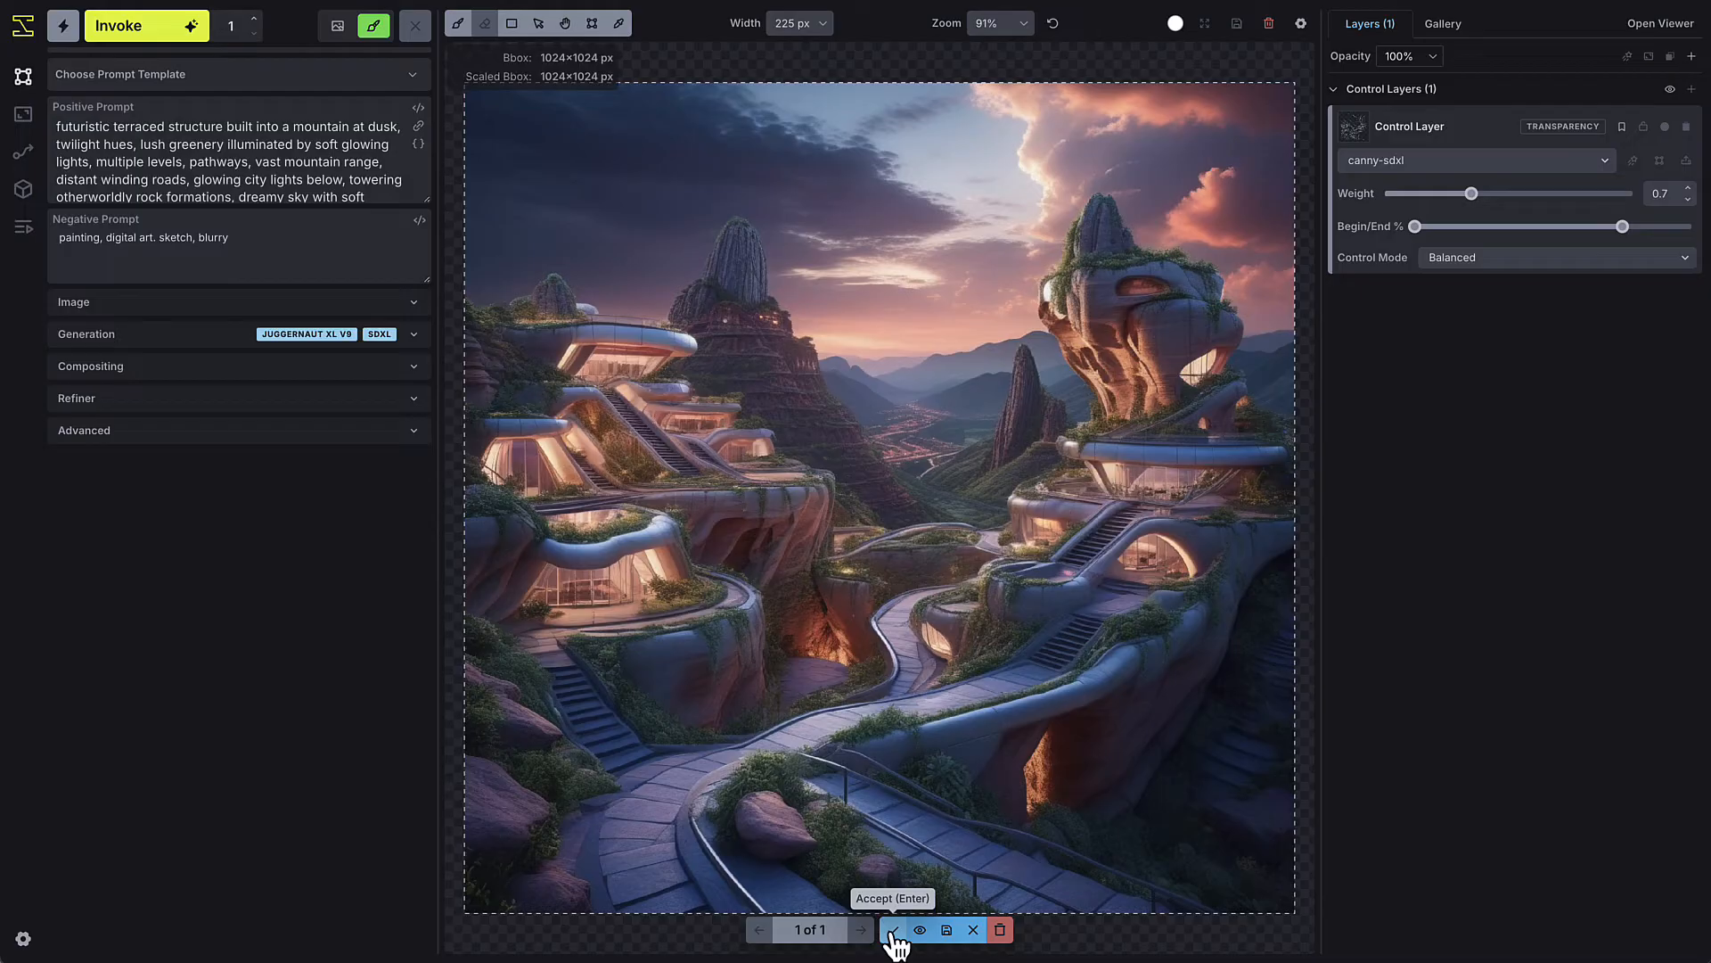
Accept the generated mountain scene as a raster layer beneath the edge-map control layer.
click(895, 929)
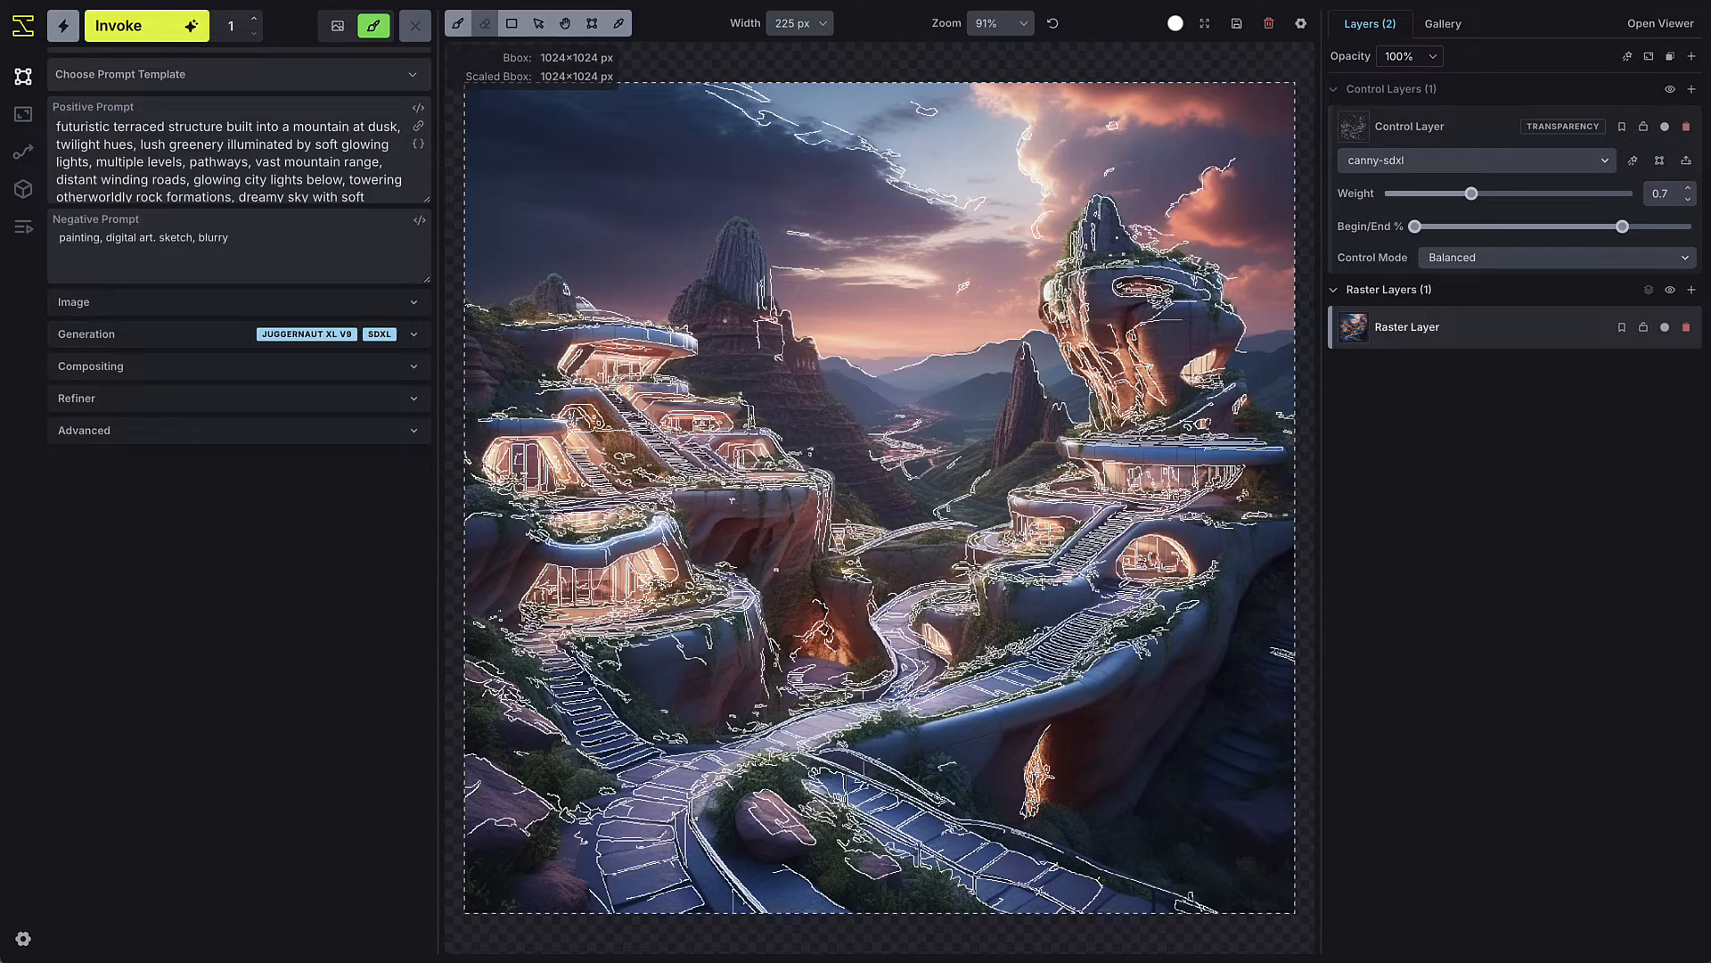
mouse_move(1511, 550)
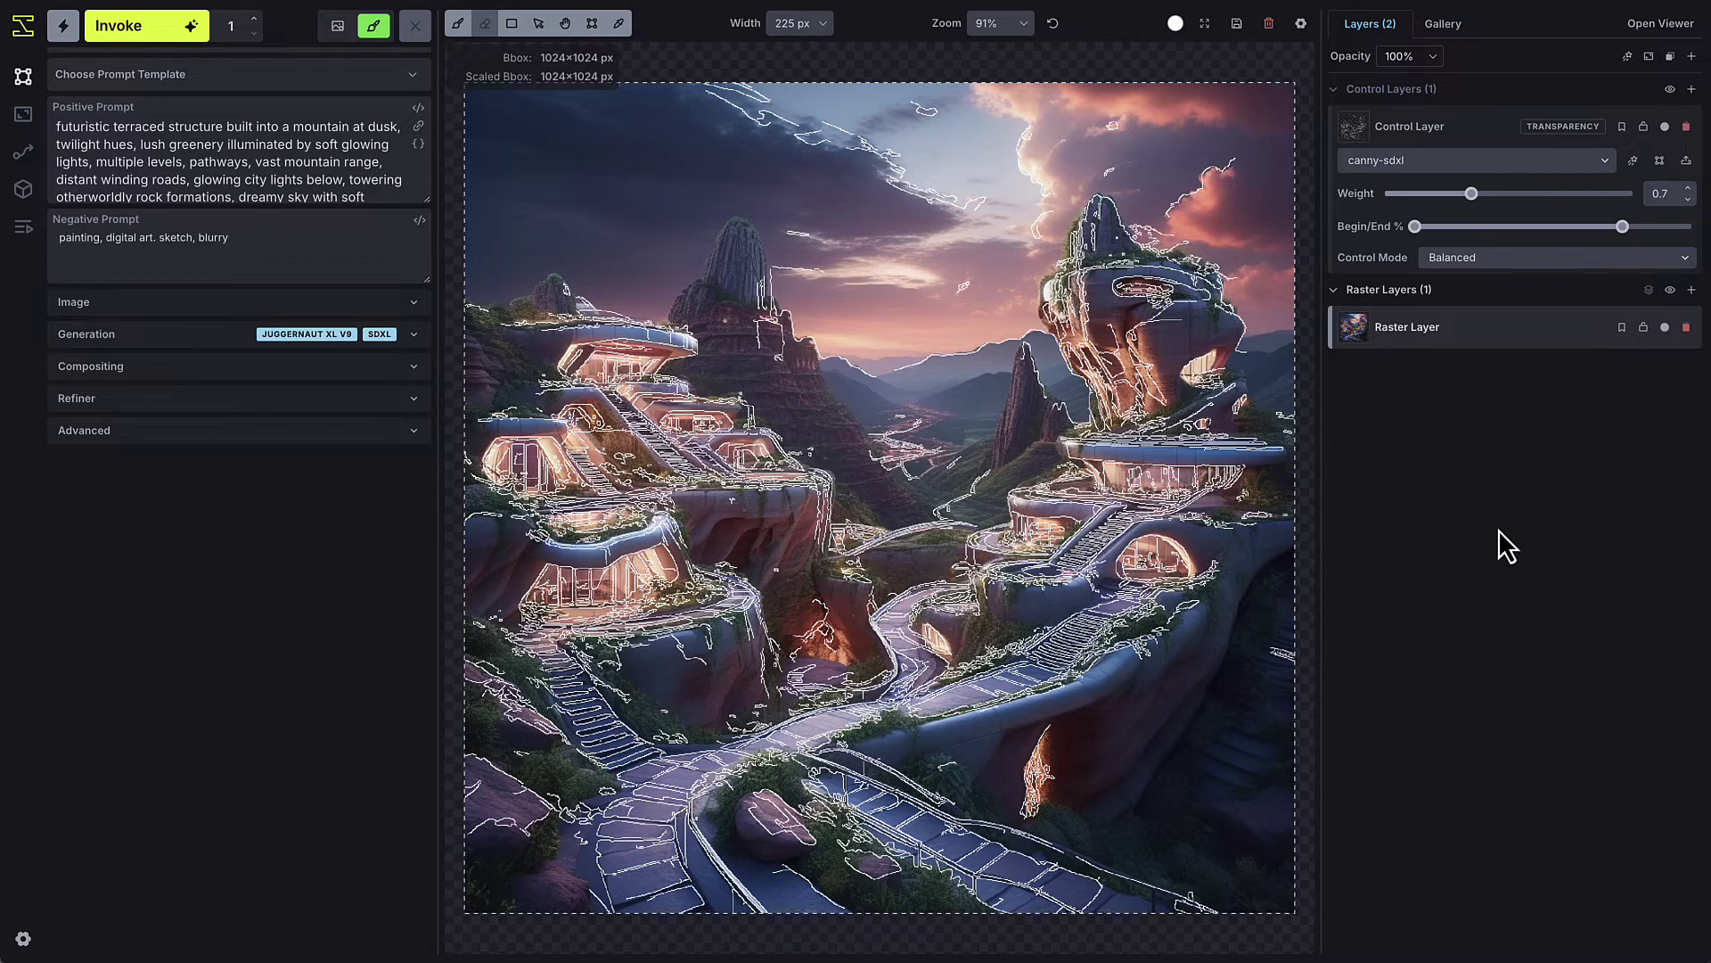
mouse_move(1482, 538)
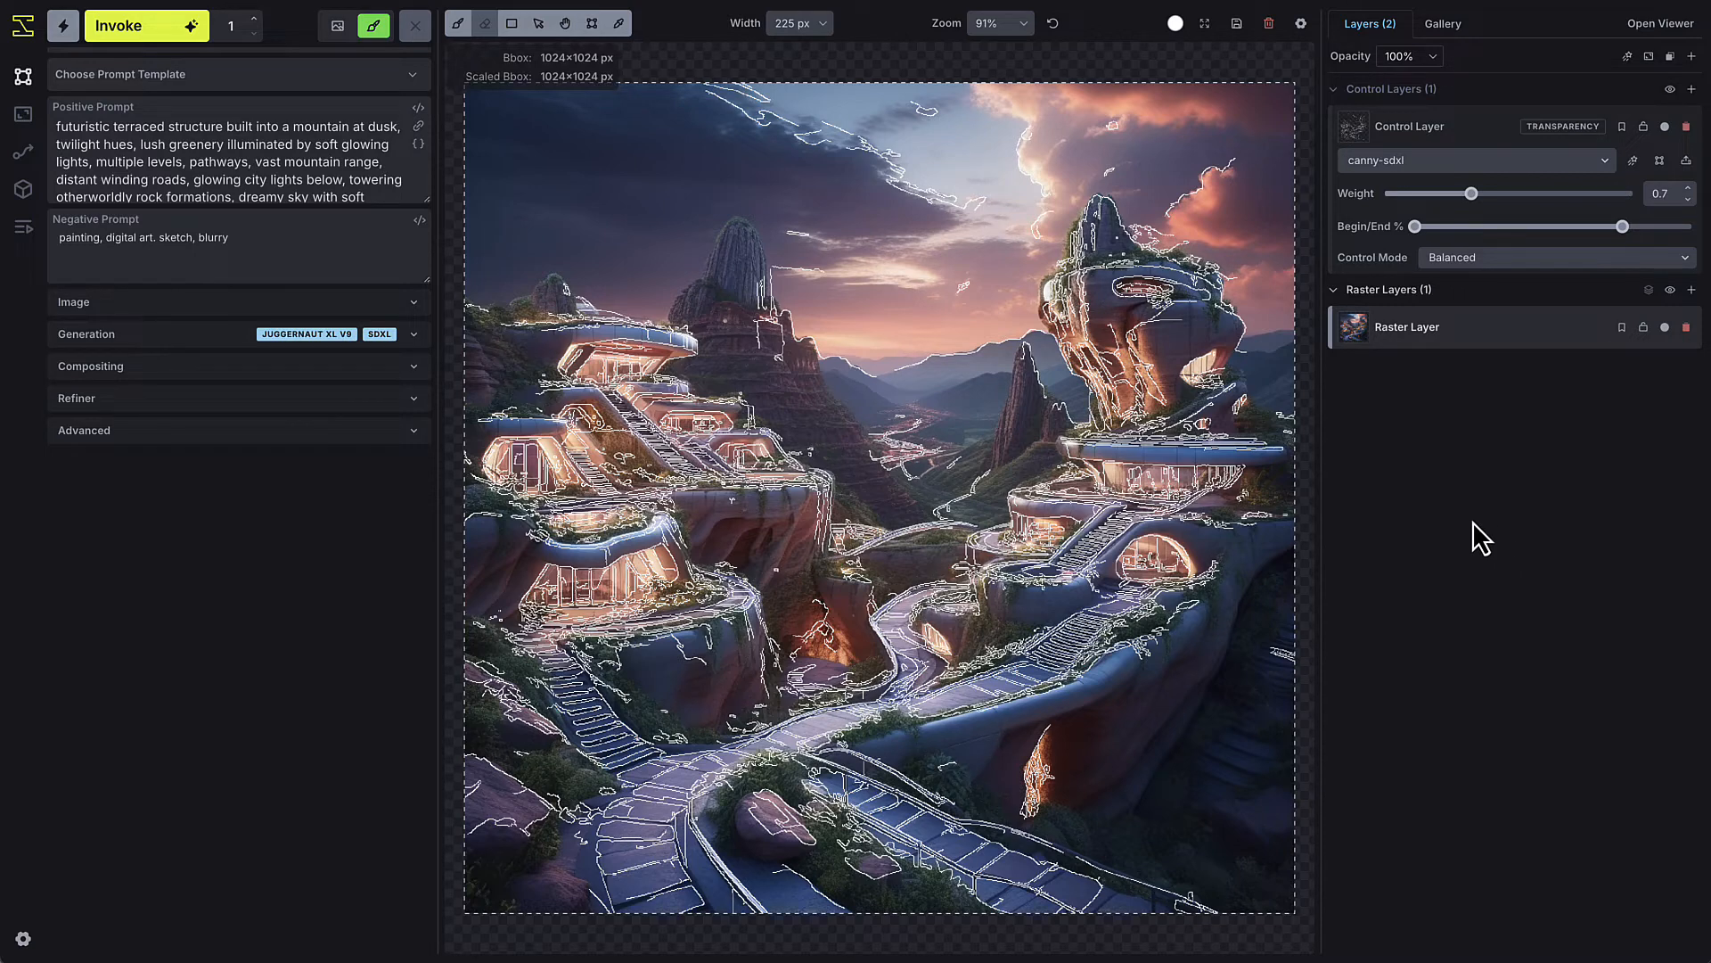
mouse_move(1414, 444)
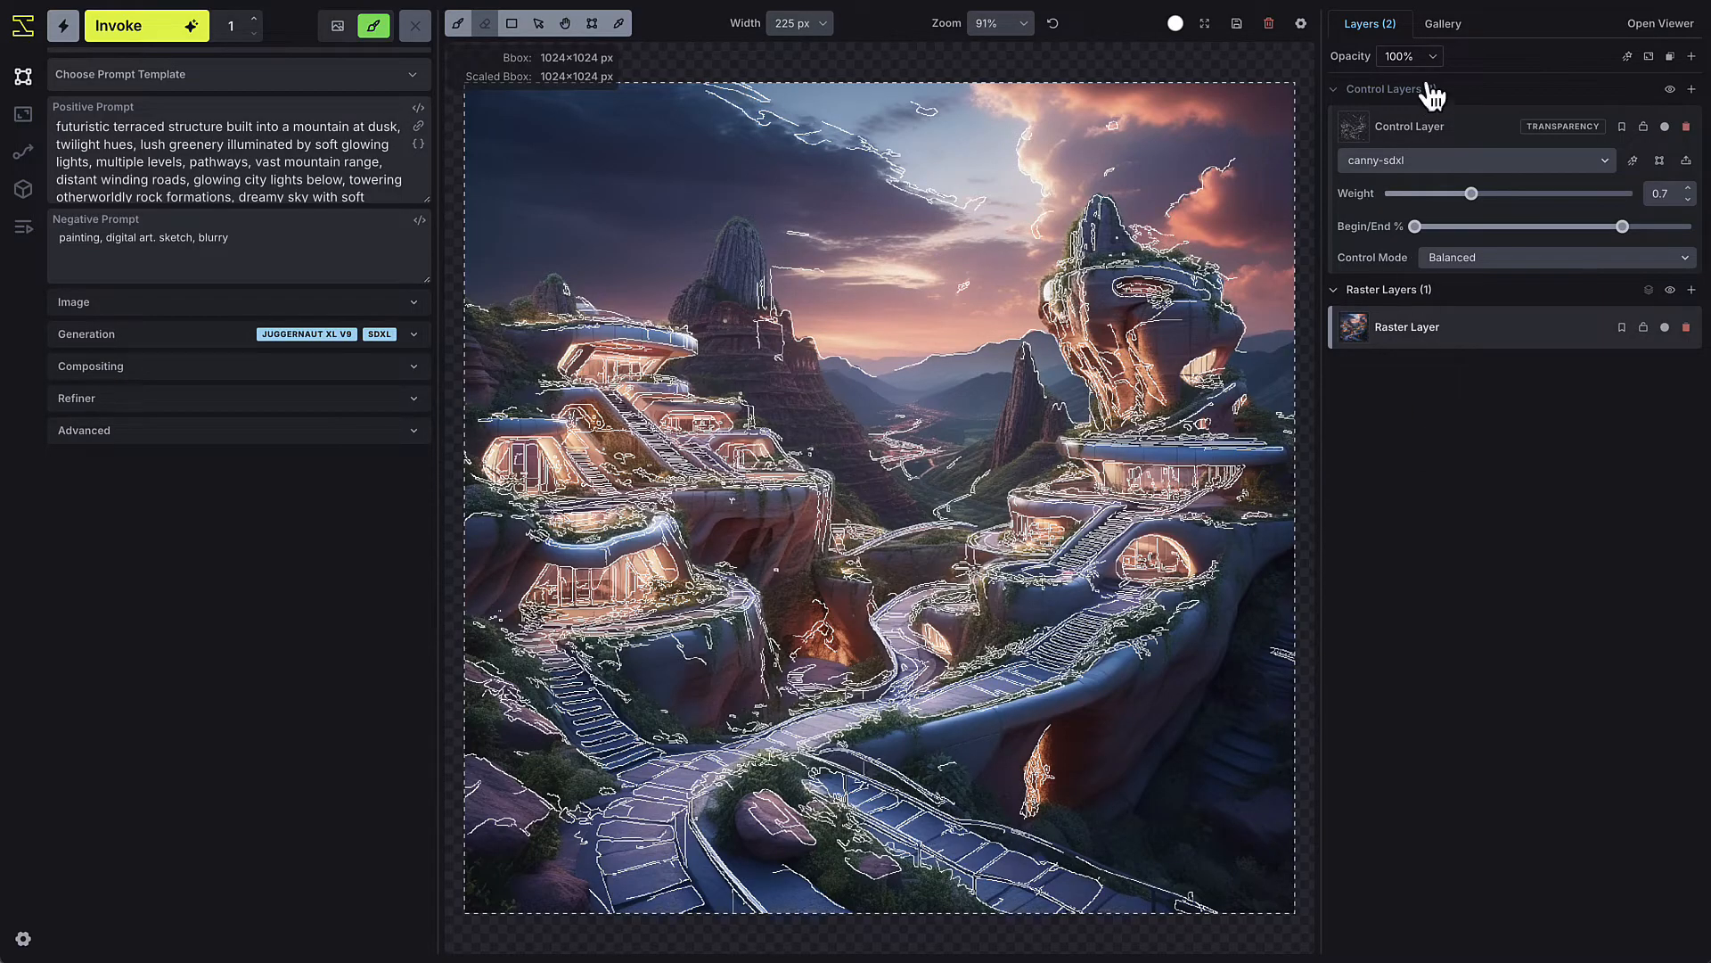
Add the white building image as an IP Adapter SDXL global reference at weight 0.7.
click(1442, 23)
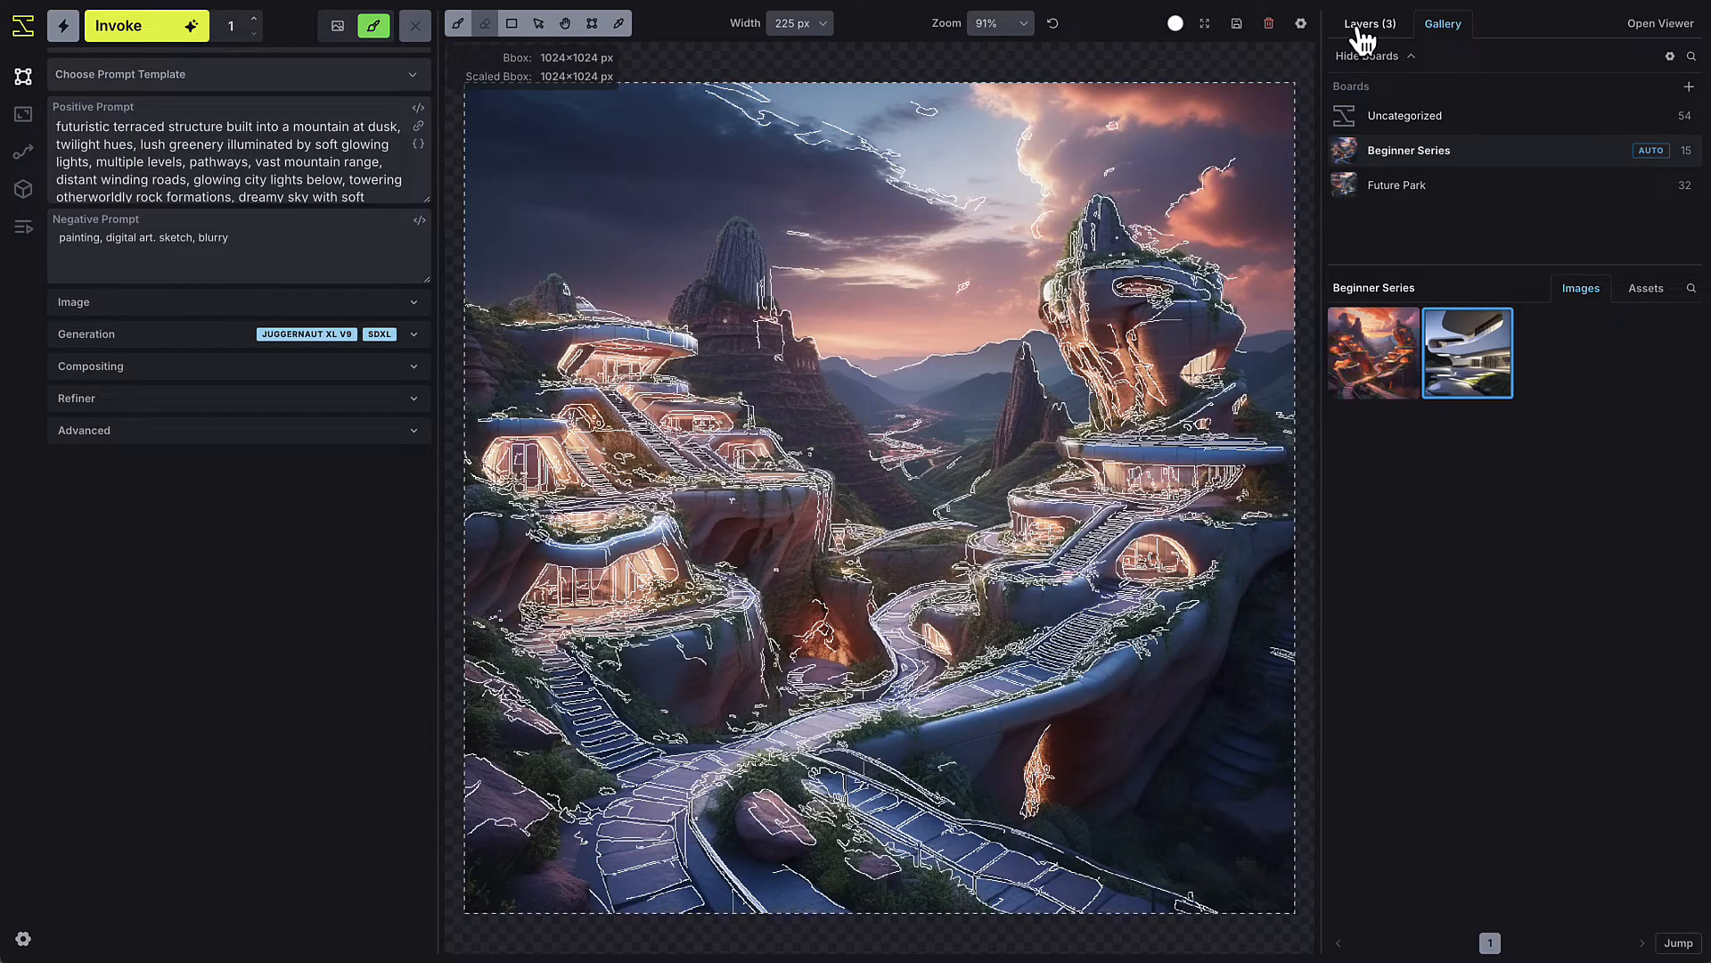
click(1369, 23)
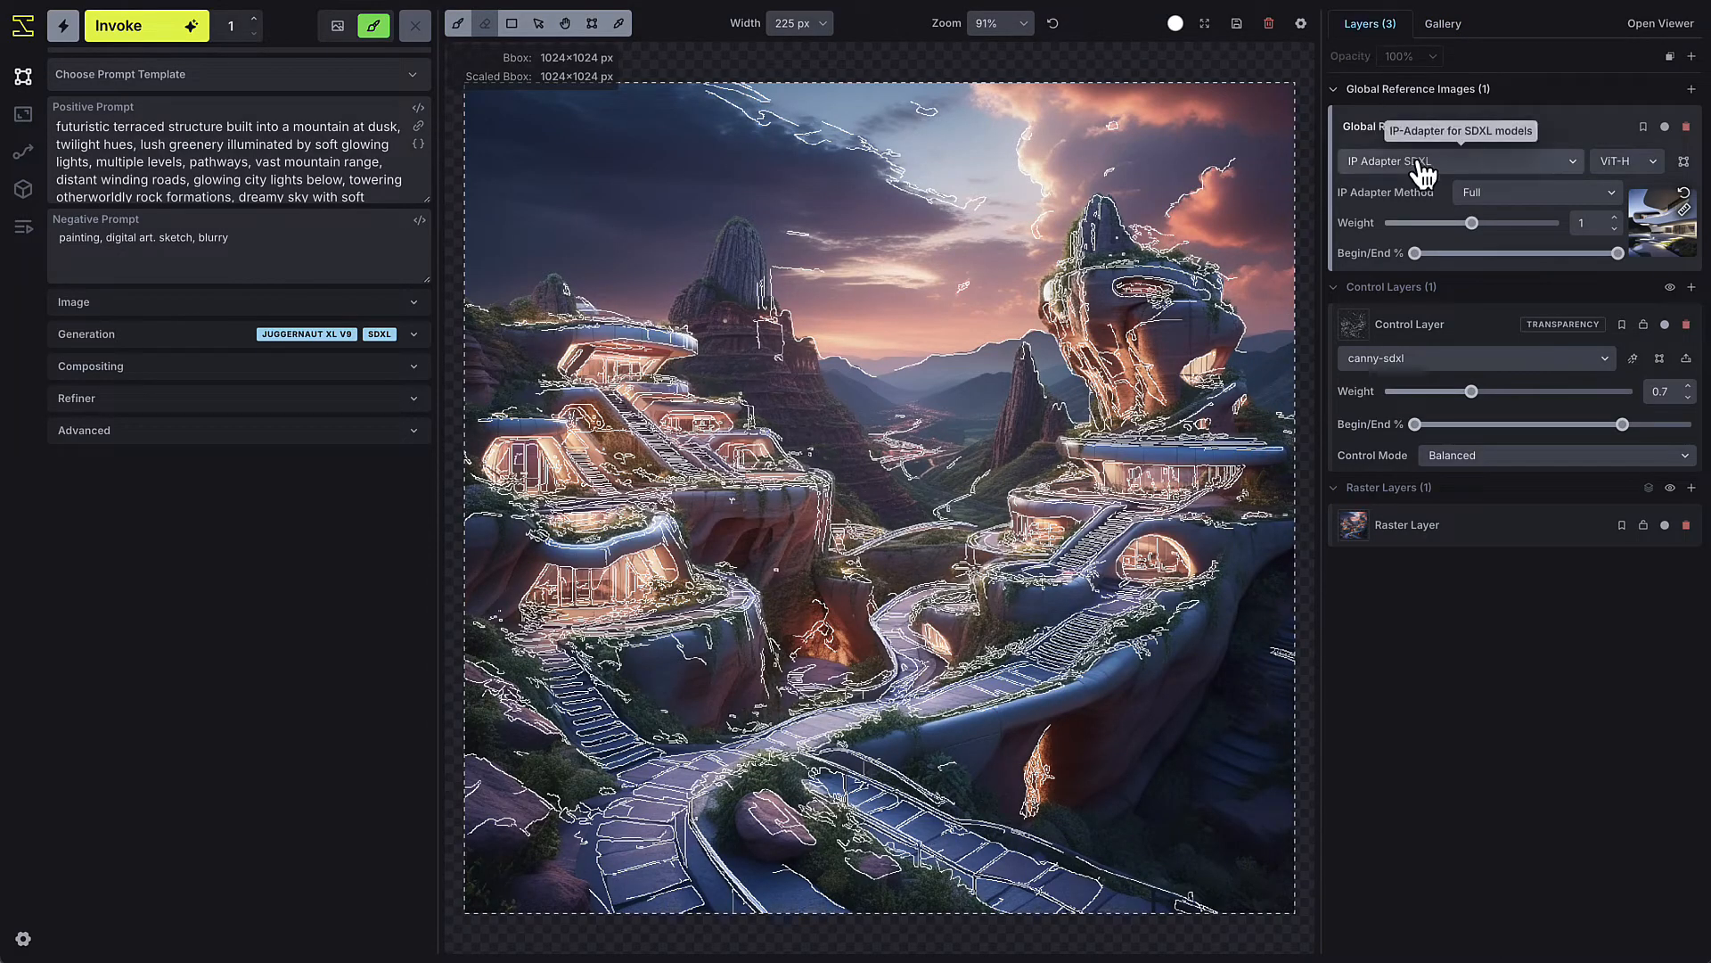
mouse_move(1402, 126)
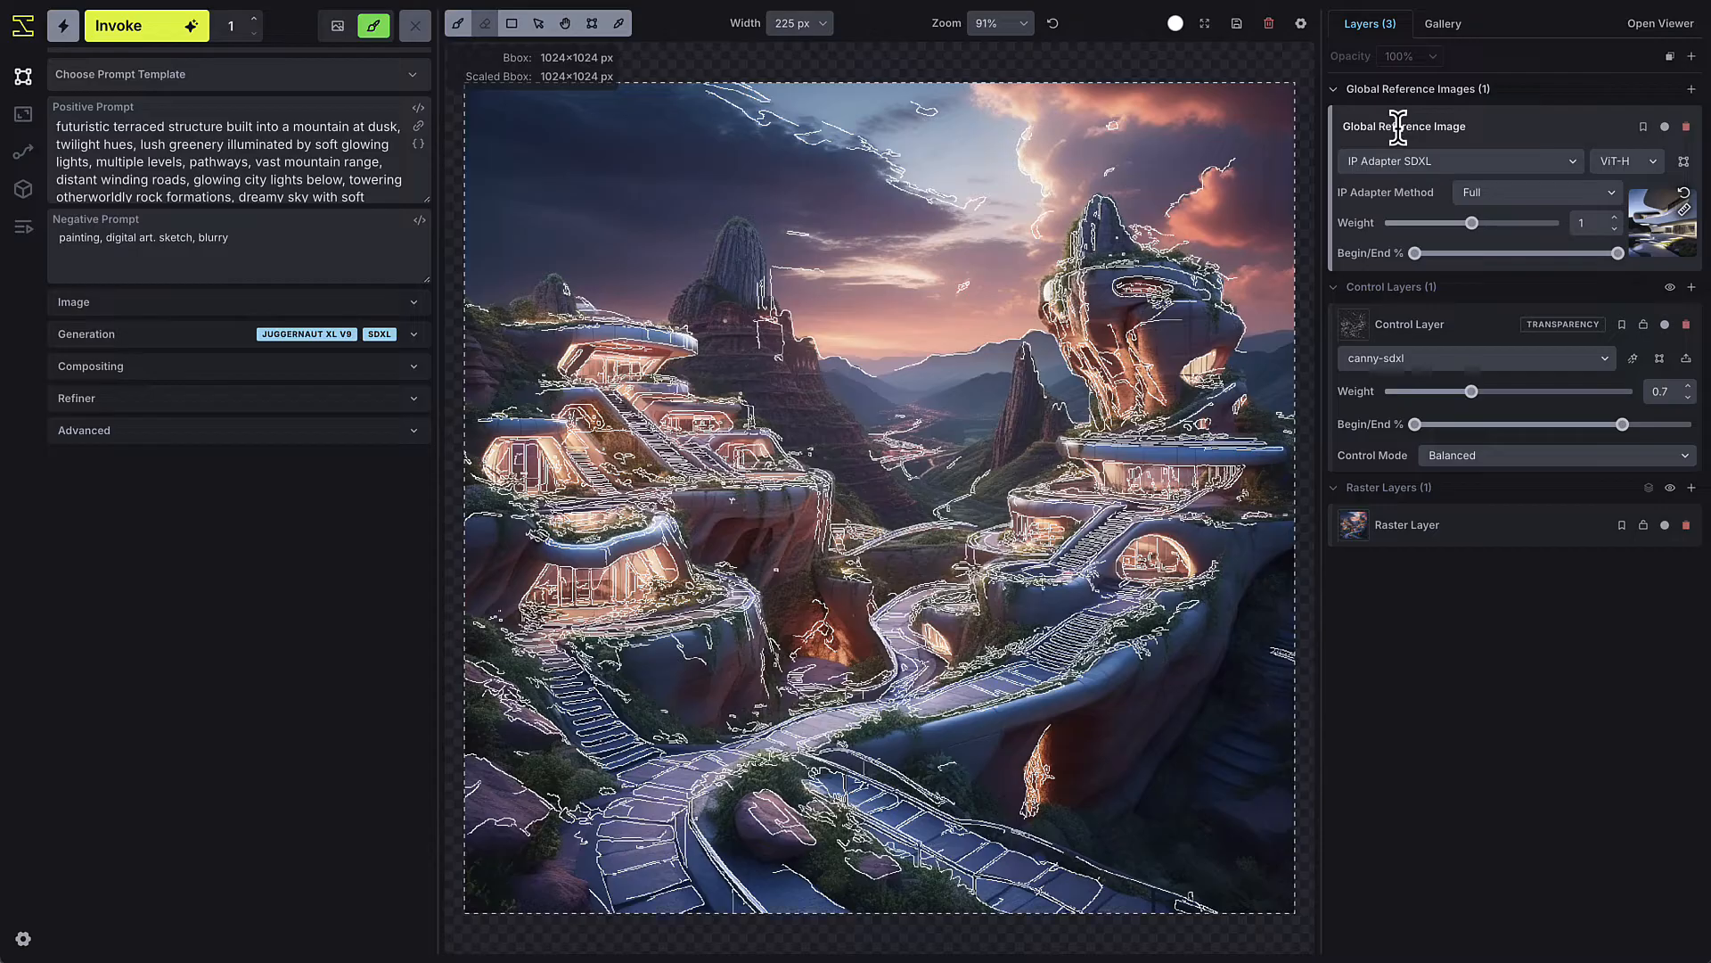
click(1460, 160)
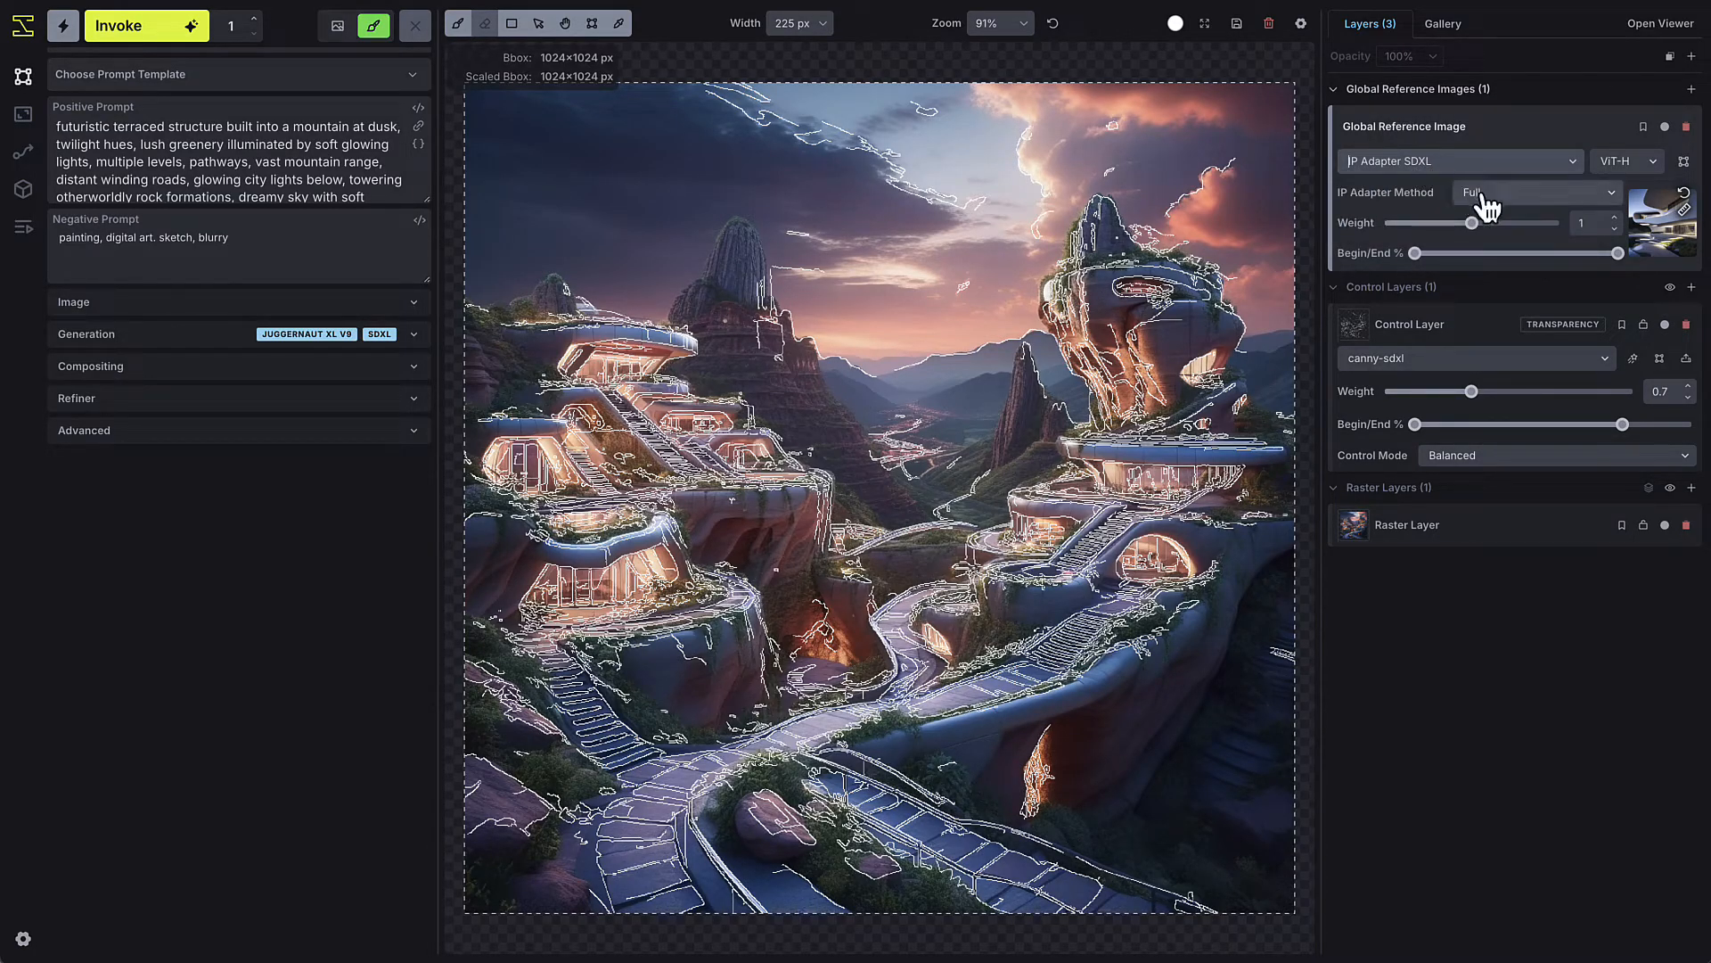
click(1533, 192)
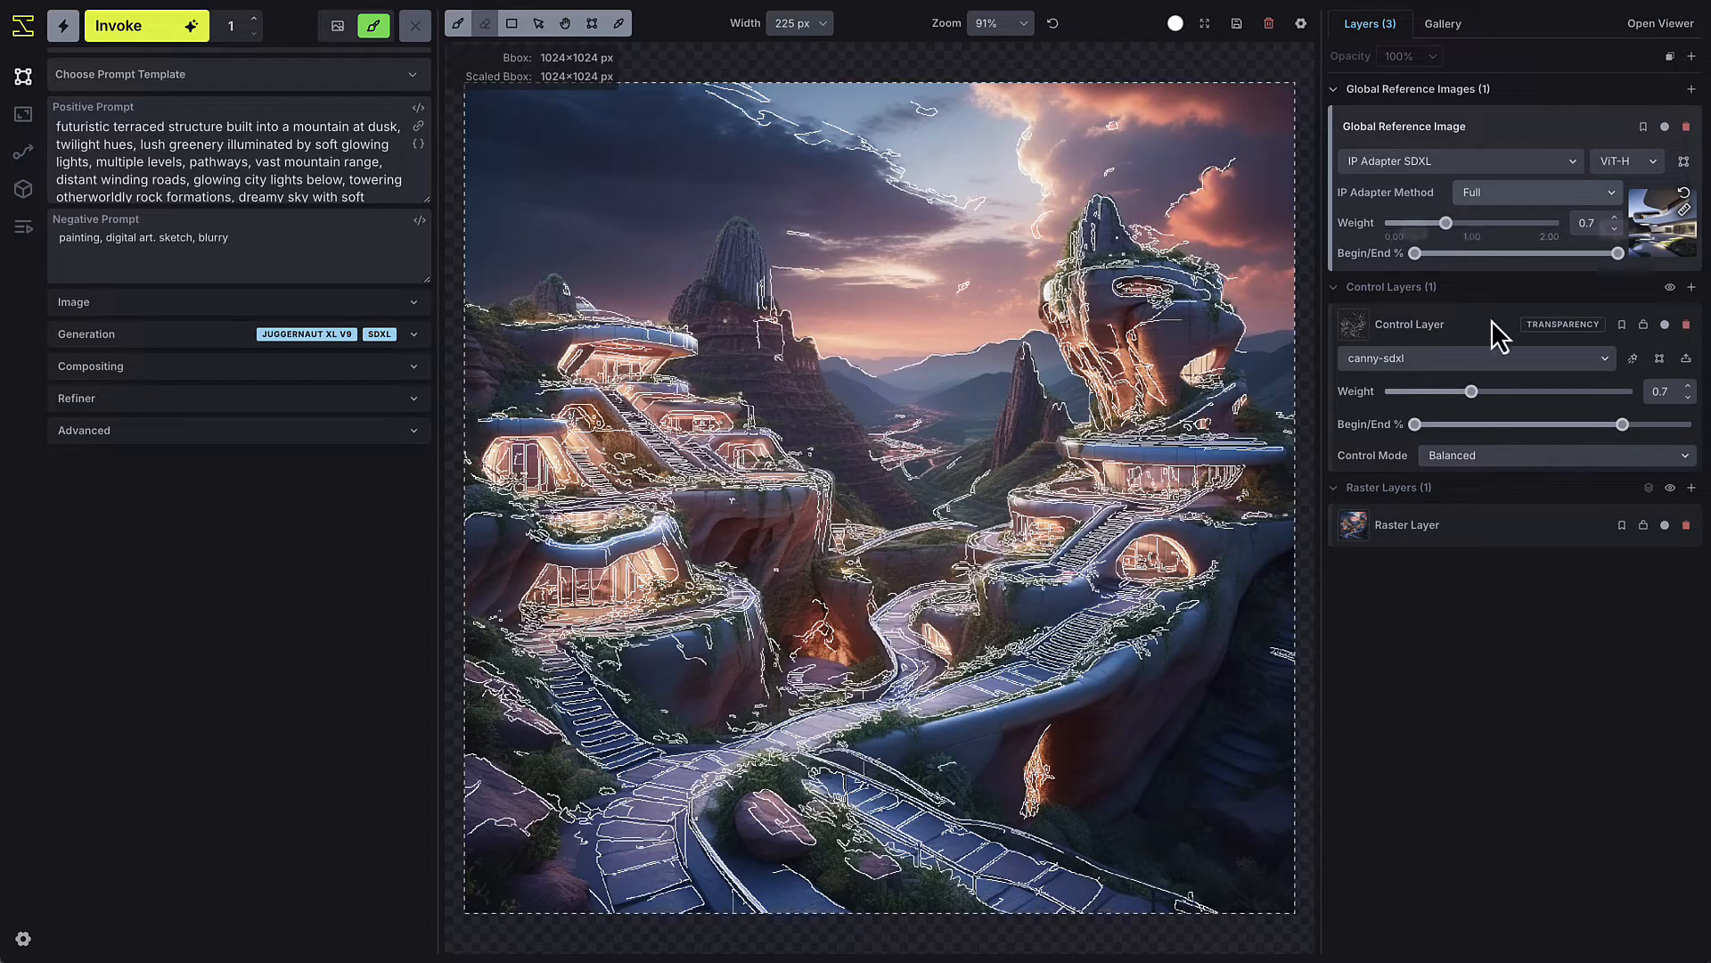
mouse_move(1688, 525)
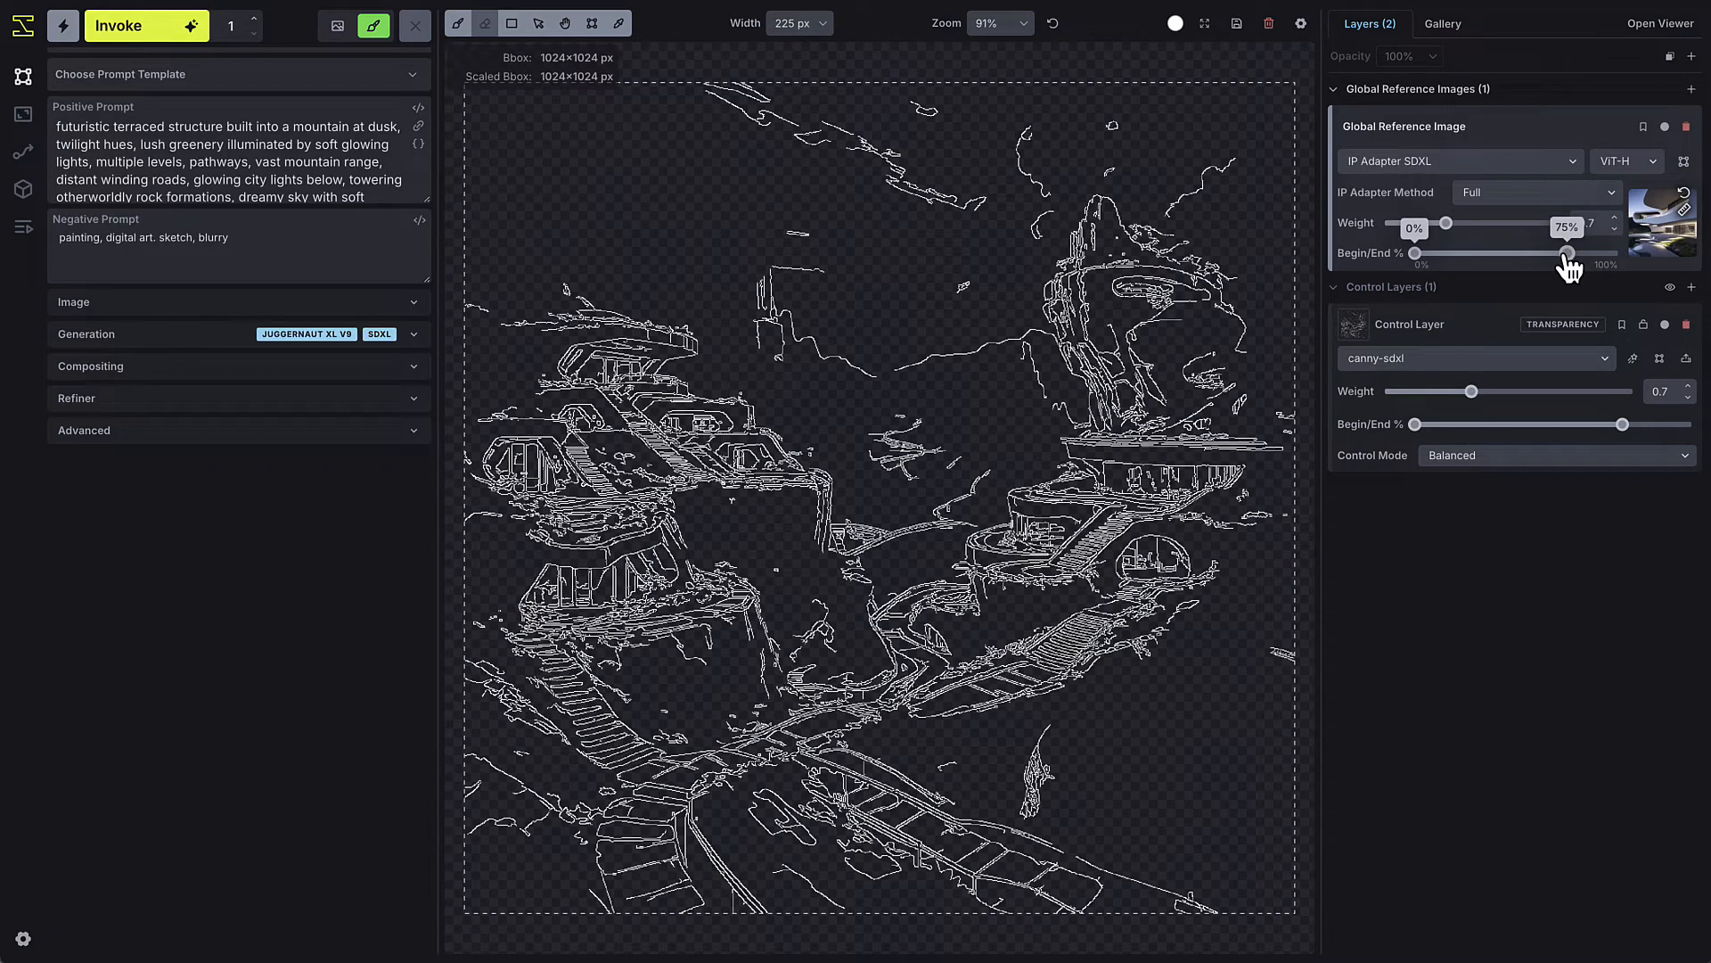
Generate with the global reference and hide the edge-map layer to review the white modern terraces.
click(145, 25)
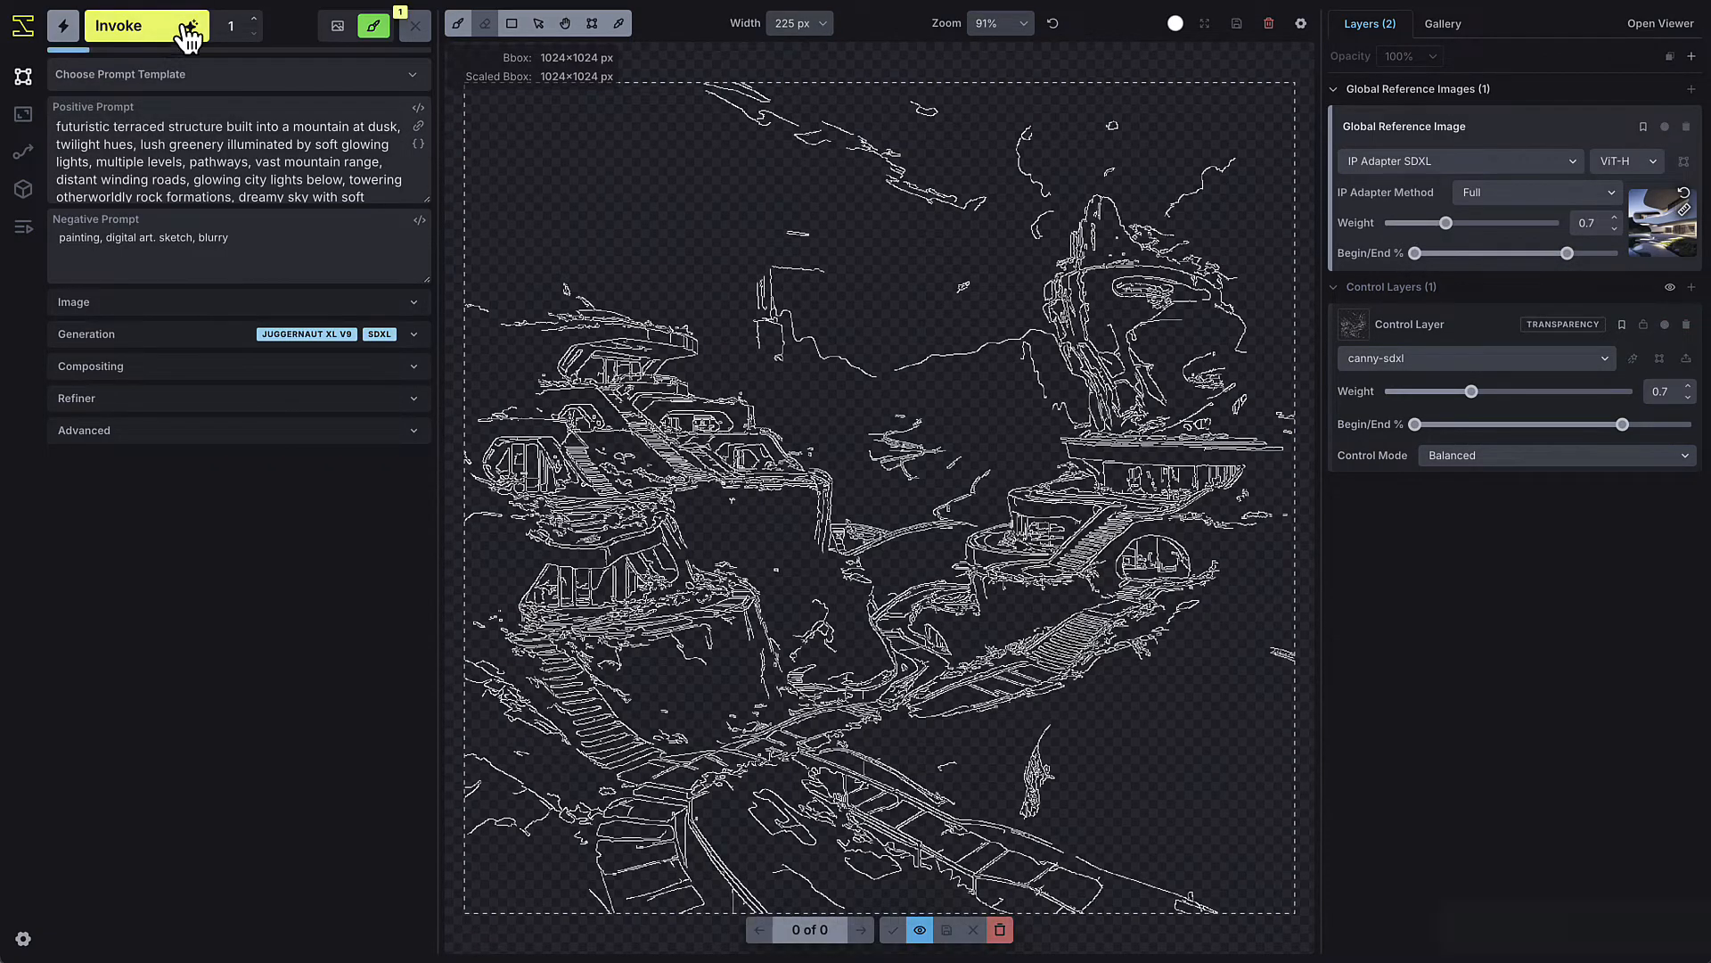
click(146, 25)
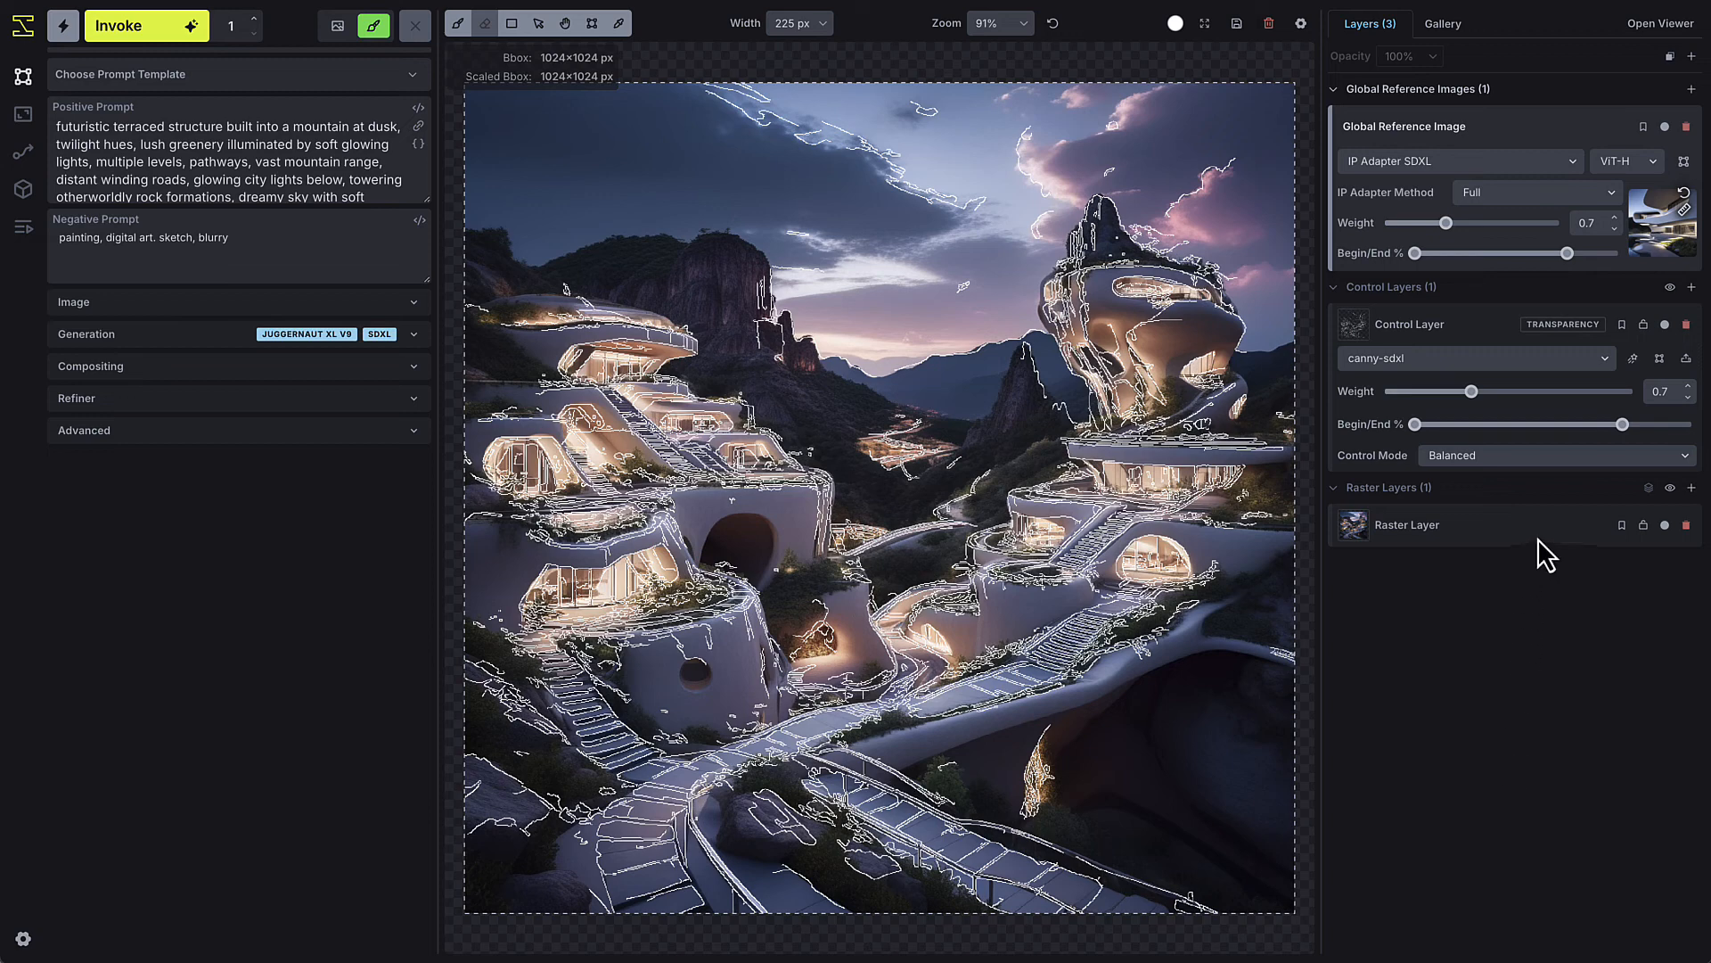
mouse_move(1679, 488)
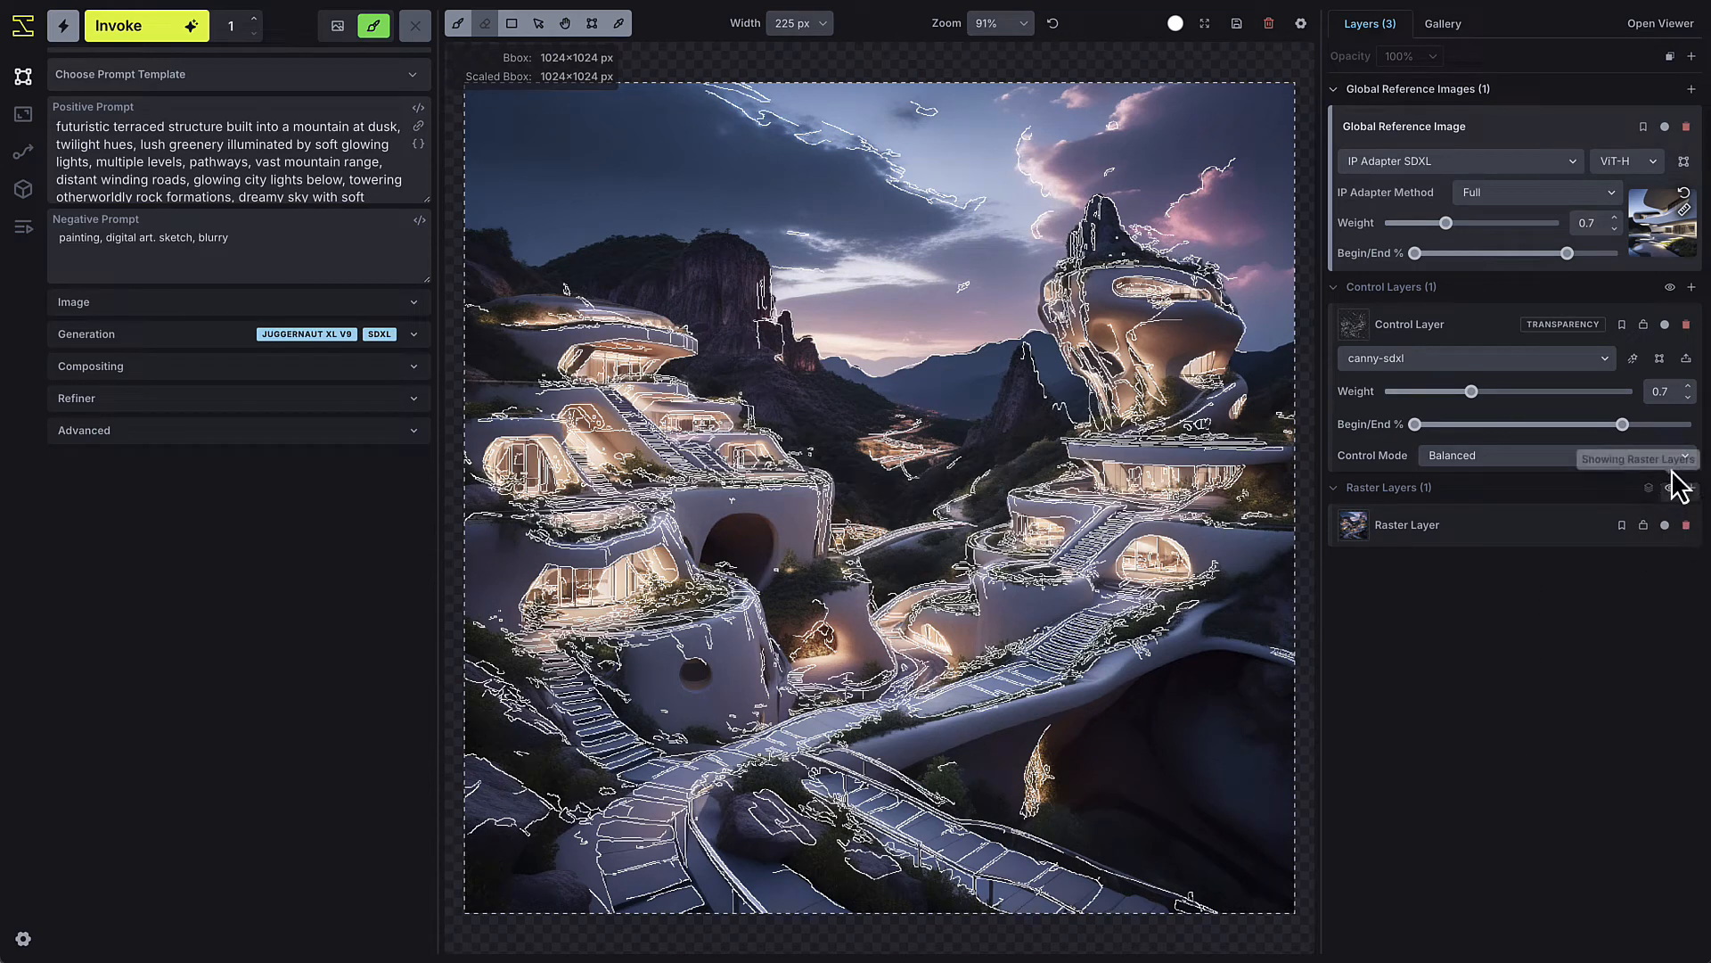
click(1679, 287)
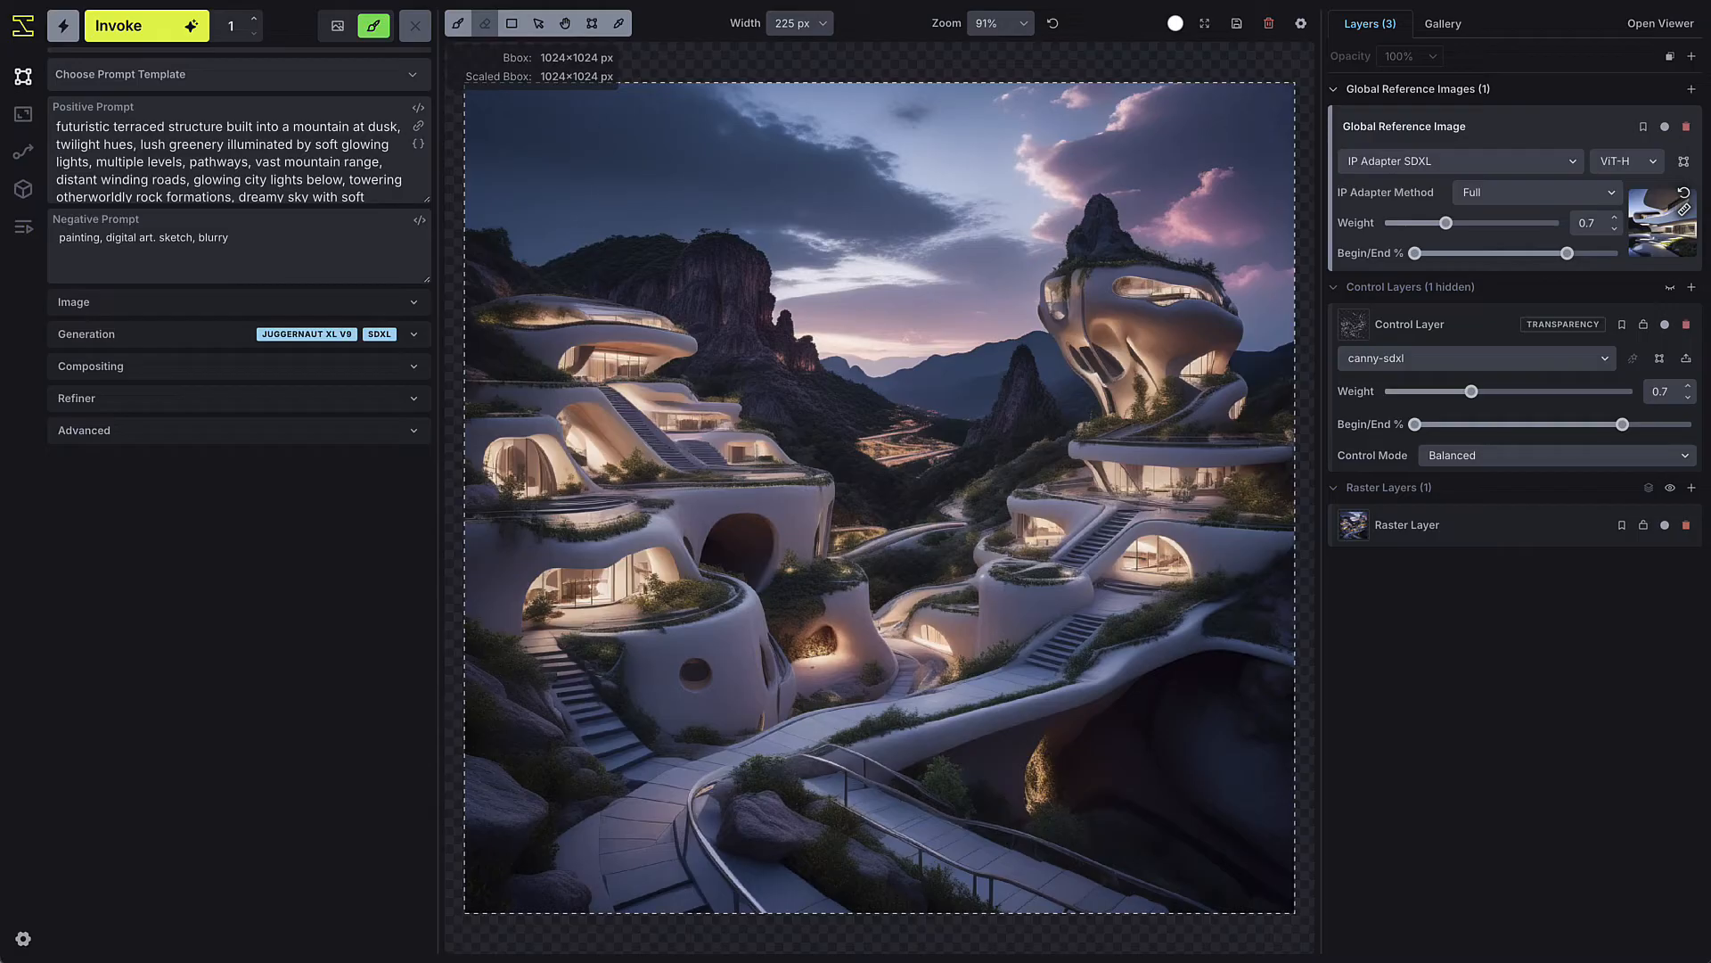
click(1442, 23)
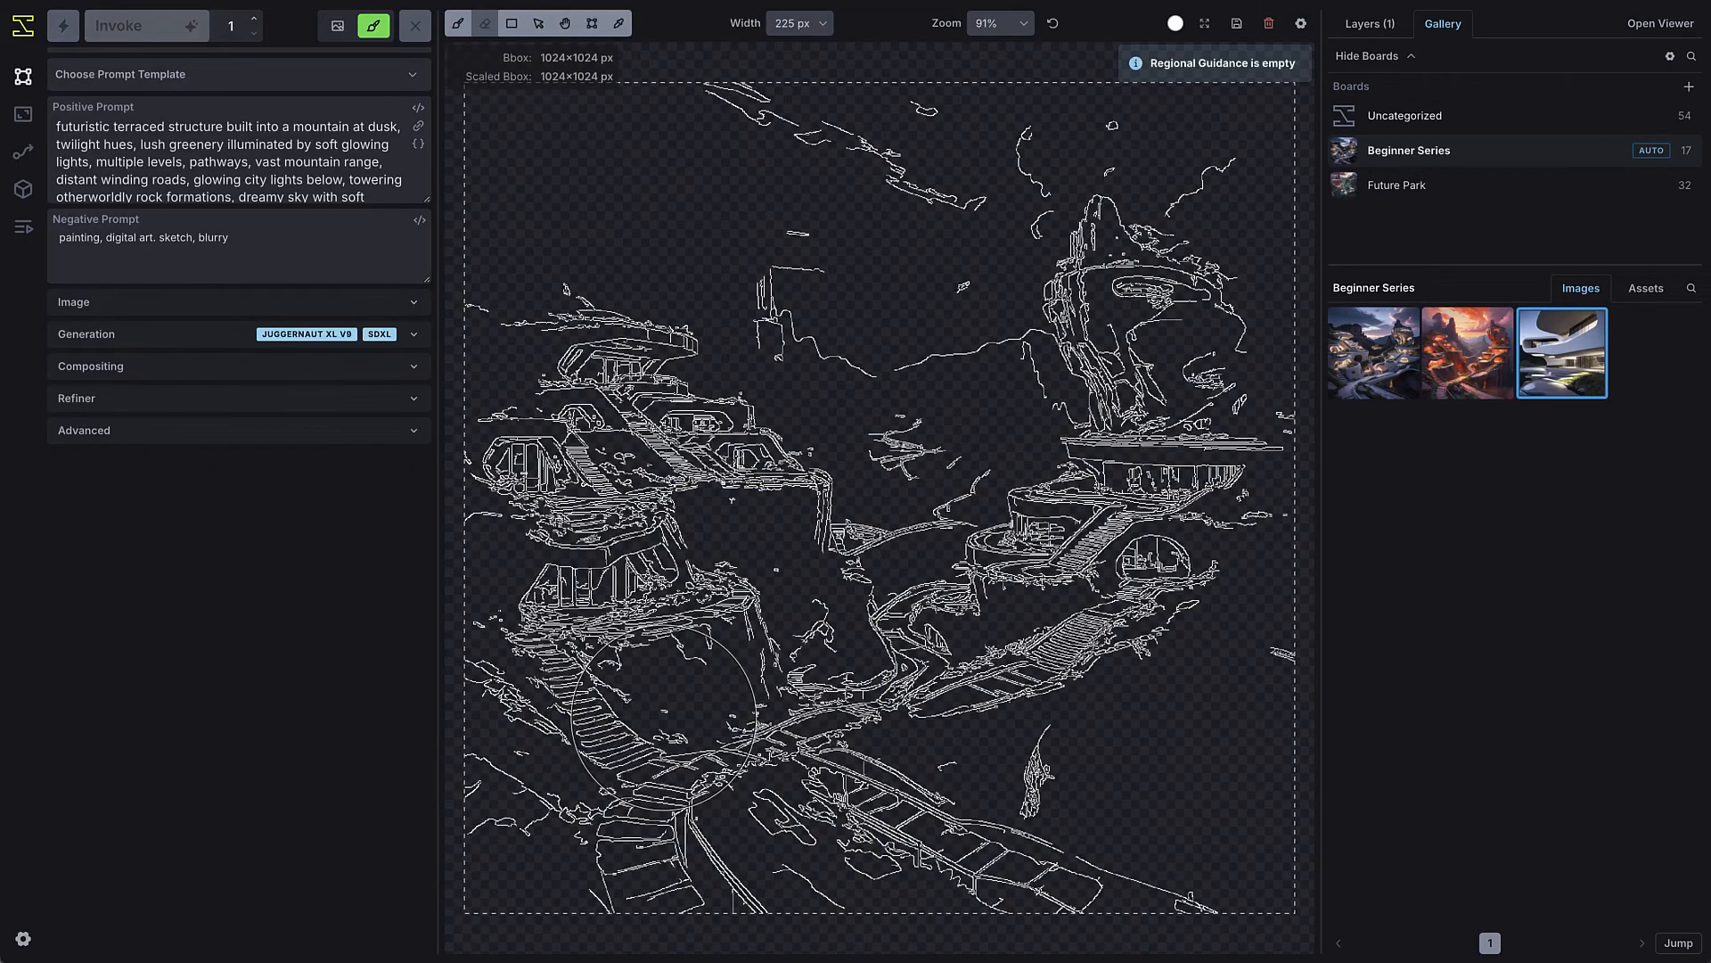
Set the regional terrace reference to Style Only and generate a rosy sunset version.
click(1362, 23)
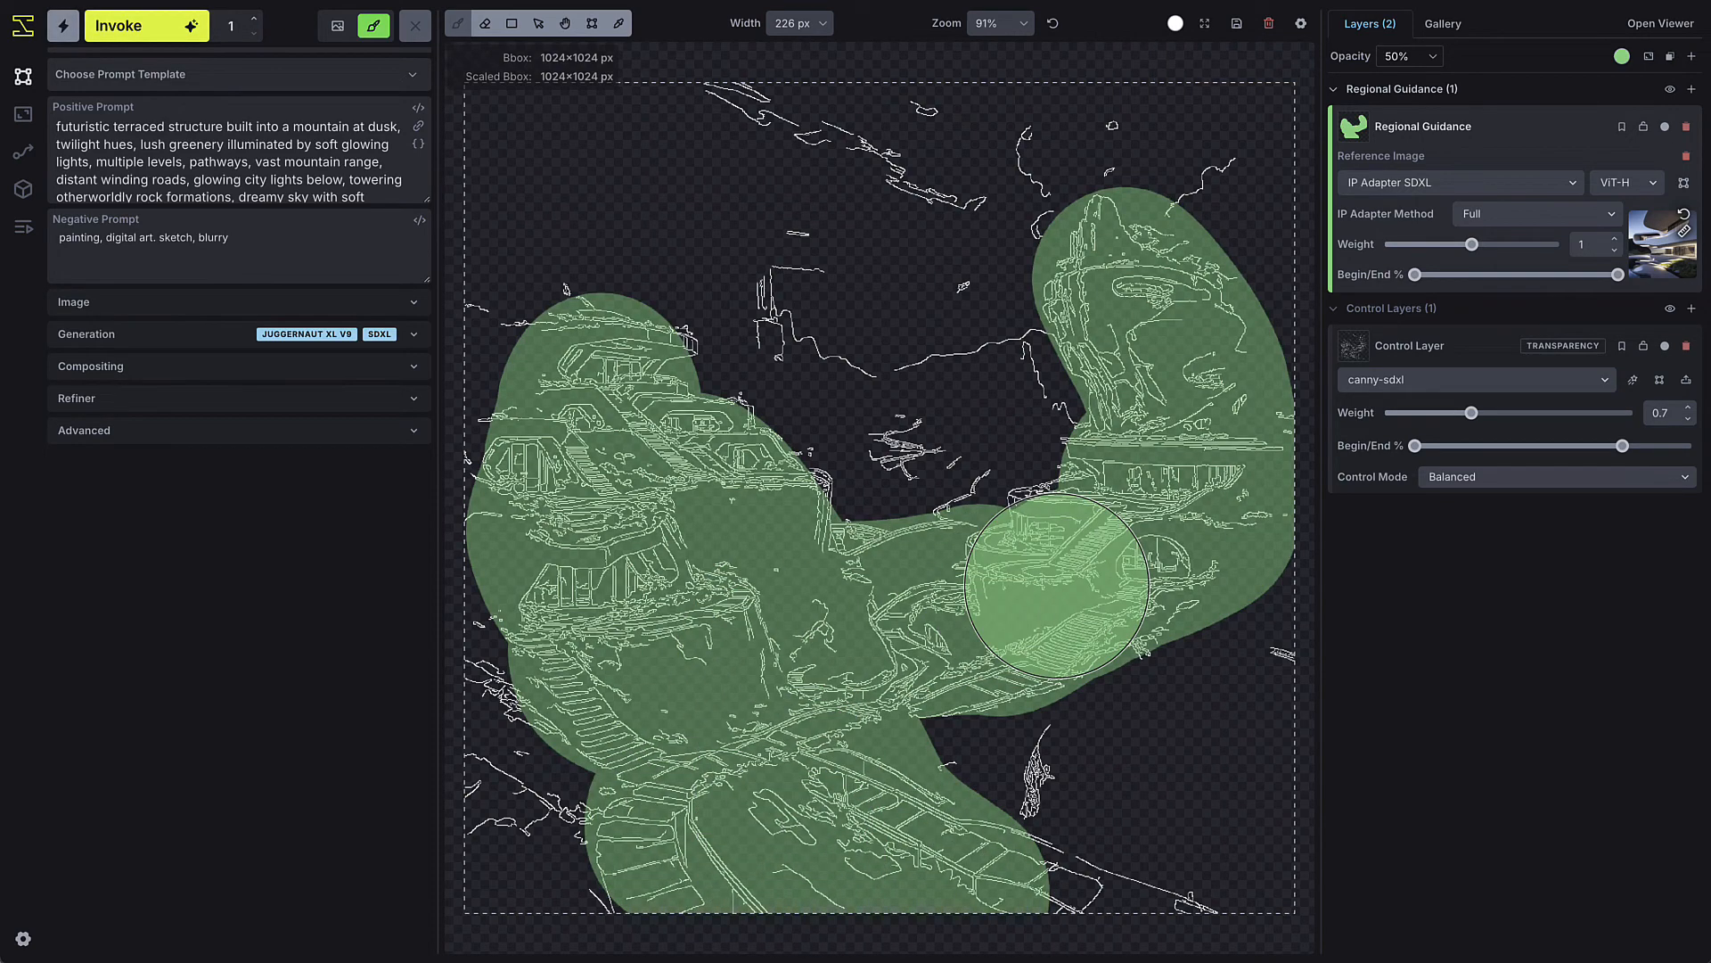
click(1535, 213)
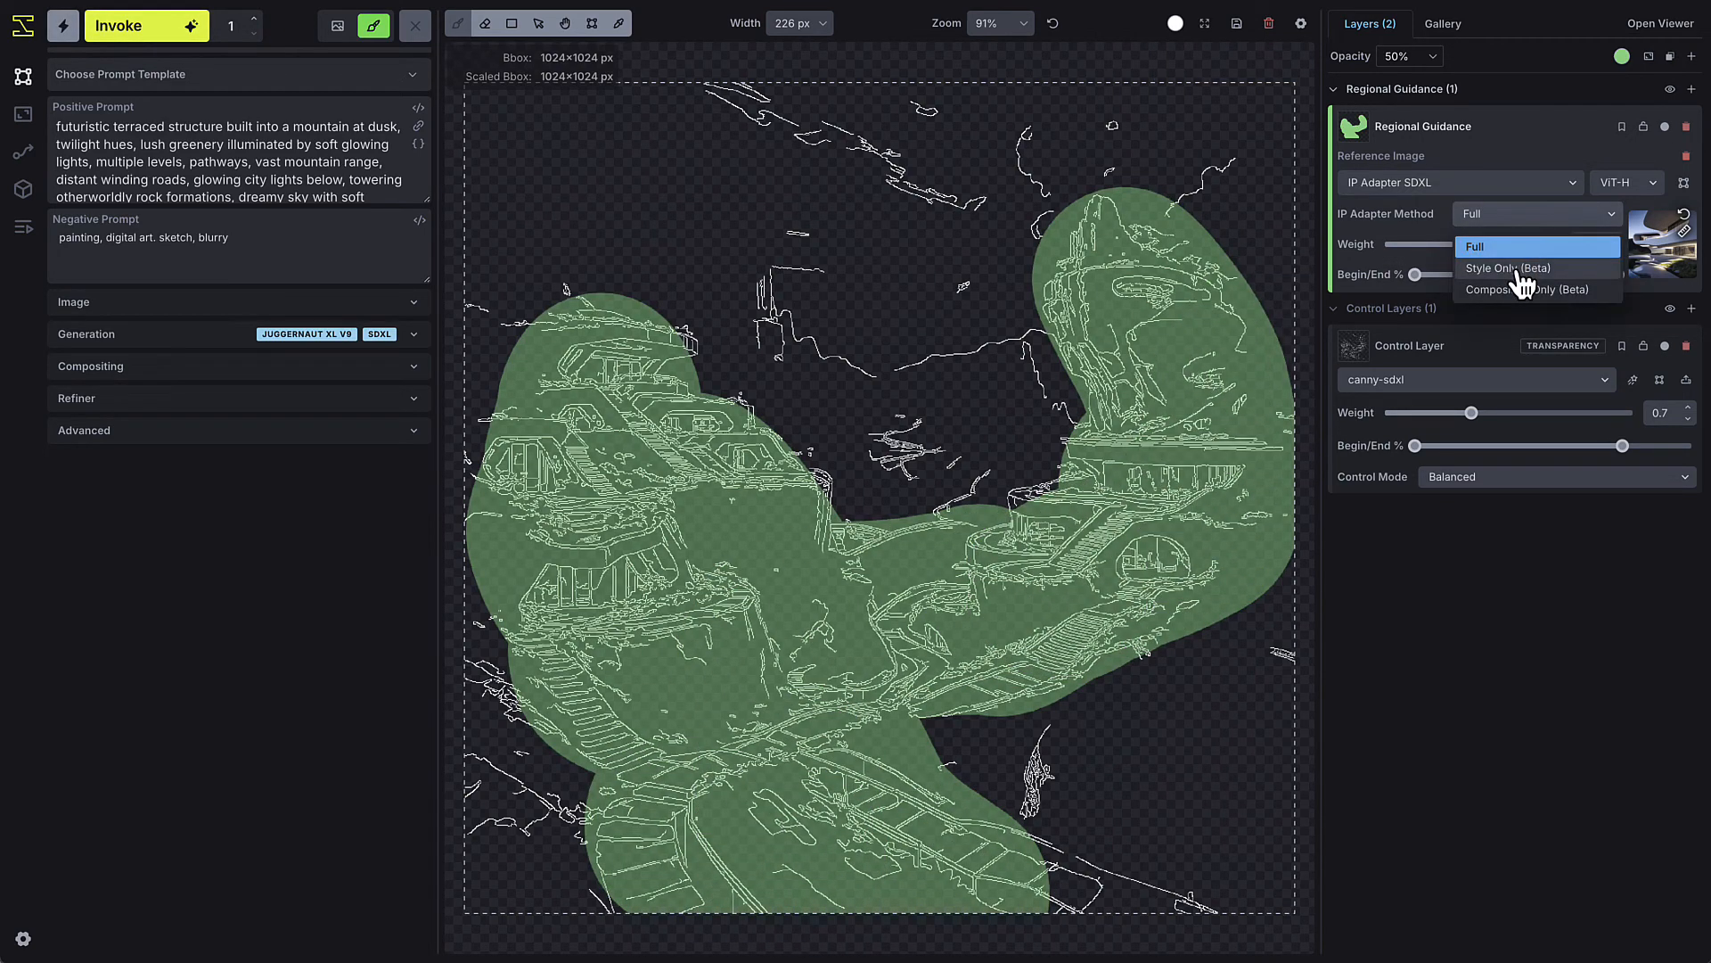
click(1508, 267)
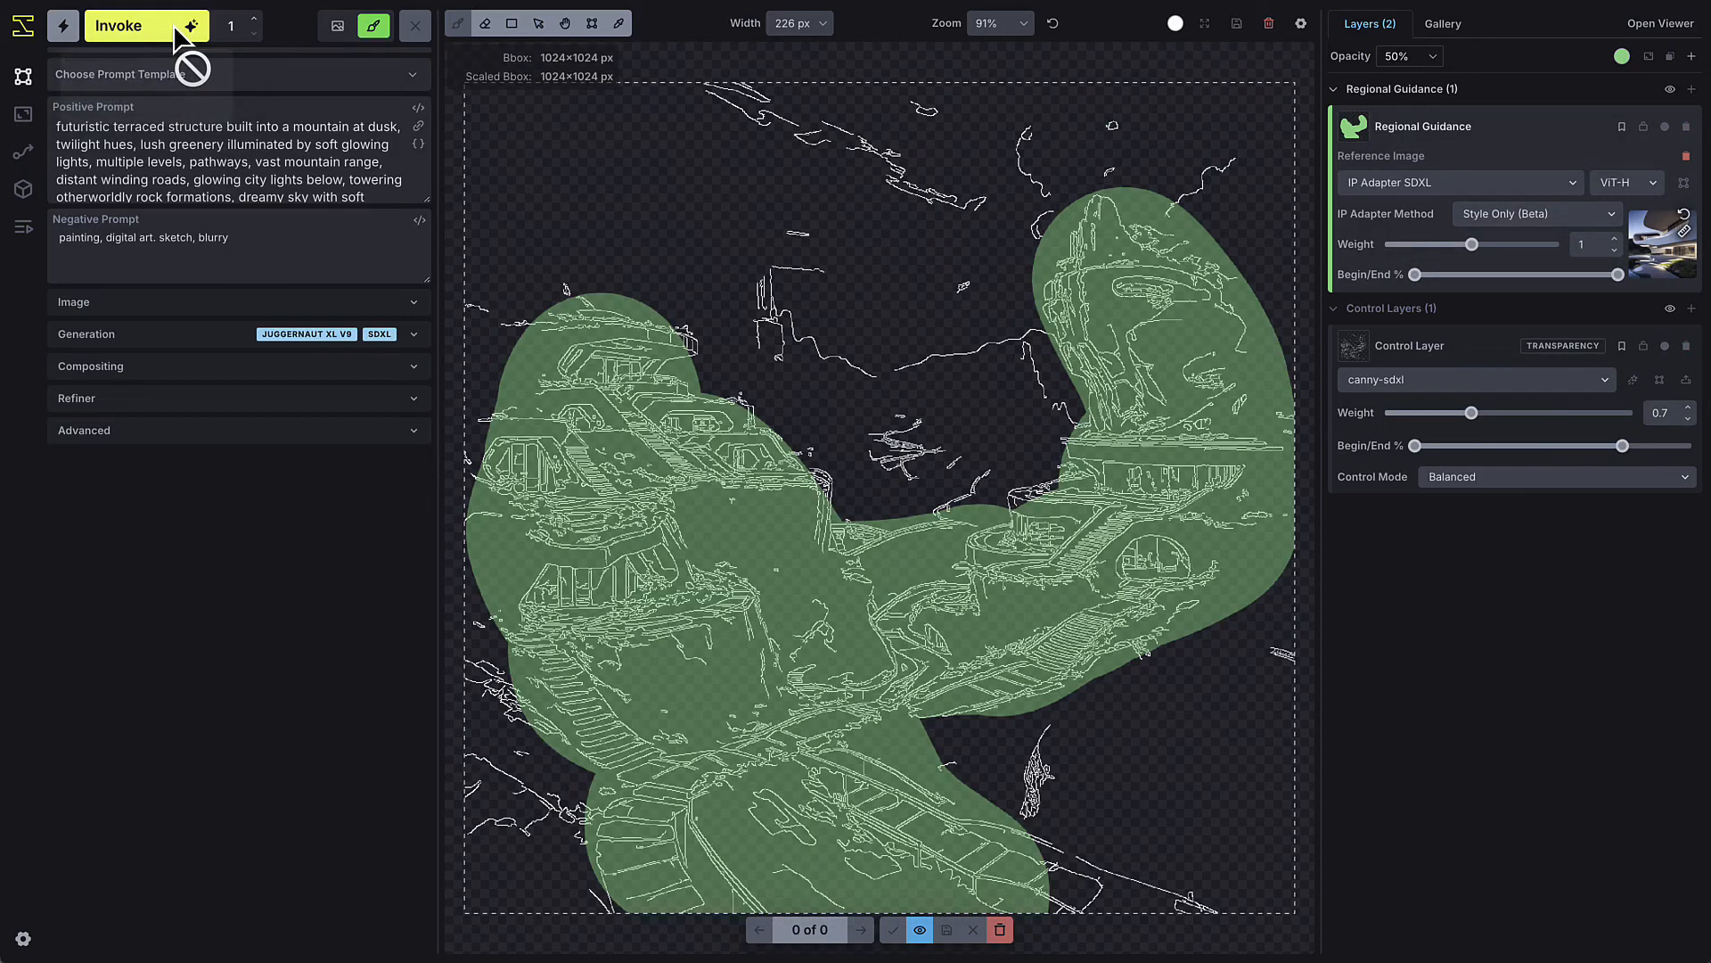
click(116, 25)
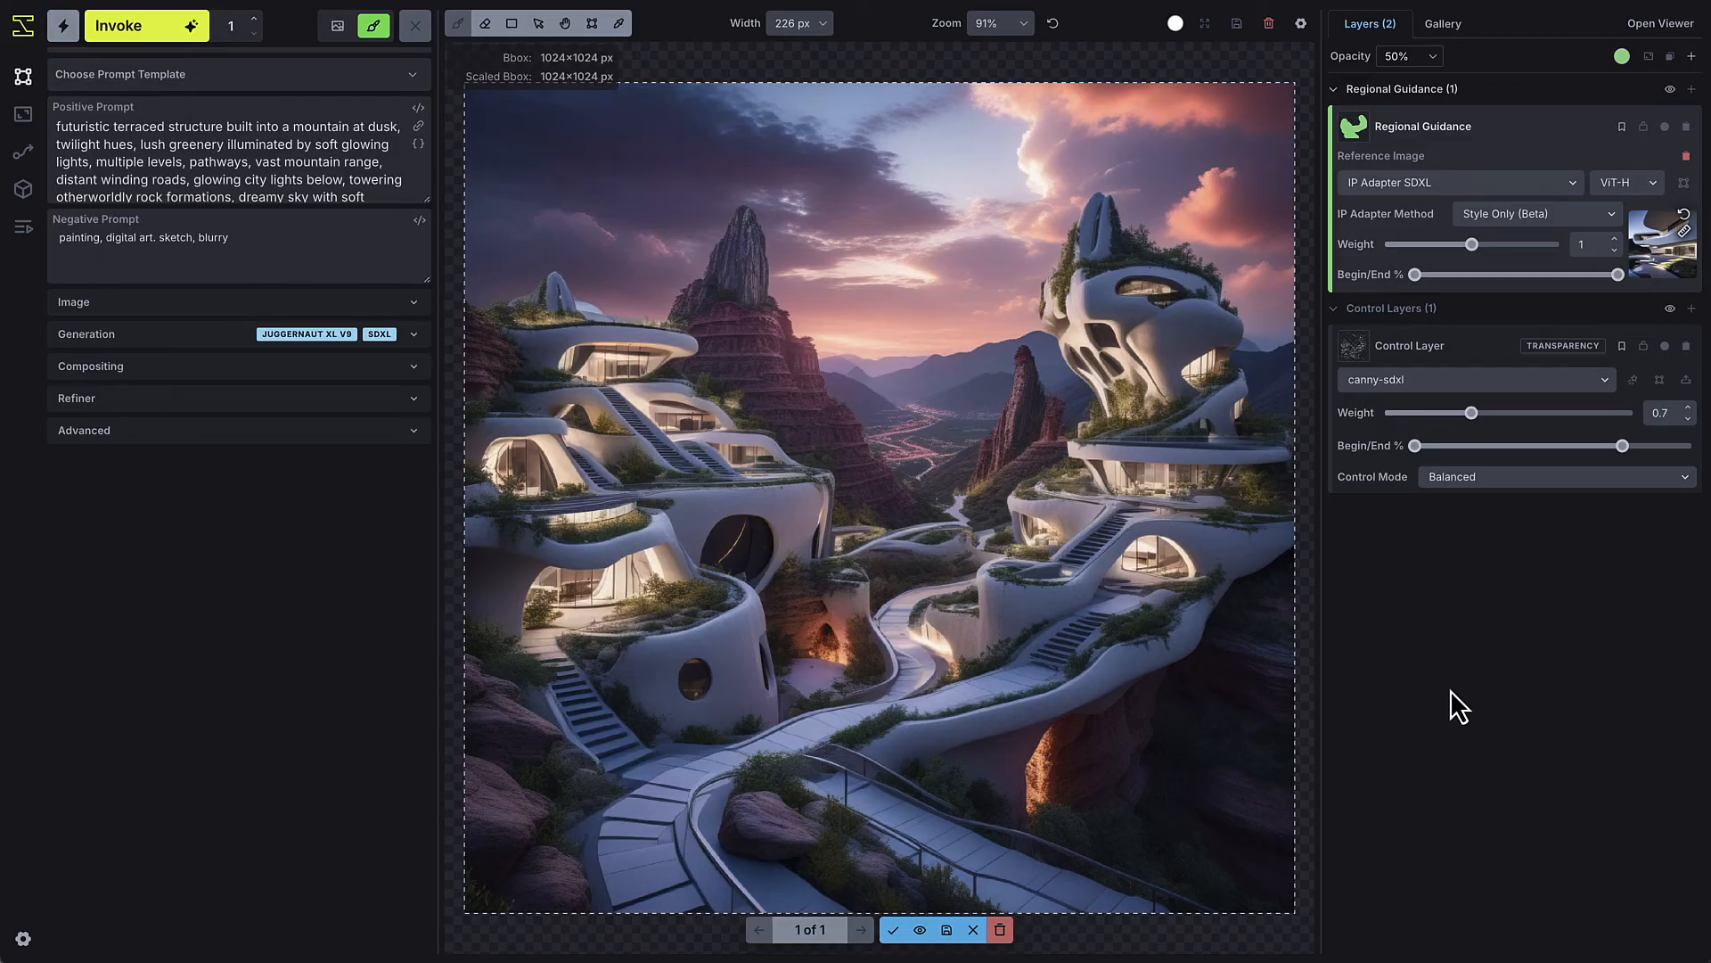
Add another Regional Guidance layer over the sky region and give it the prompt 'sky'.
click(1693, 56)
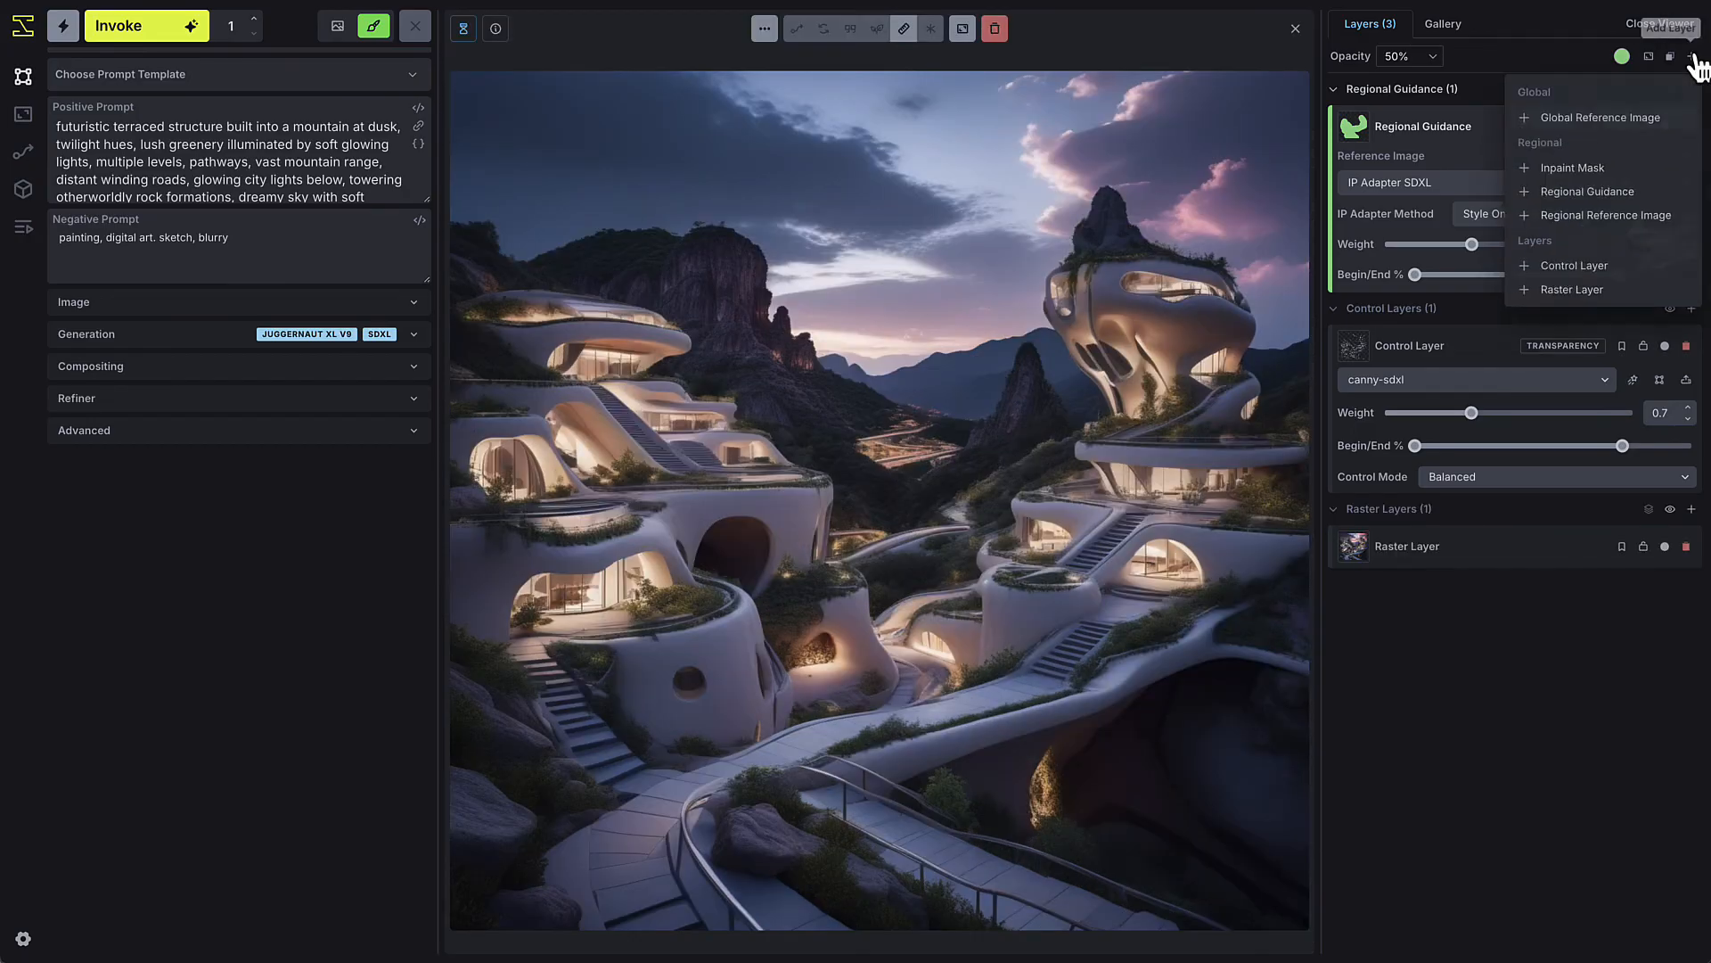
click(1584, 191)
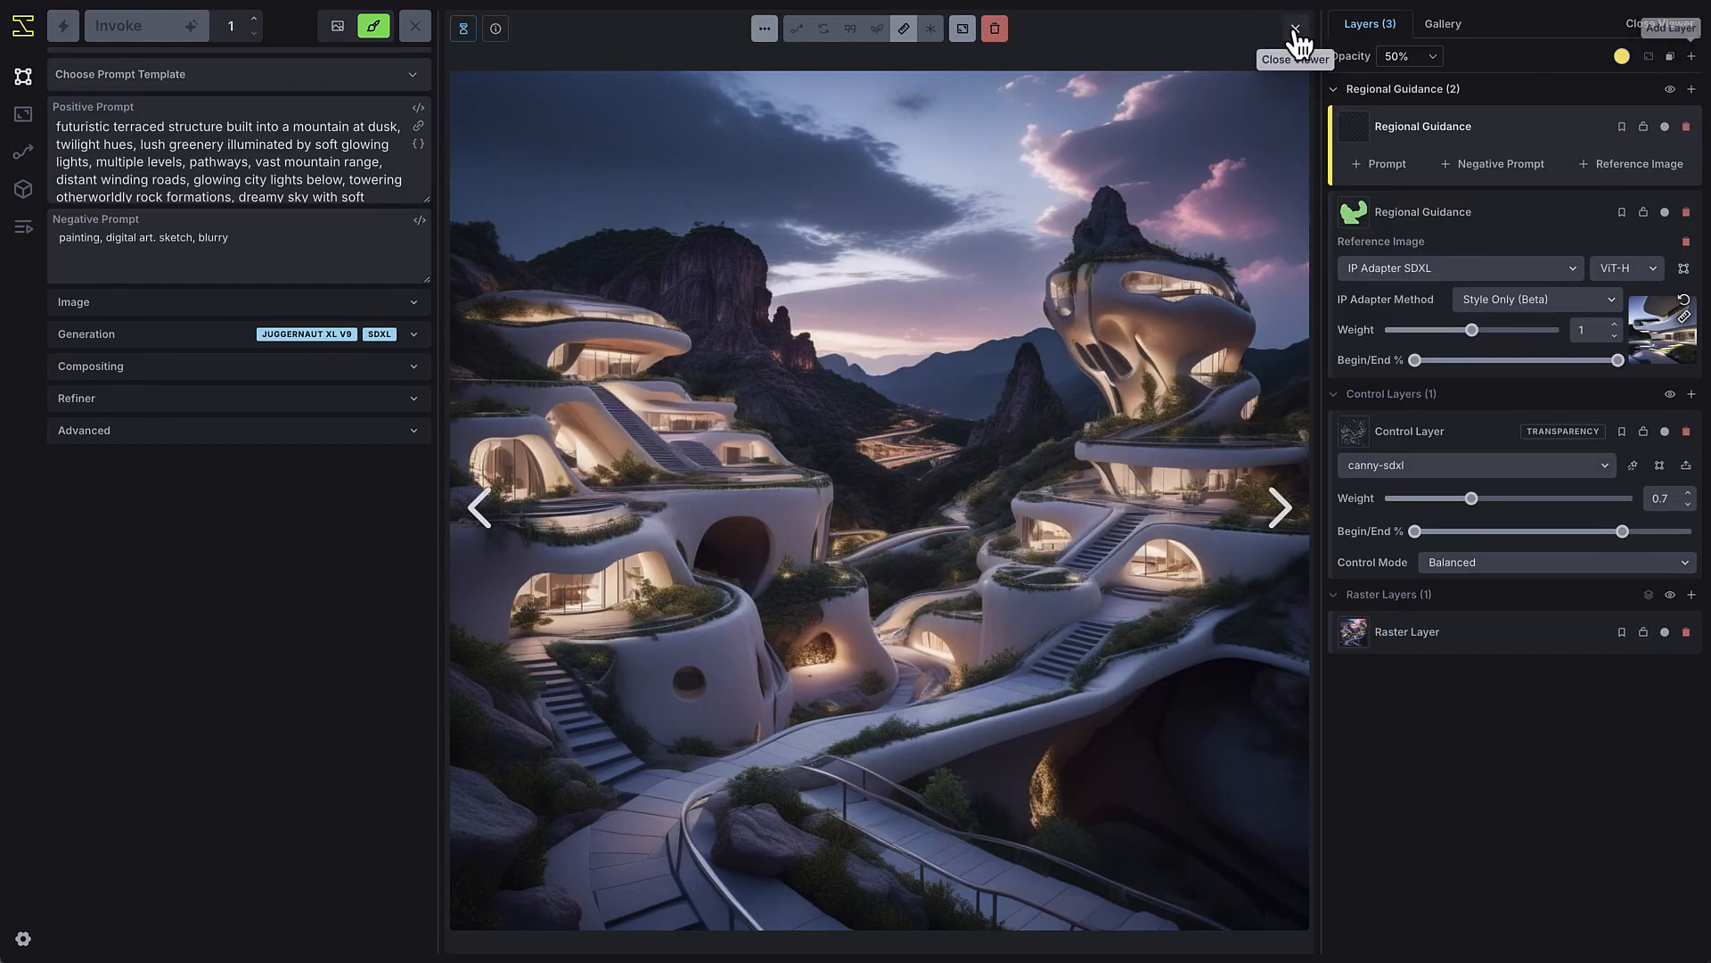
click(1293, 24)
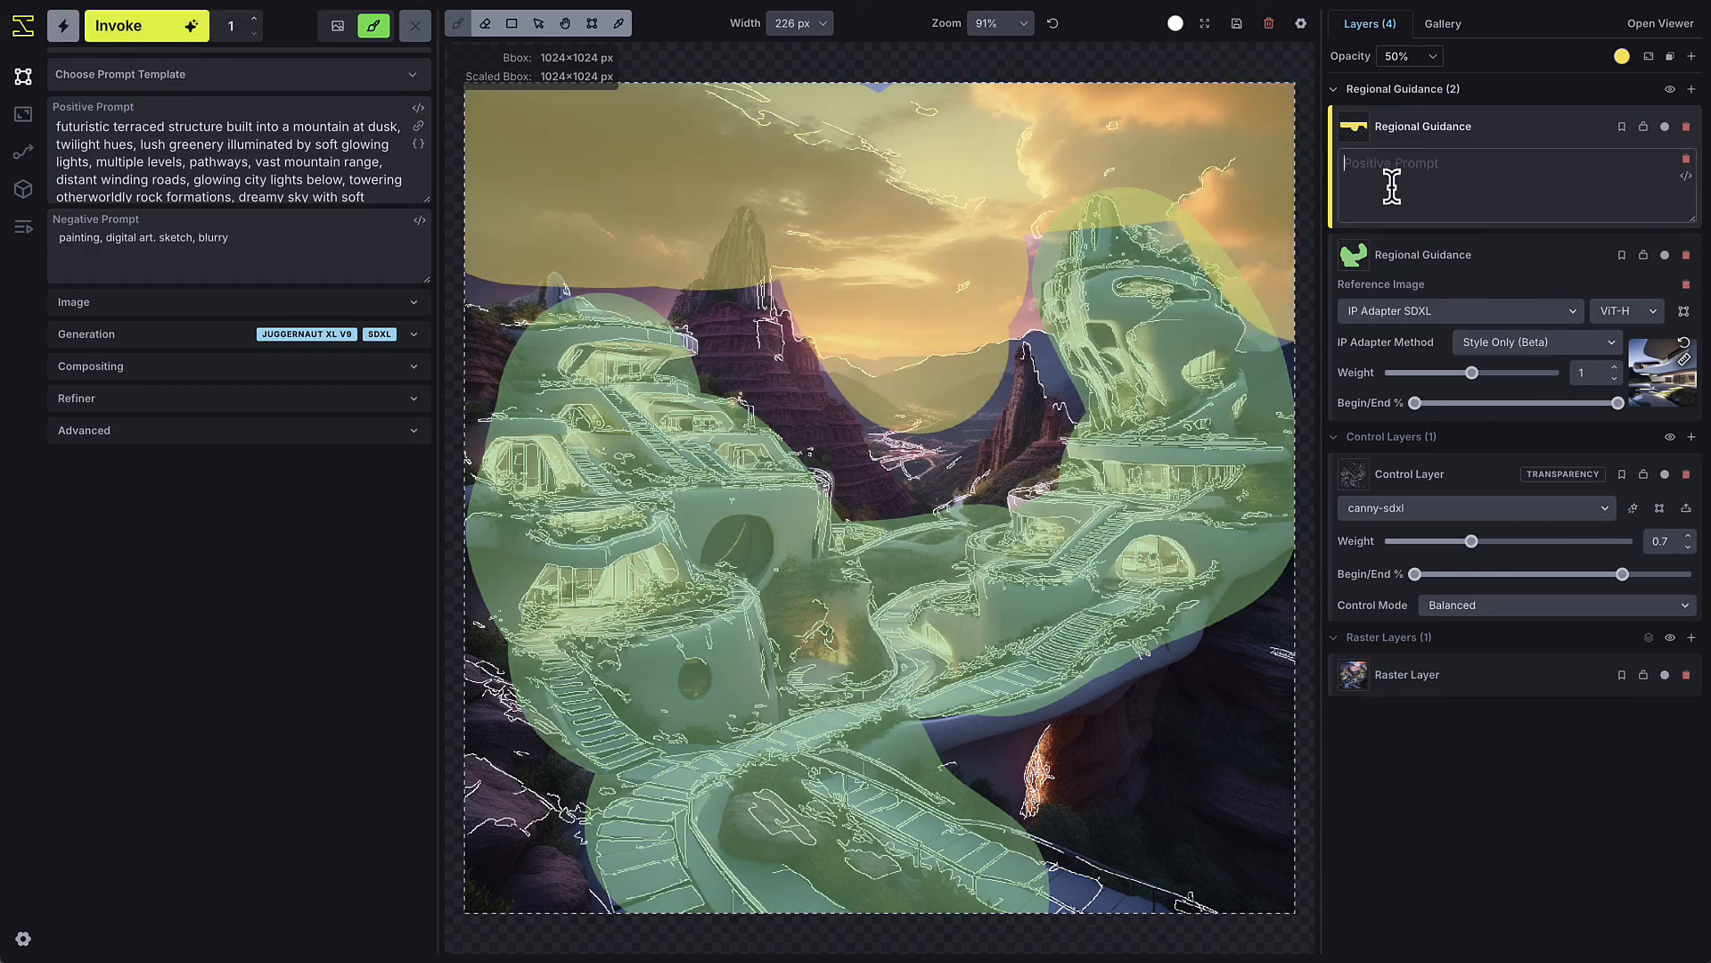
text(sky)
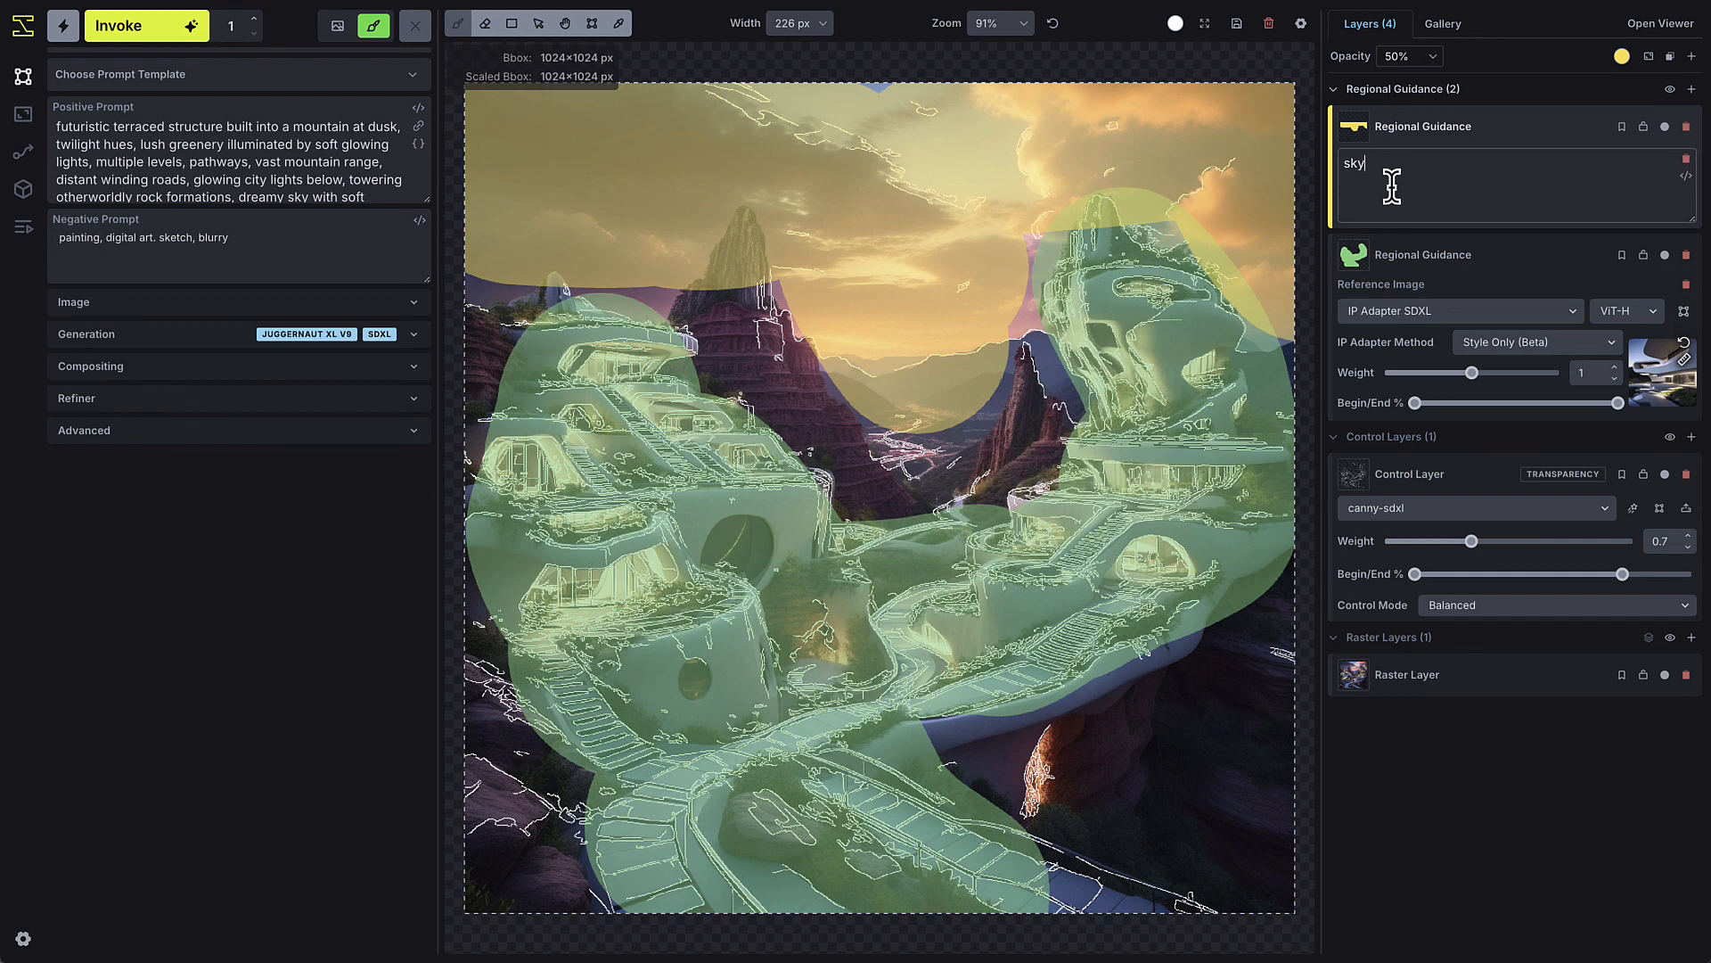